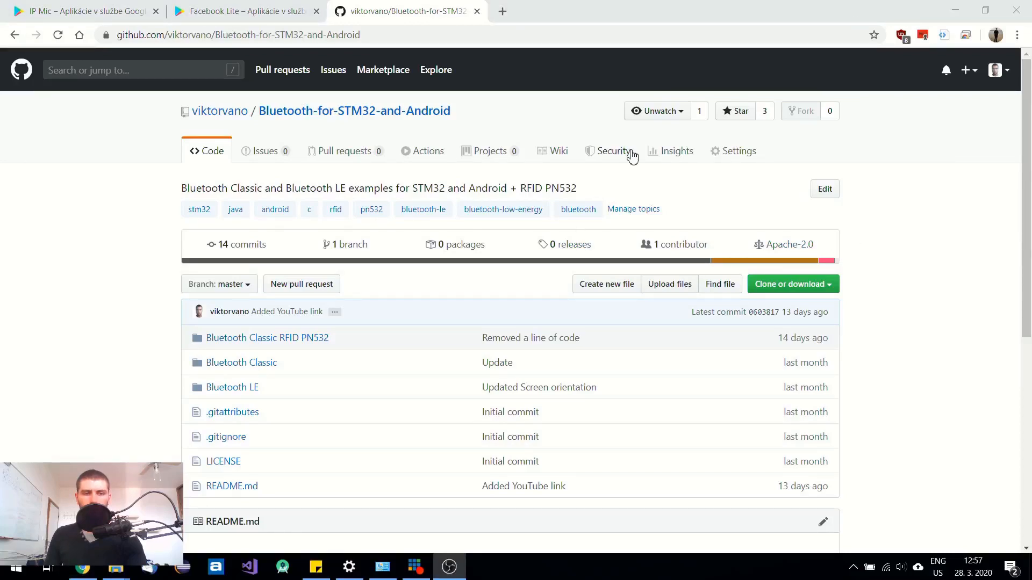
{"action": "mouse_move", "coordinate": [494, 290]}
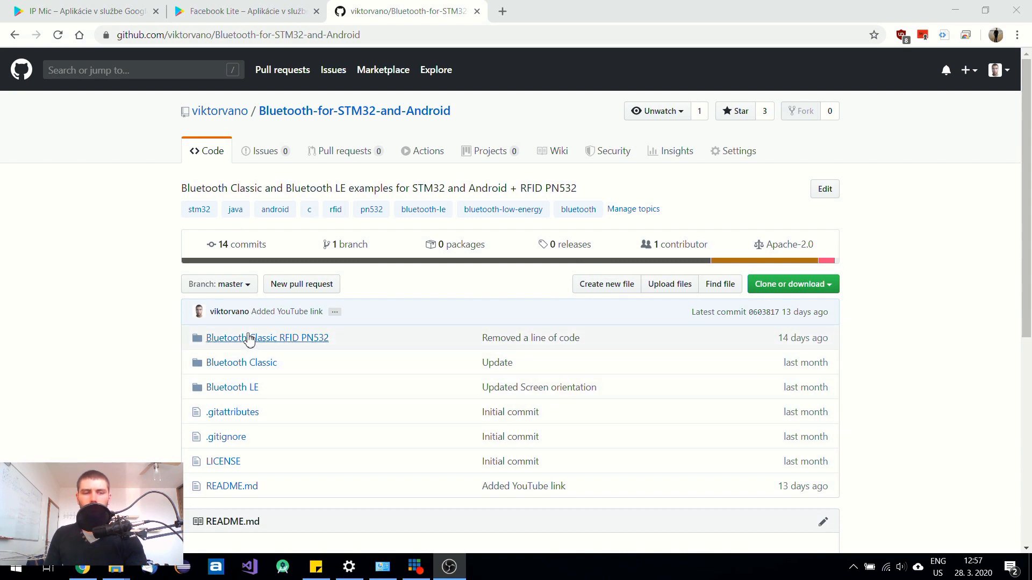
{"action": "mouse_move", "coordinate": [241, 362]}
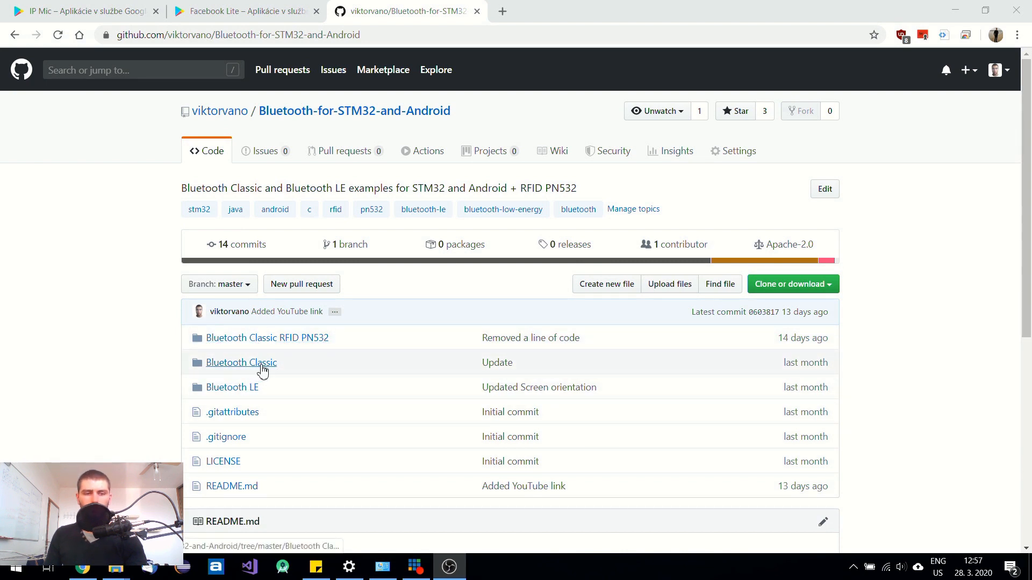
Step: Navigate into Bluetooth Classic and then the Android_BluetoothClassic project folder
{"action": "left_click", "coordinate": [241, 362]}
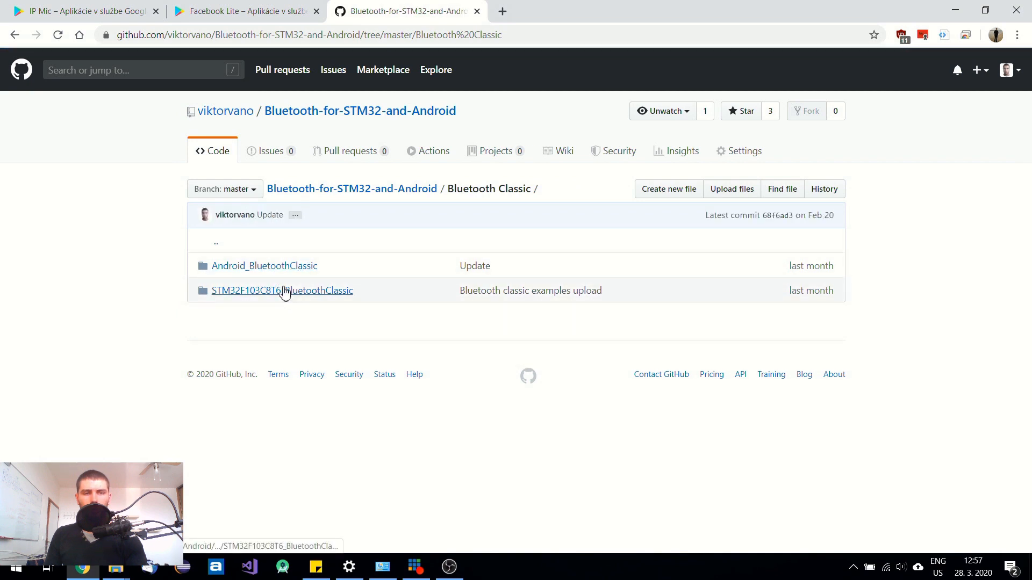
{"action": "mouse_move", "coordinate": [282, 184]}
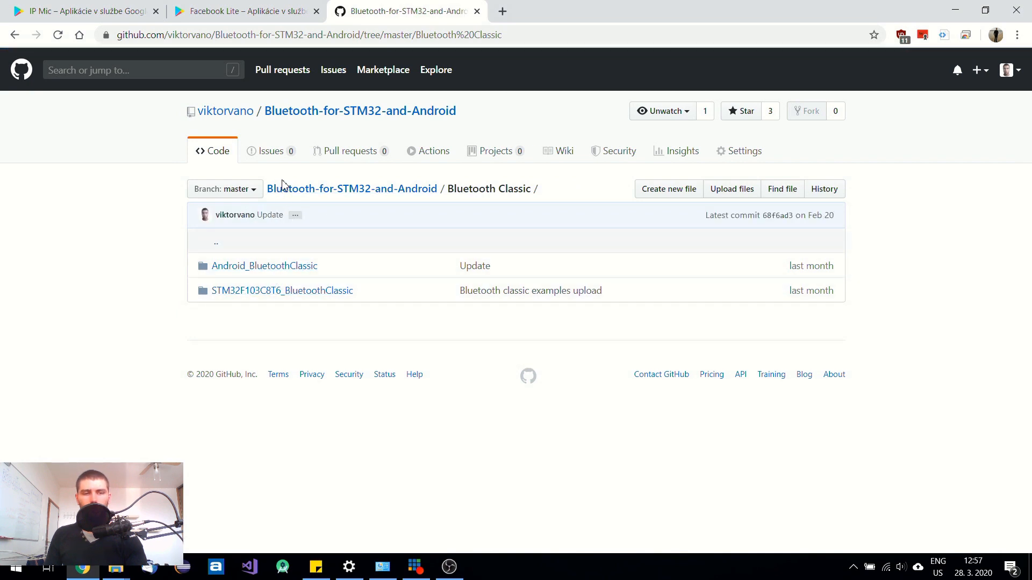
{"action": "mouse_move", "coordinate": [264, 266]}
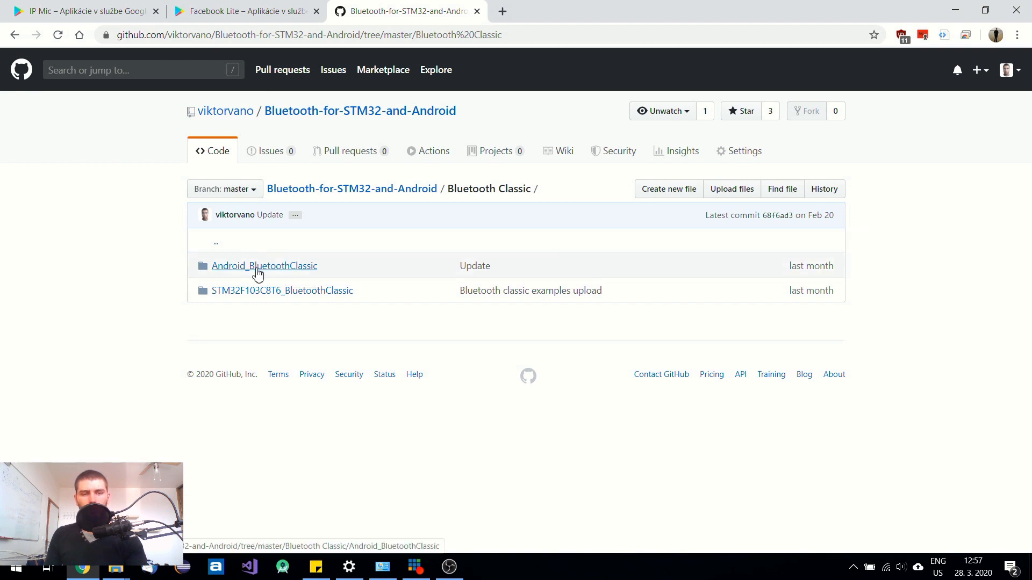
{"action": "left_click", "coordinate": [264, 266]}
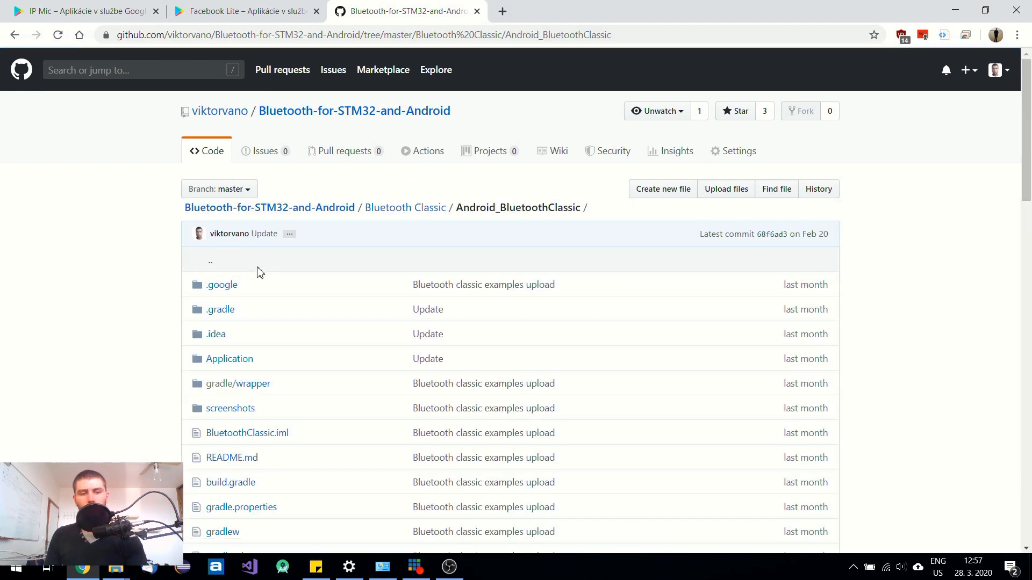
{"action": "mouse_move", "coordinate": [405, 207]}
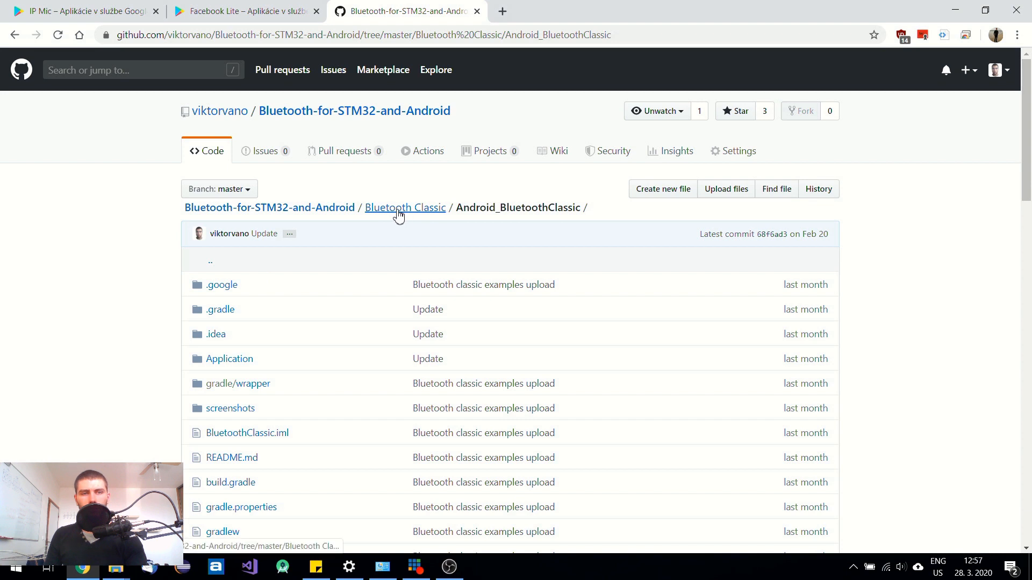
{"action": "mouse_move", "coordinate": [244, 11]}
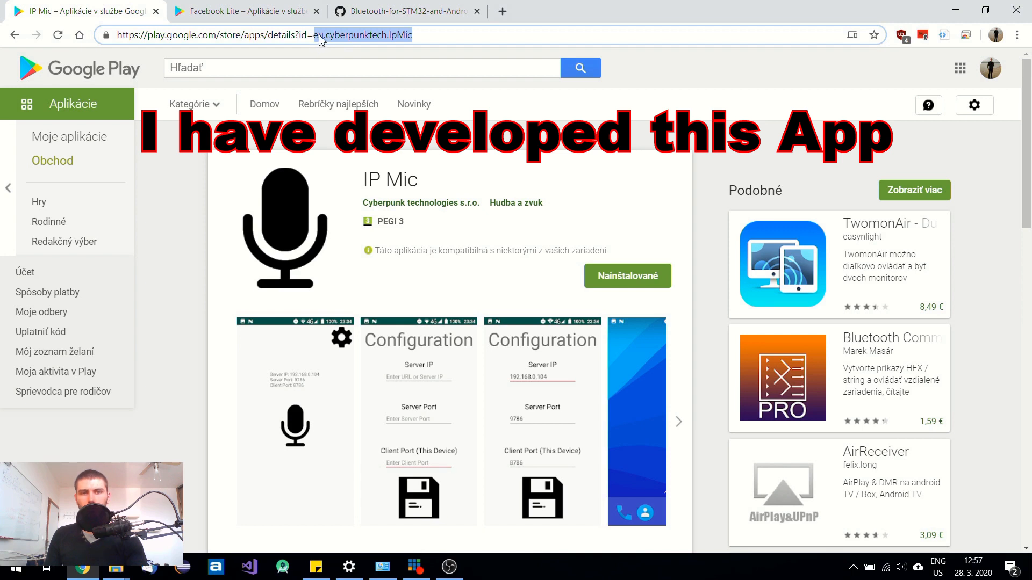
{"action": "mouse_move", "coordinate": [391, 46]}
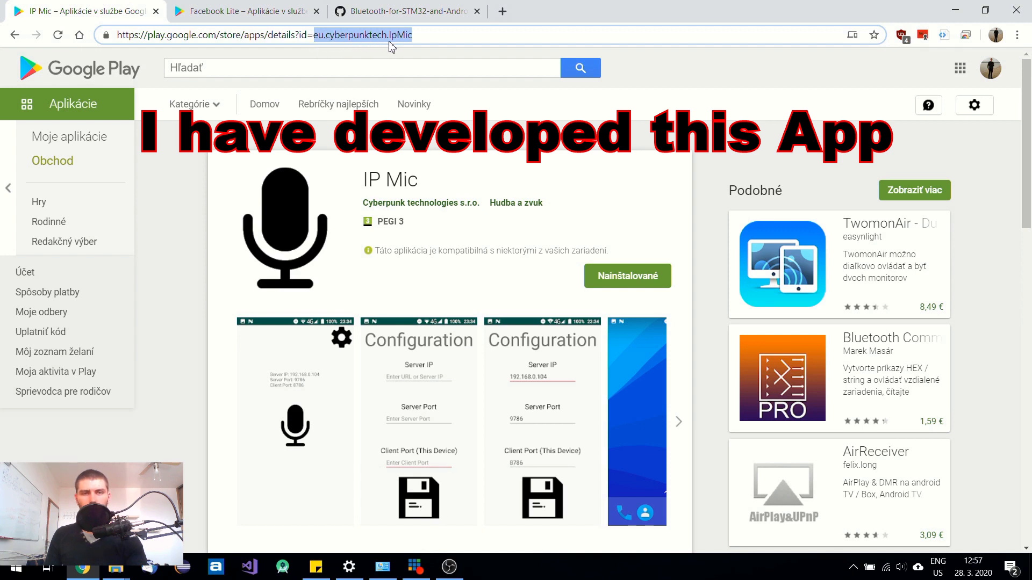
Step: Bring the Facebook Lite Google Play tab forward to compare package ids
{"action": "left_click", "coordinate": [243, 11]}
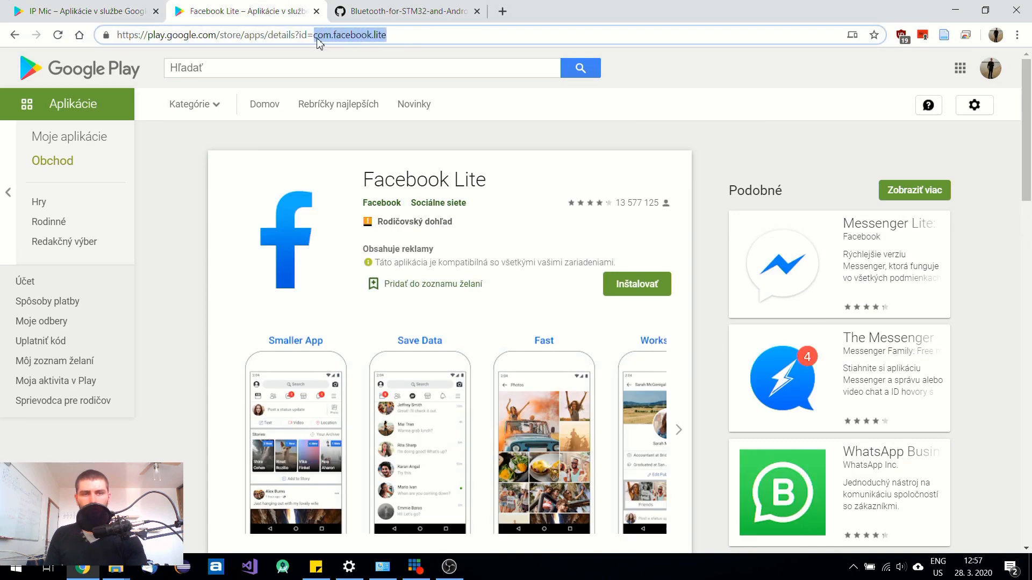
{"action": "mouse_move", "coordinate": [378, 45]}
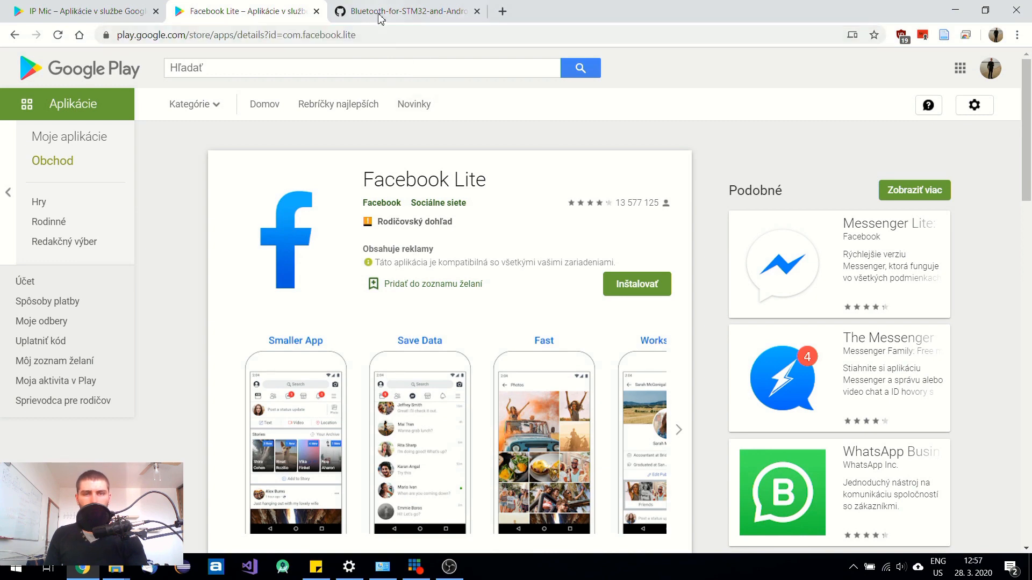
Step: Return to the repository root and download Bluetooth-for-STM32-and-Android as a ZIP archive
{"action": "left_click", "coordinate": [400, 11]}
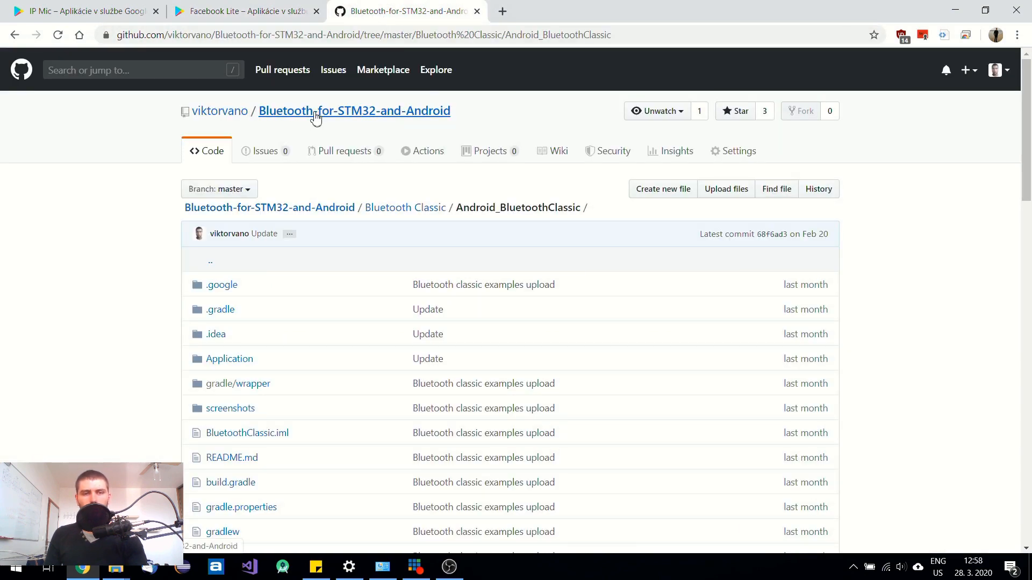
{"action": "mouse_move", "coordinate": [405, 208]}
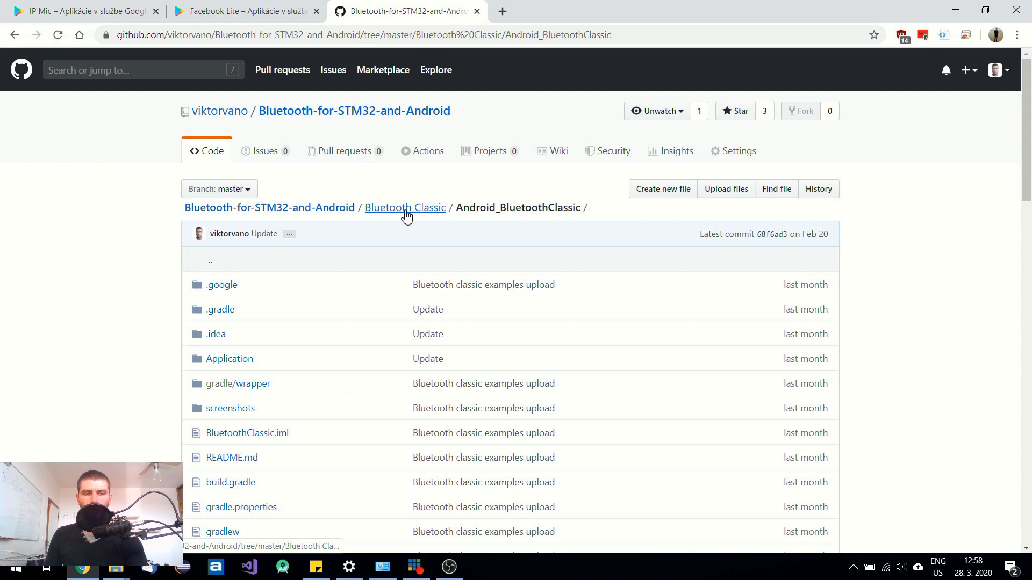
{"action": "left_click", "coordinate": [405, 207]}
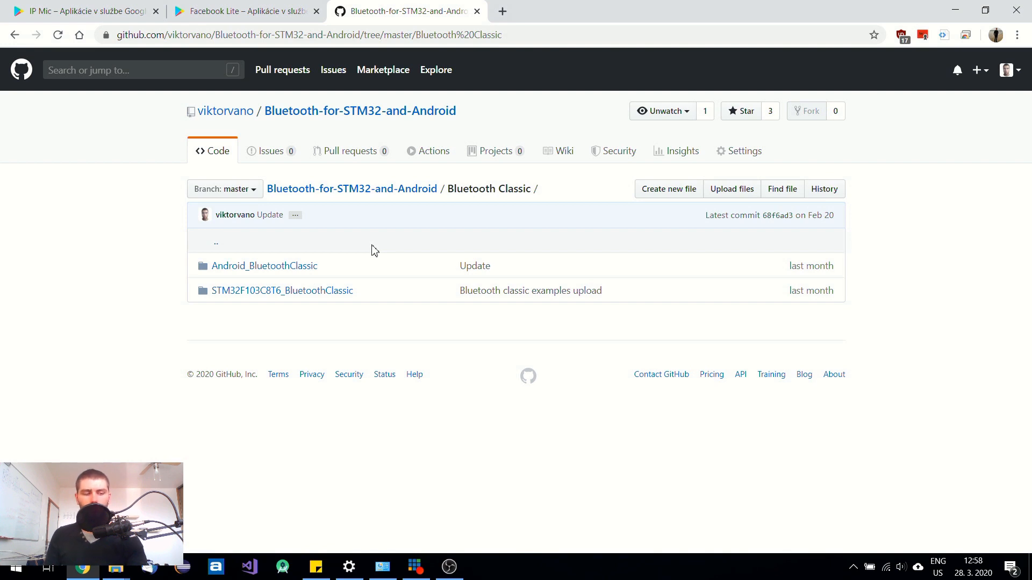
{"action": "mouse_move", "coordinate": [343, 206]}
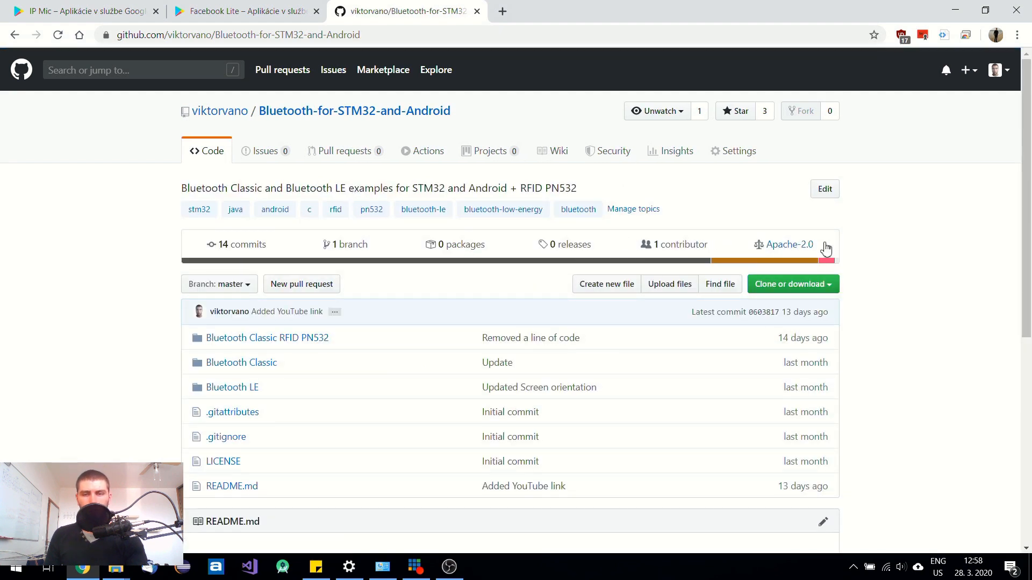
{"action": "left_click", "coordinate": [788, 283]}
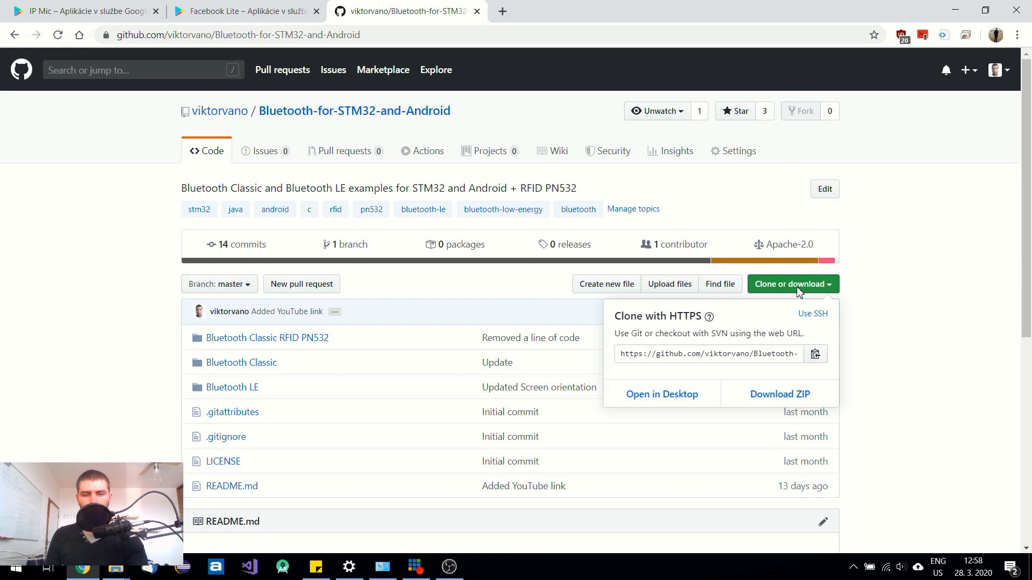
{"action": "mouse_move", "coordinate": [779, 393]}
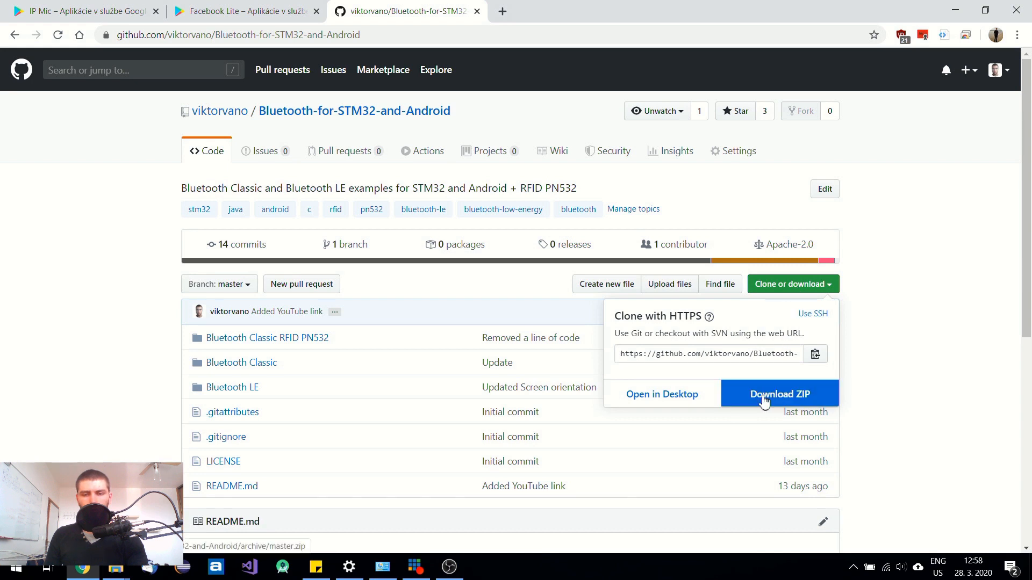
{"action": "left_click", "coordinate": [780, 394]}
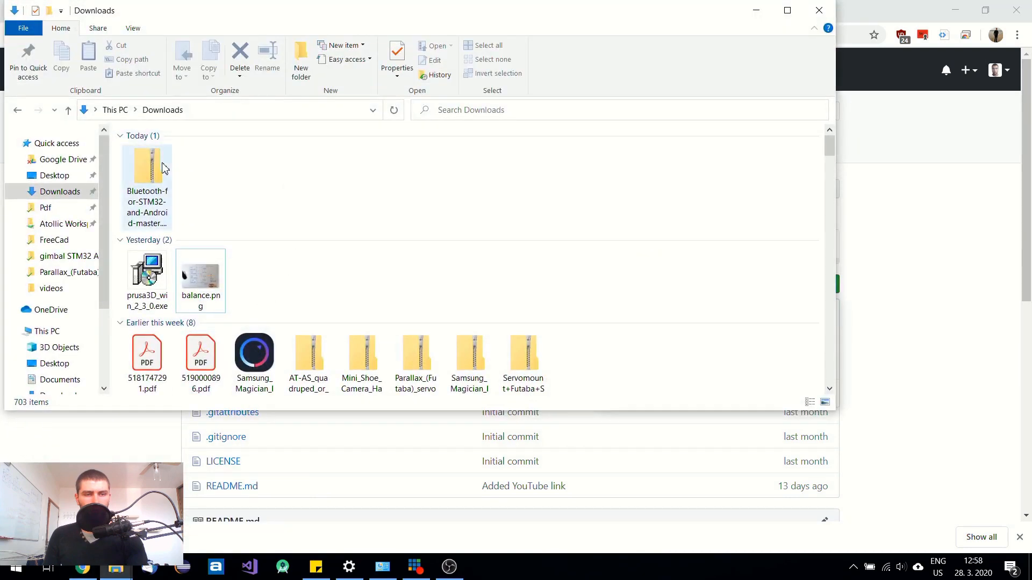
Step: Browse the downloaded ZIP down to the Android_BluetoothClassic folder inside Bluetooth Classic
{"action": "double_click", "coordinate": [147, 165]}
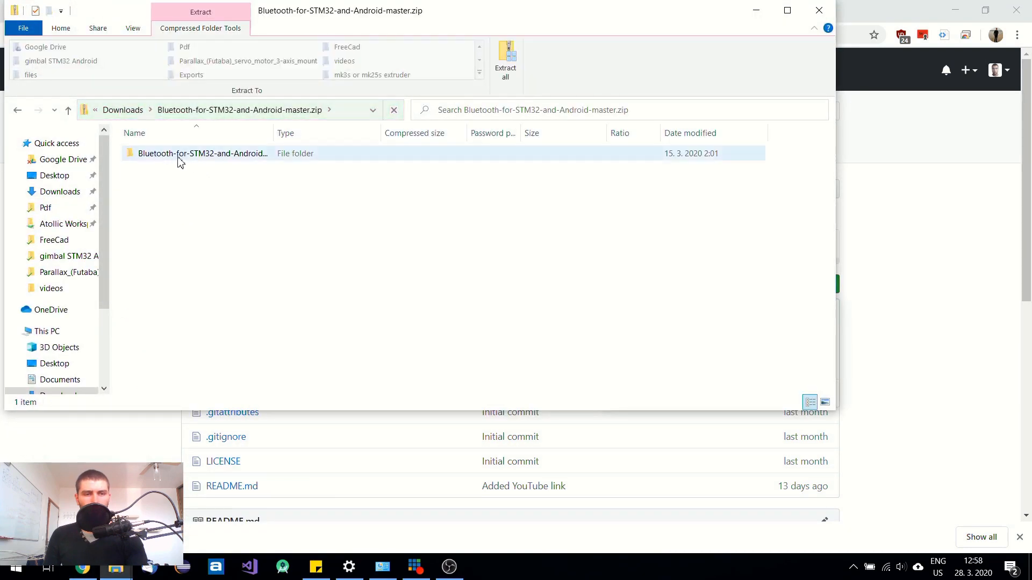
{"action": "left_click", "coordinate": [202, 154]}
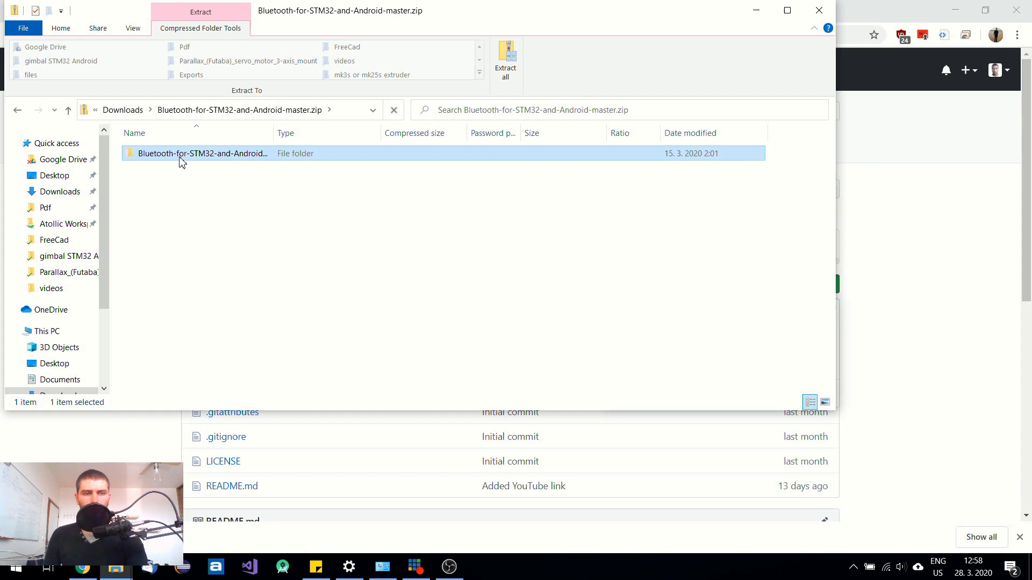
{"action": "double_click", "coordinate": [202, 153]}
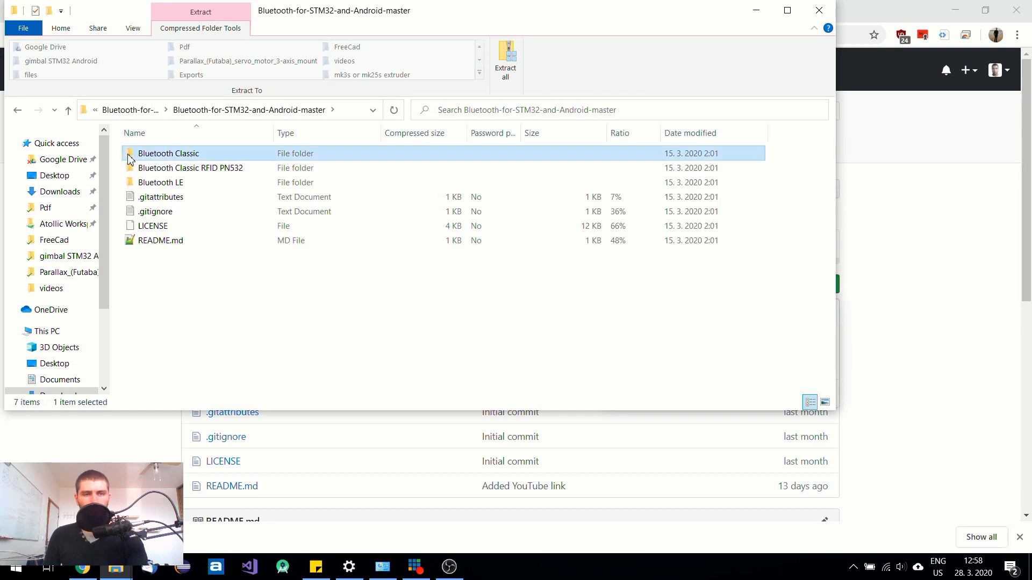
{"action": "double_click", "coordinate": [167, 154]}
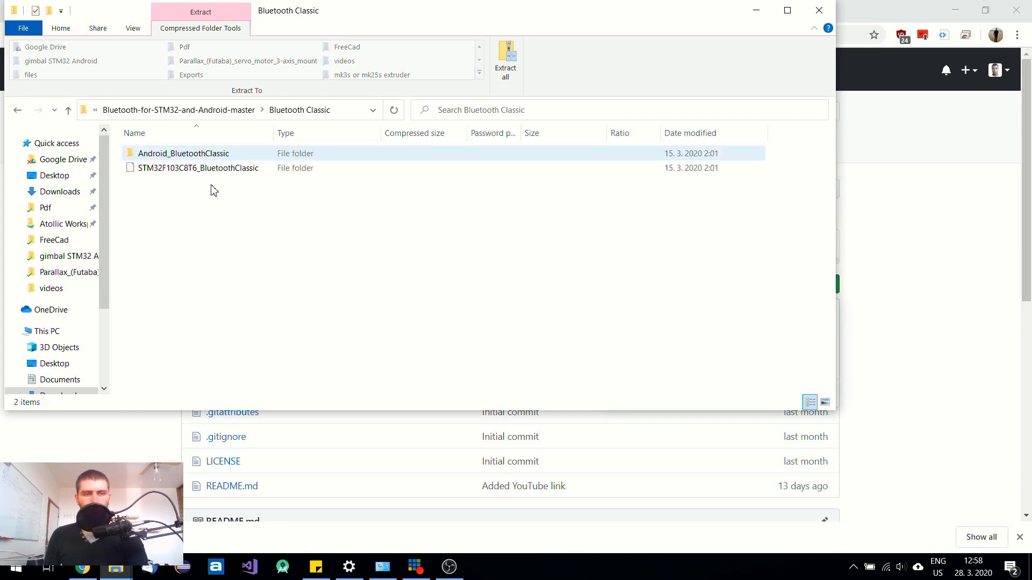
{"action": "left_click", "coordinate": [182, 153]}
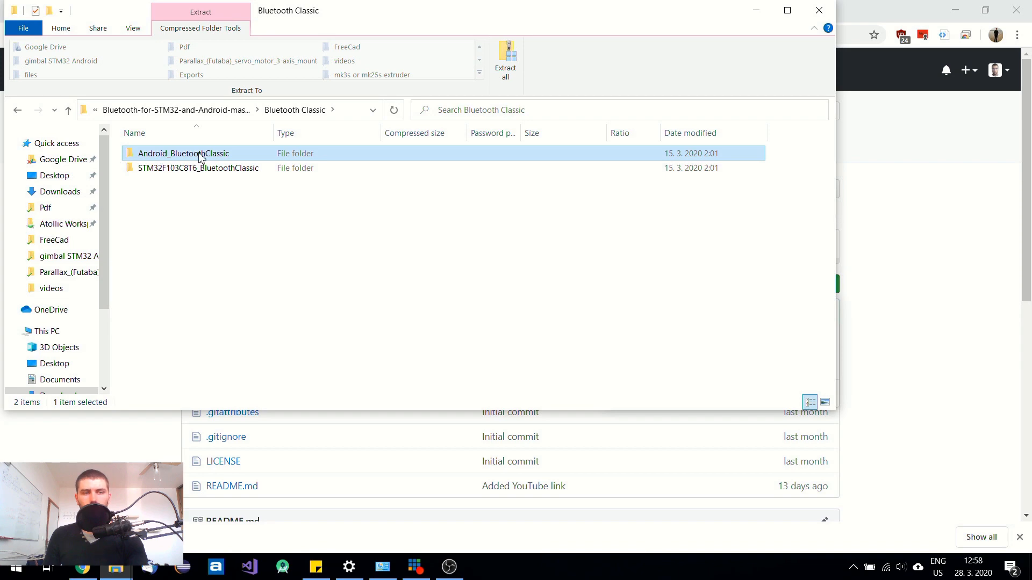
{"action": "mouse_move", "coordinate": [225, 164]}
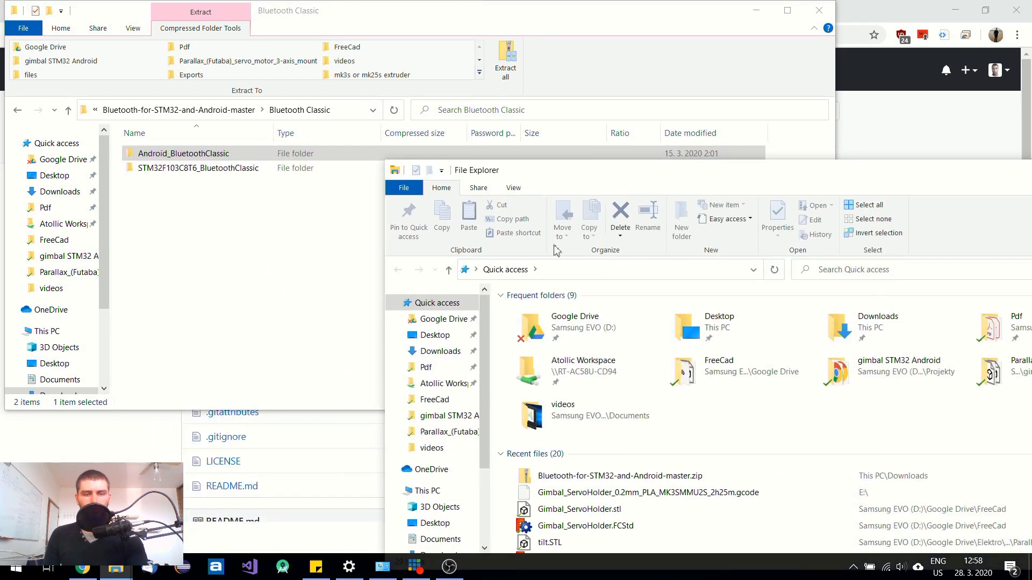
Step: Copy Android_BluetoothClassic into Downloads and rename it Android_Gimbal
{"action": "left_click", "coordinate": [440, 351]}
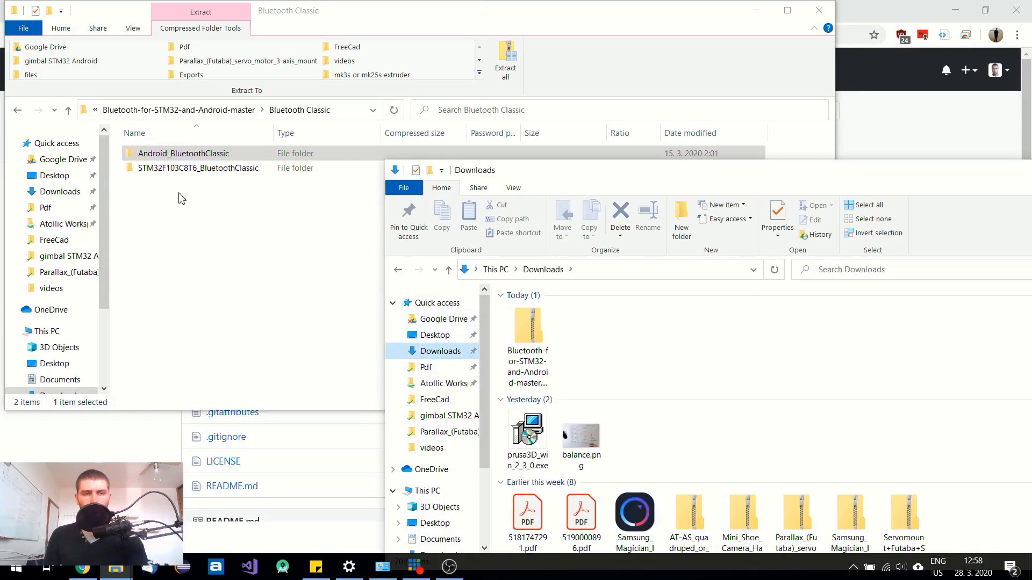
{"action": "left_click", "coordinate": [183, 152]}
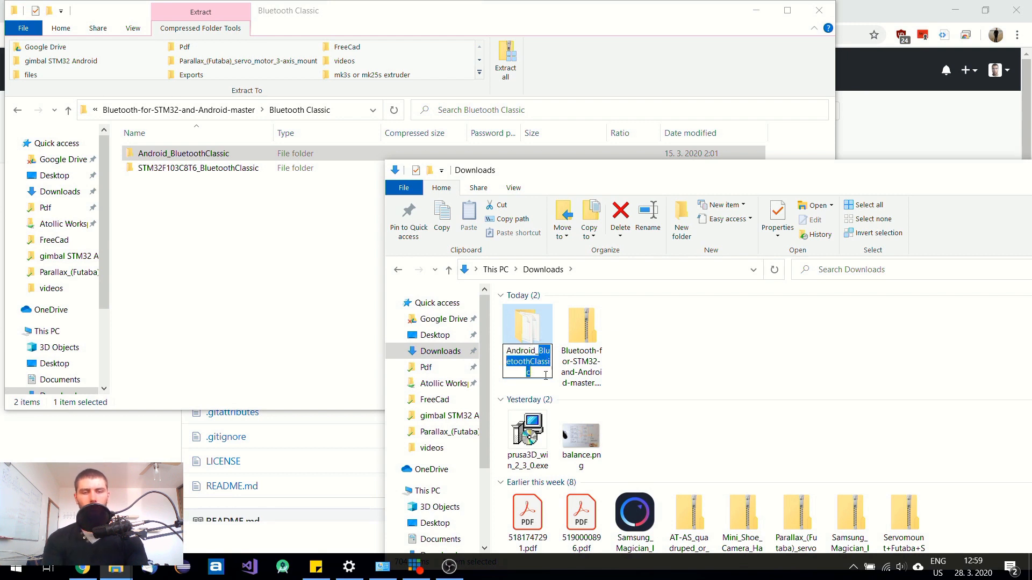
{"action": "type", "text": "Android_Gimbal"}
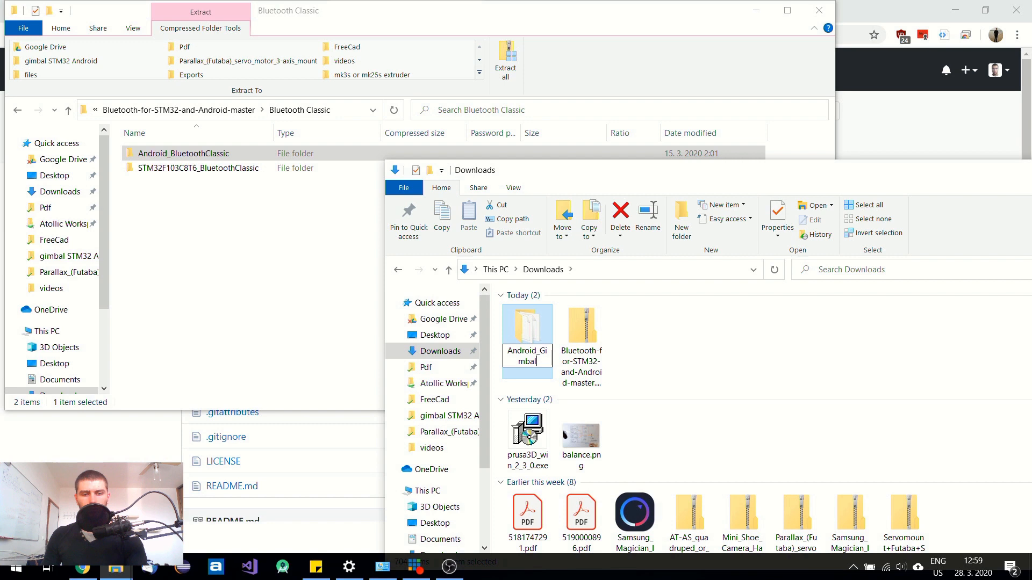
{"action": "mouse_move", "coordinate": [526, 322]}
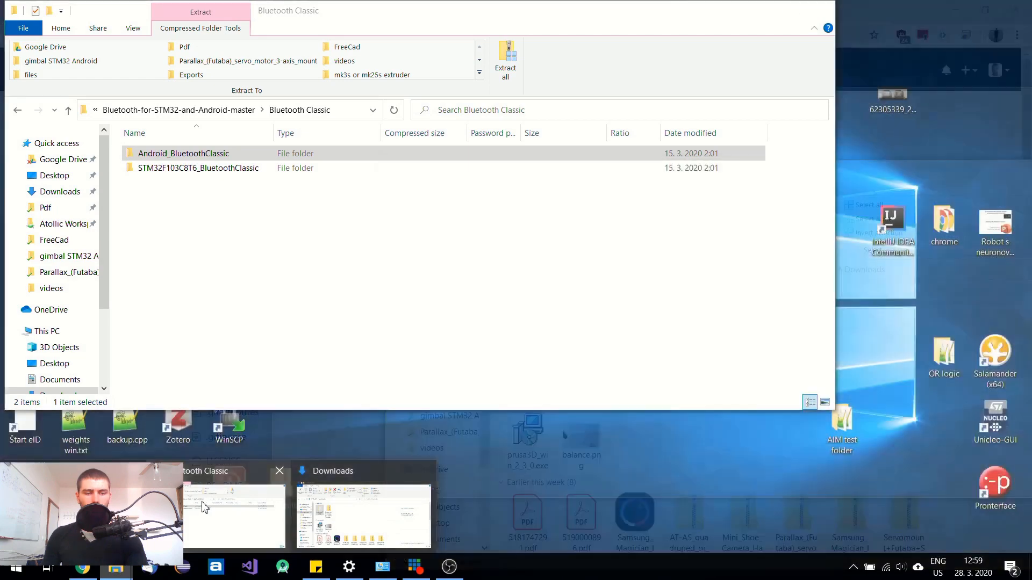
Step: Bring the AndroidStudioProjects Explorer window with Android_Gimbal to the front
{"action": "left_click", "coordinate": [362, 506]}
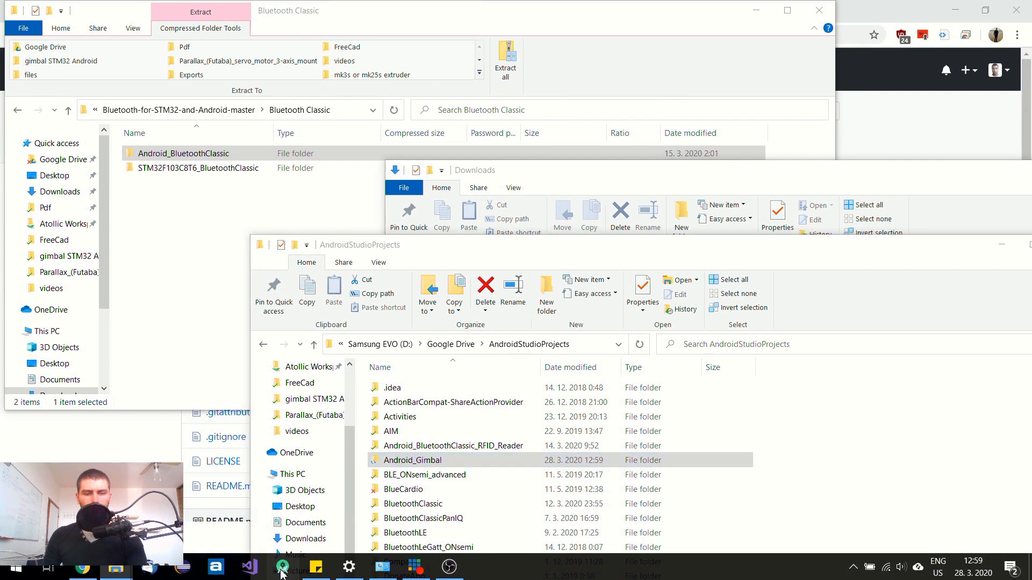
{"action": "mouse_move", "coordinate": [506, 273]}
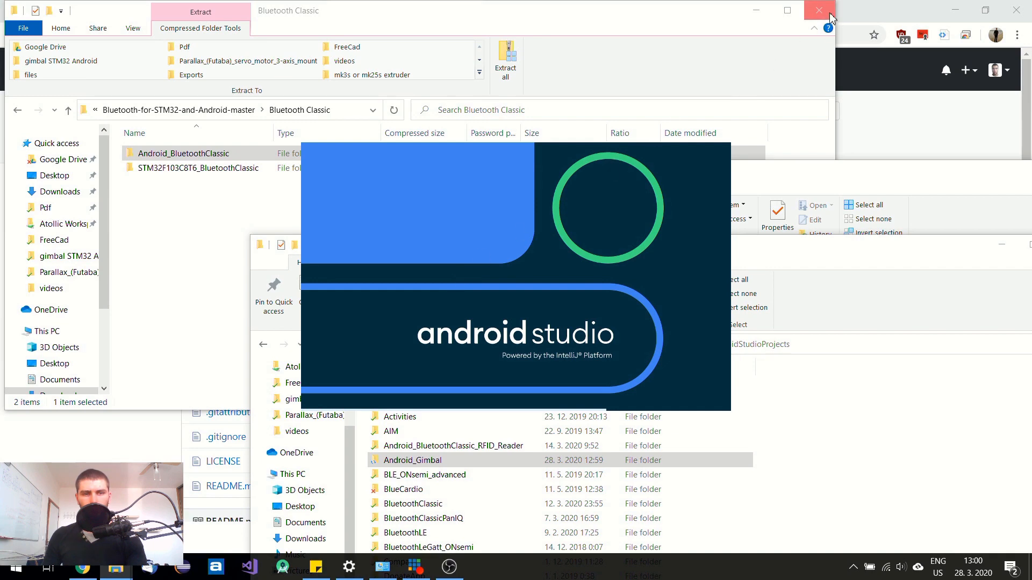
Step: Close the leftover extracted-zip and Downloads Explorer windows
{"action": "left_click", "coordinate": [819, 11]}
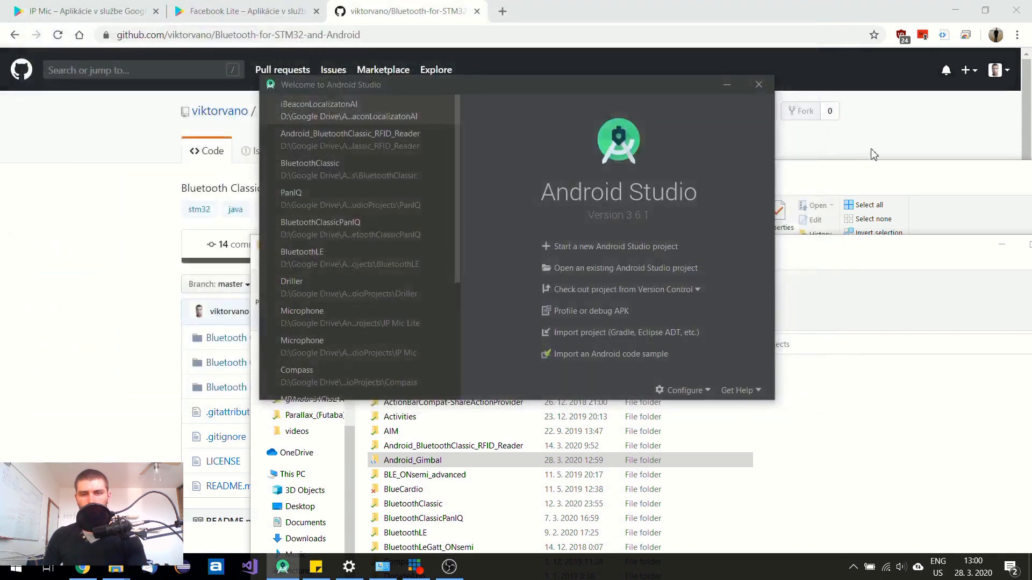
{"action": "left_click", "coordinate": [758, 84]}
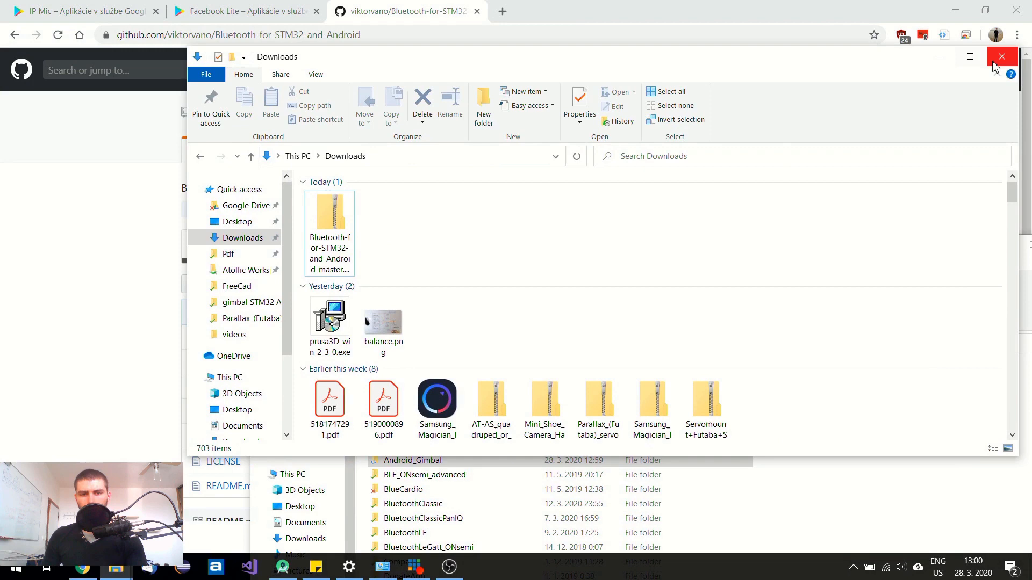
{"action": "left_click", "coordinate": [999, 57]}
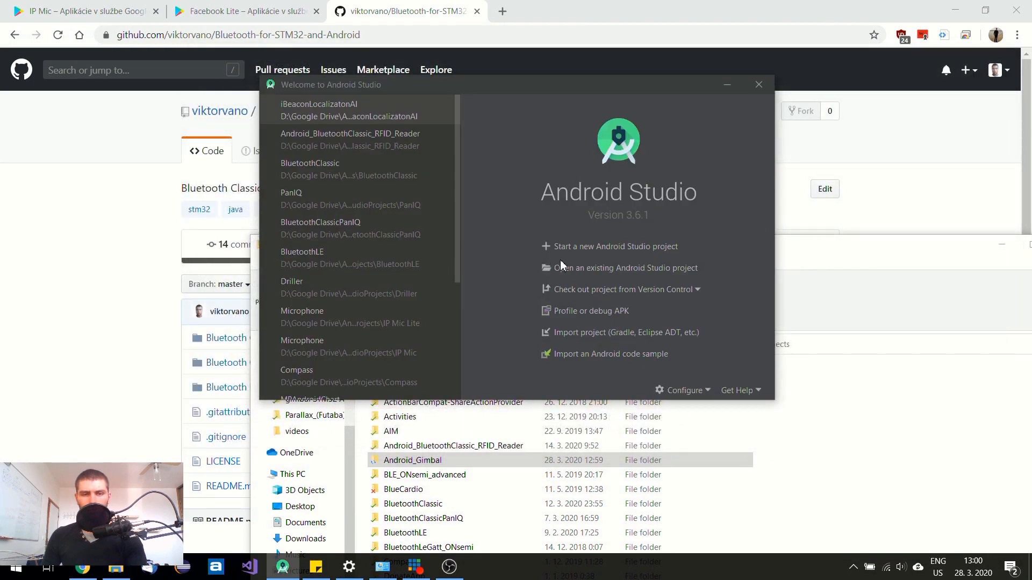
{"action": "mouse_move", "coordinate": [696, 289]}
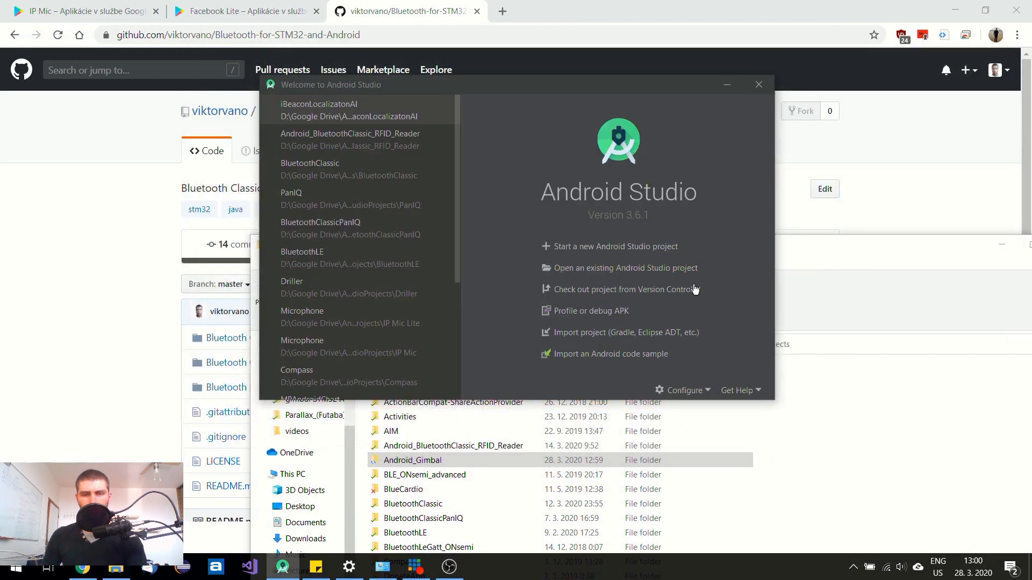
Step: Open Android_Gimbal as an existing Android Studio project from disk
{"action": "left_click", "coordinate": [626, 267]}
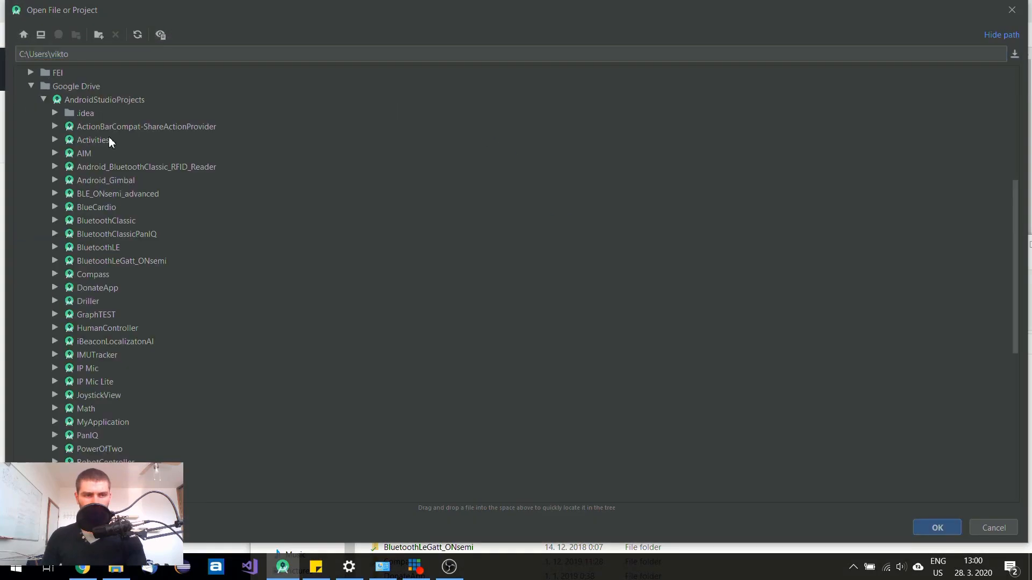
{"action": "left_click", "coordinate": [104, 179]}
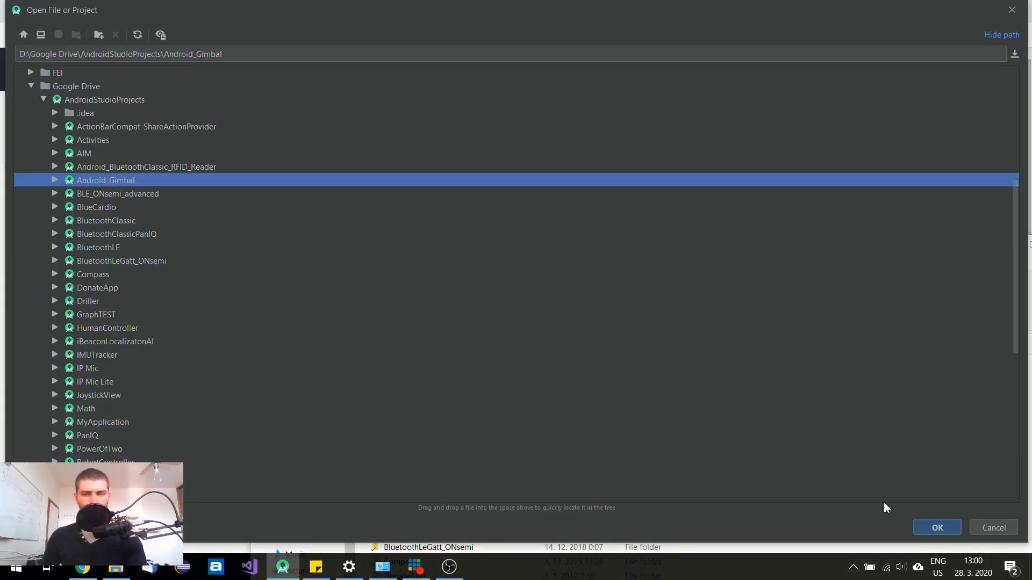
{"action": "left_click", "coordinate": [936, 527]}
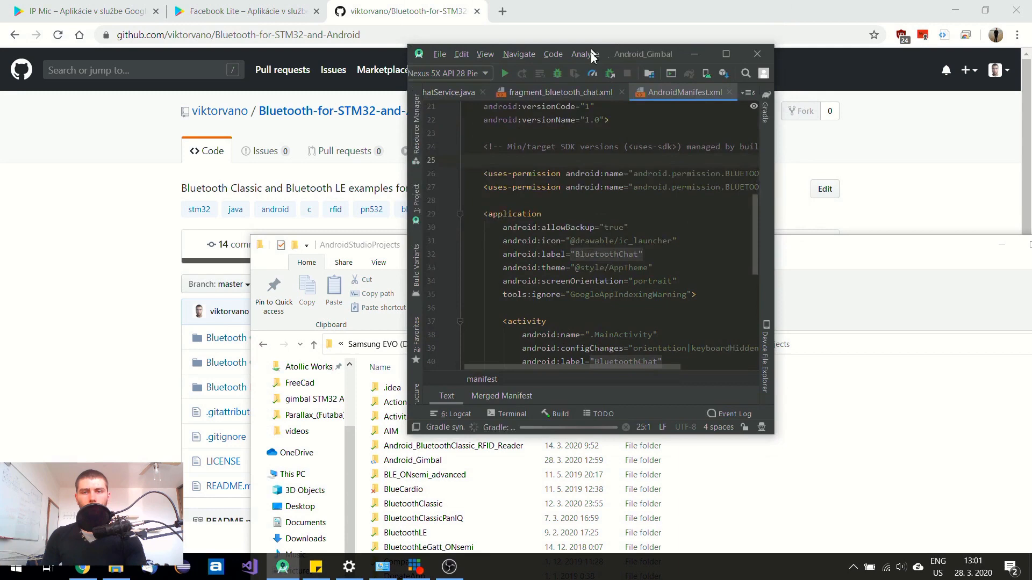
Step: Maximize Android Studio, let Gradle sync finish and dismiss the plugin update notice
{"action": "left_click", "coordinate": [724, 53]}
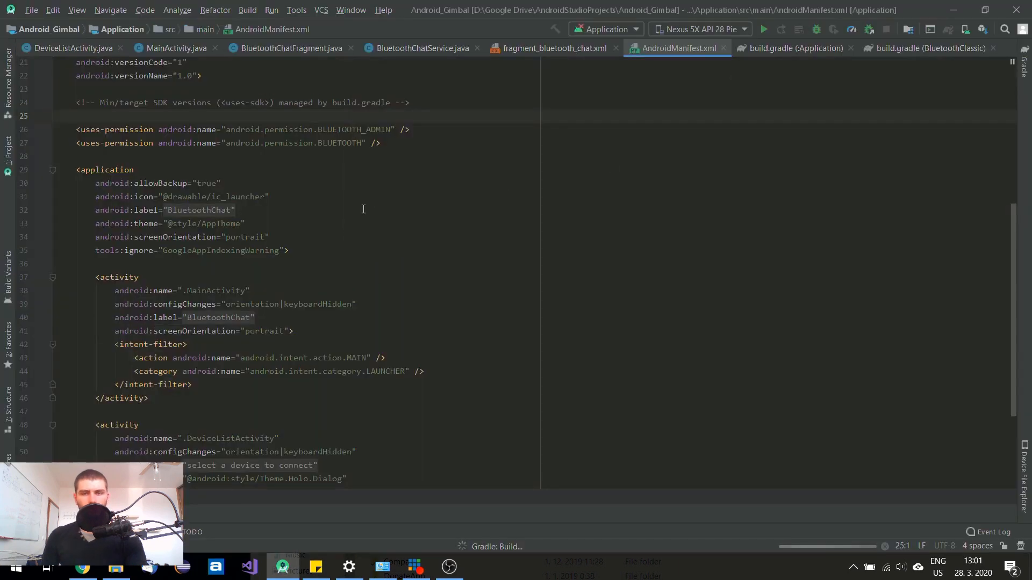
{"action": "double_click", "coordinate": [158, 183]}
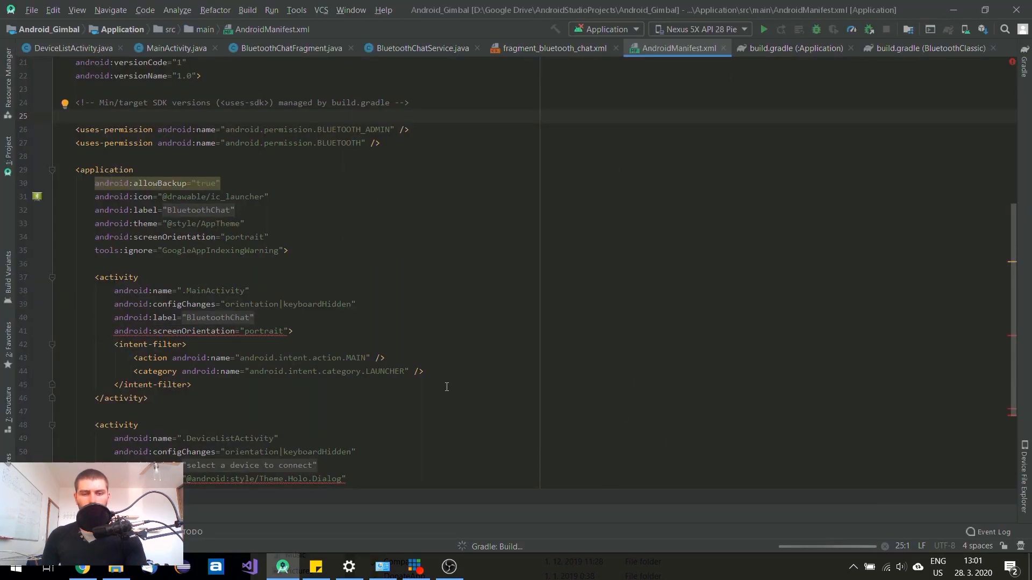
{"action": "mouse_move", "coordinate": [593, 452]}
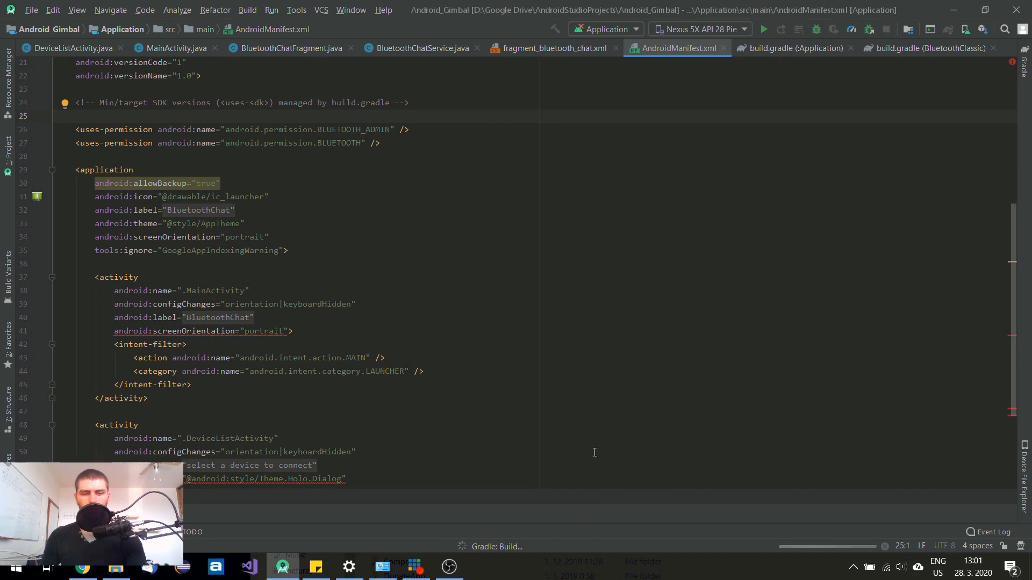
{"action": "mouse_move", "coordinate": [487, 457]}
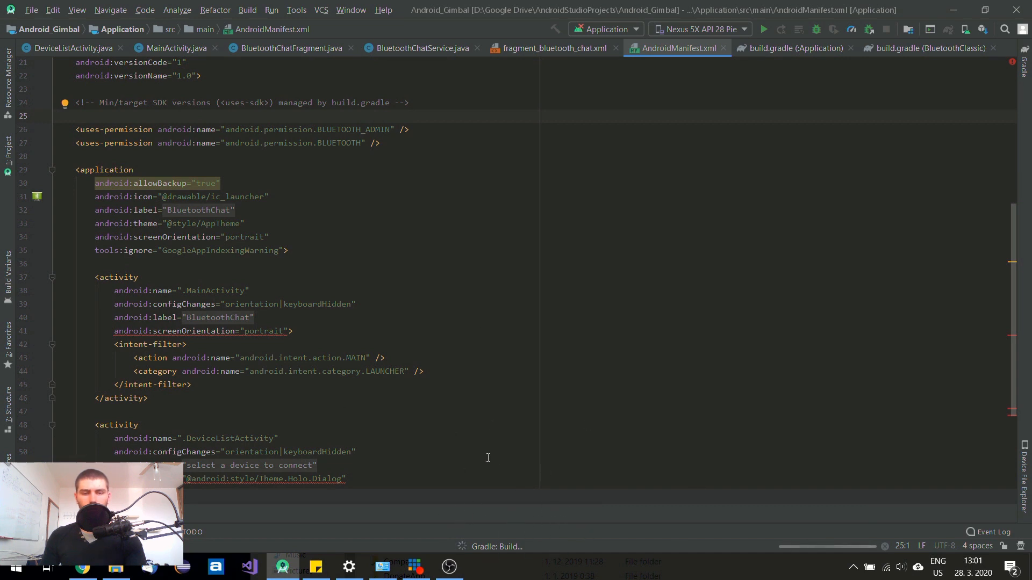
{"action": "mouse_move", "coordinate": [578, 538]}
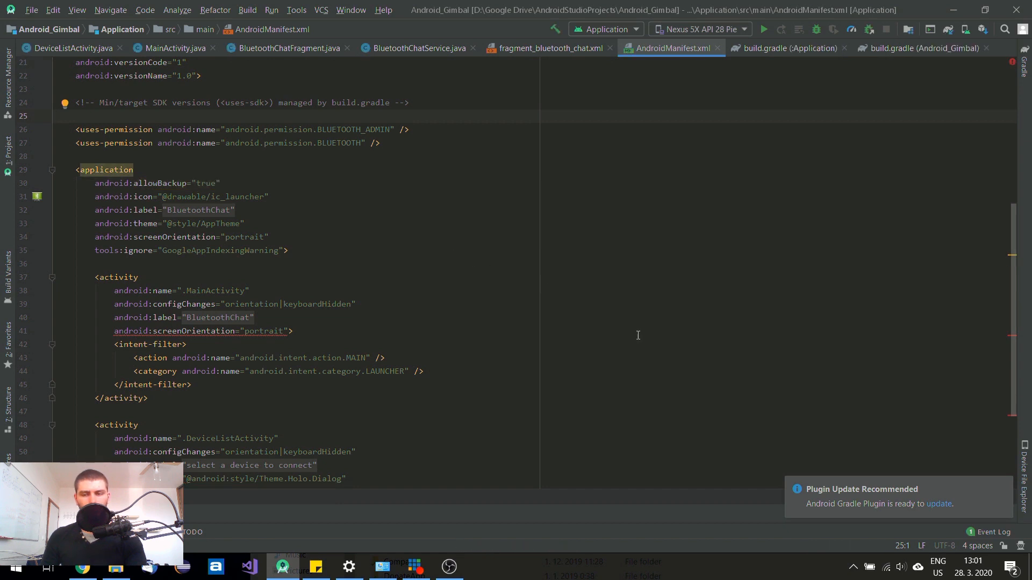
{"action": "left_click", "coordinate": [937, 503]}
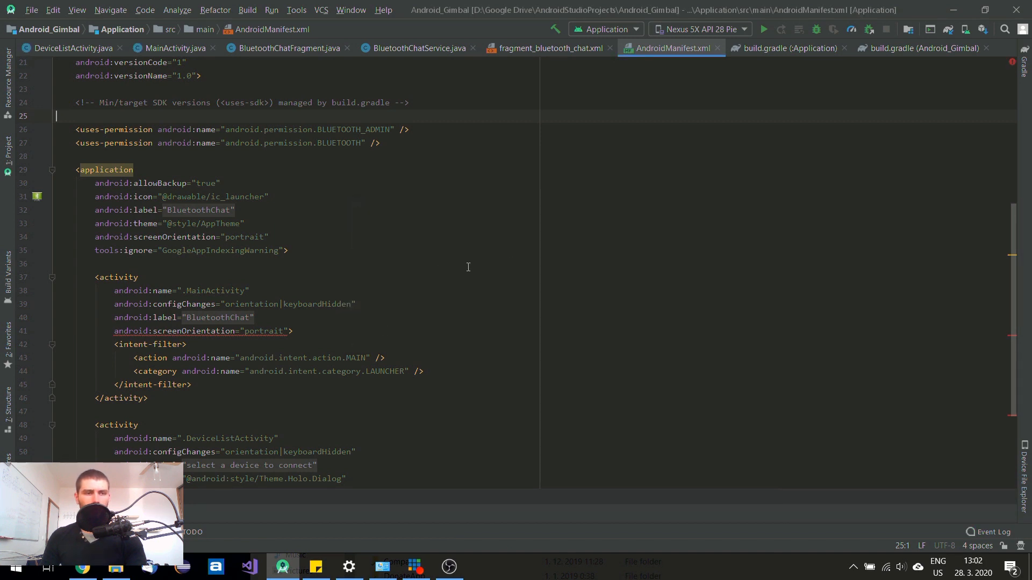
Step: Expand the Project tree down to com.example.android and locate the bluetoothchat package name
{"action": "left_click", "coordinate": [8, 143]}
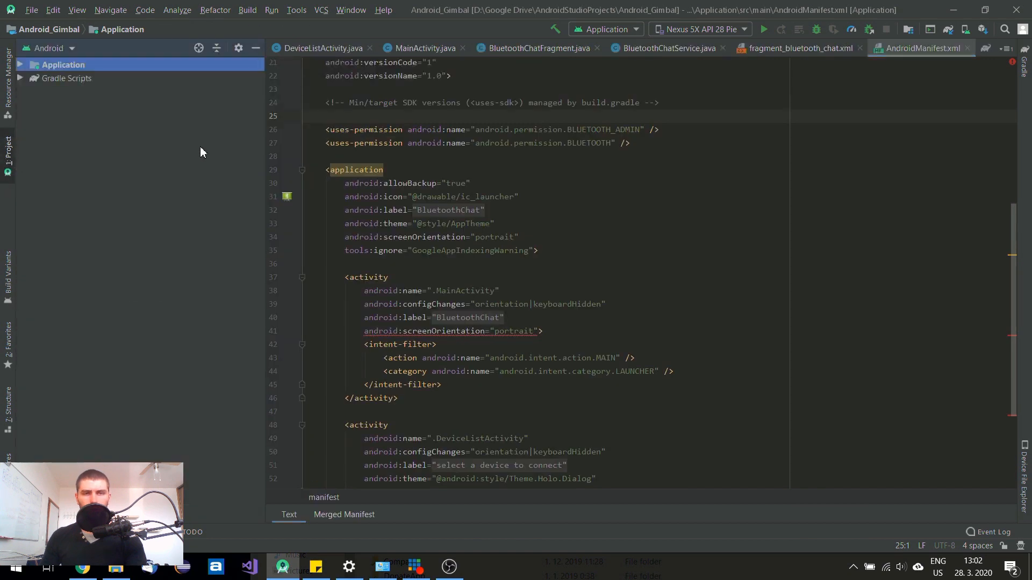
{"action": "mouse_move", "coordinate": [10, 65]}
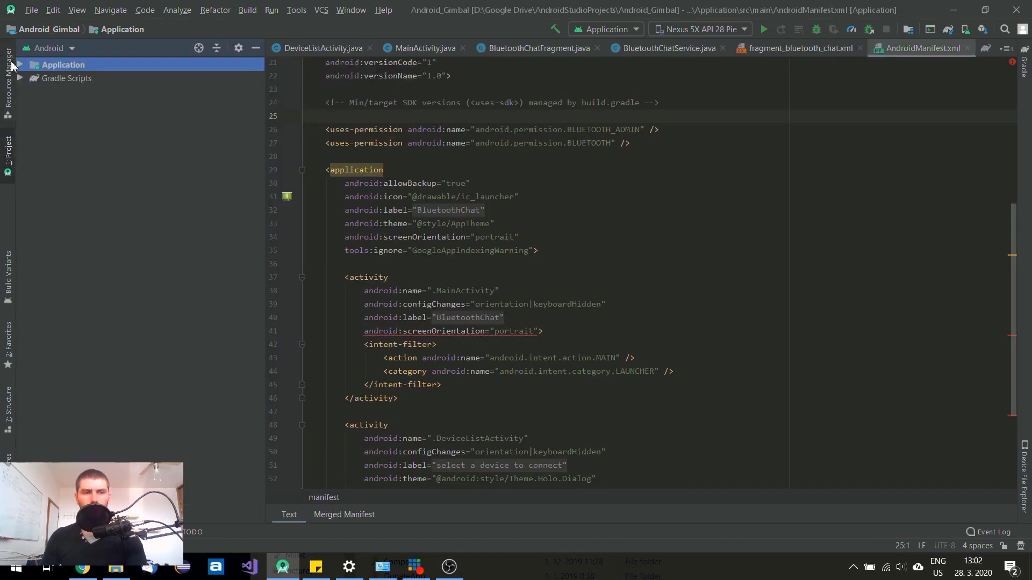
{"action": "left_click", "coordinate": [21, 65]}
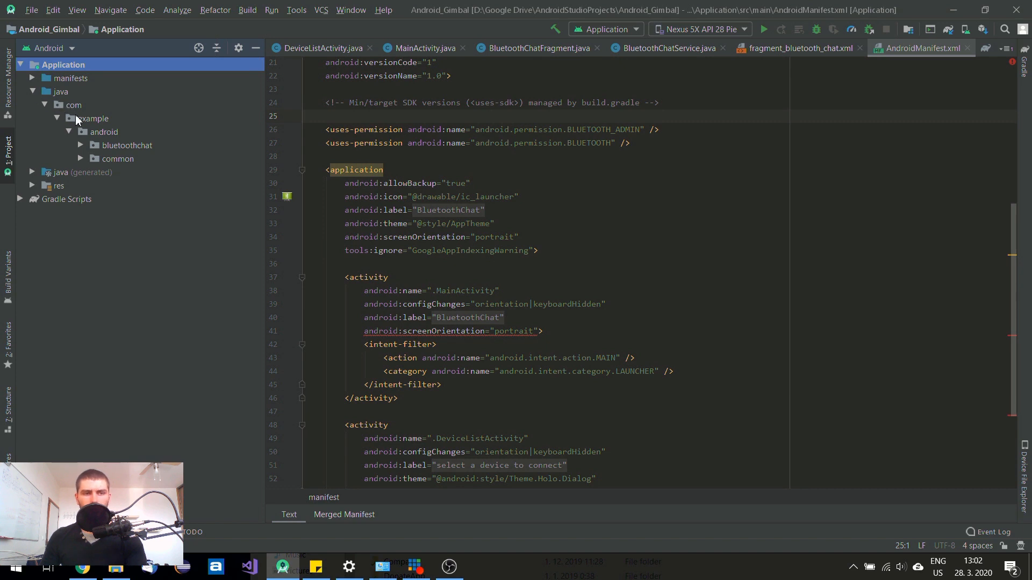
{"action": "mouse_move", "coordinate": [62, 77]}
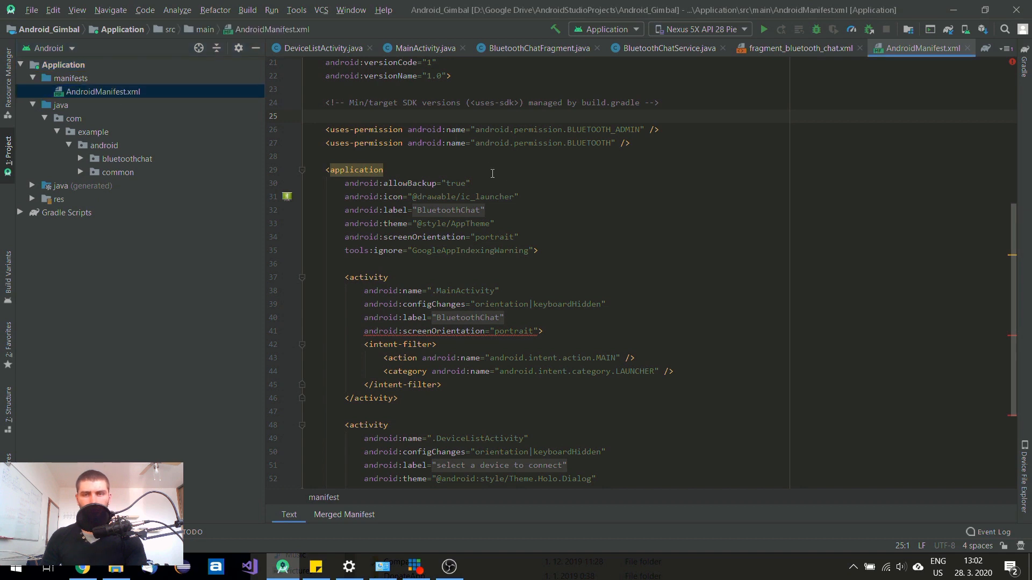
{"action": "scroll", "scroll_direction": "up", "scroll_amount": 3}
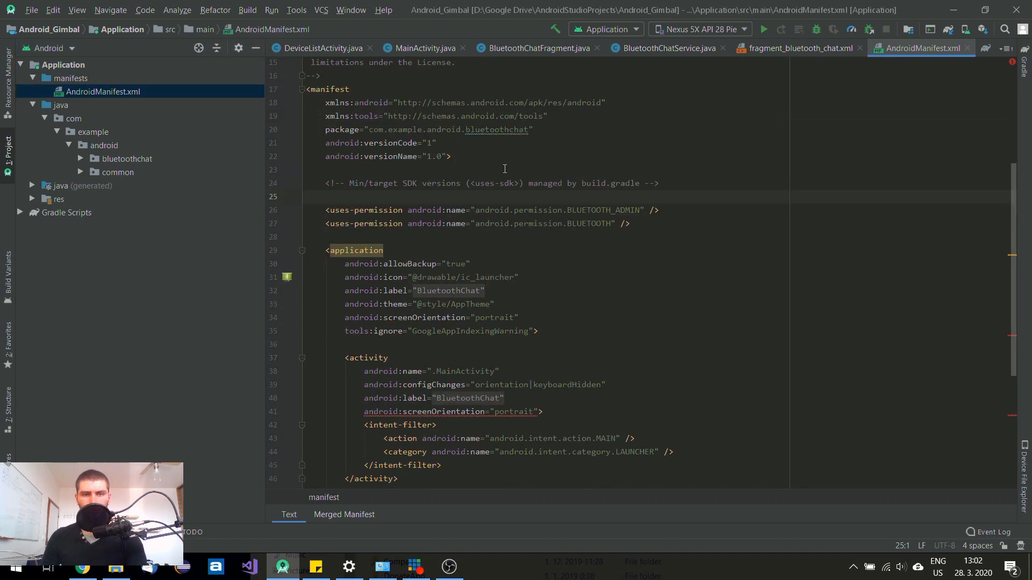
{"action": "scroll", "scroll_direction": "up", "scroll_amount": 3}
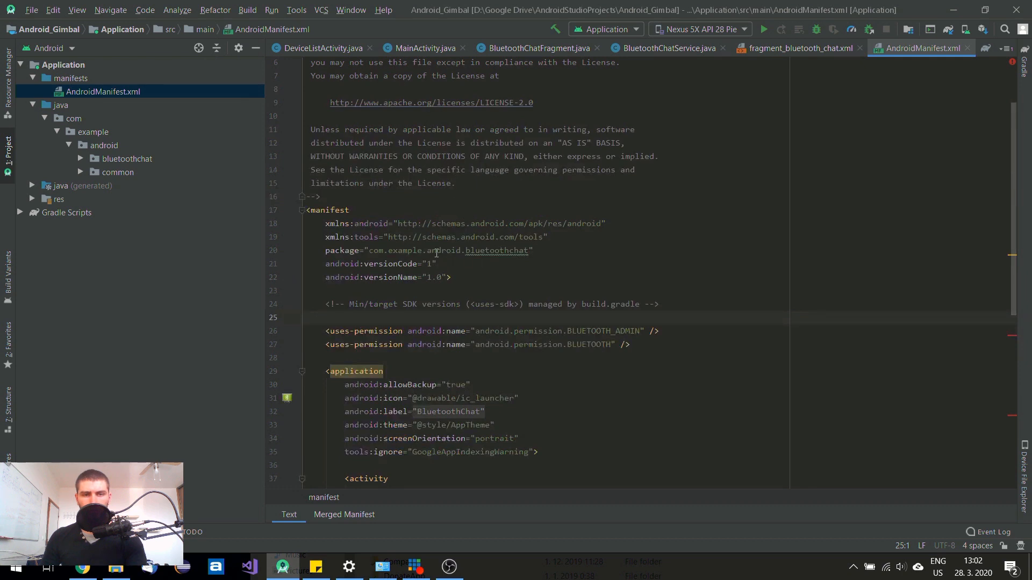
{"action": "double_click", "coordinate": [375, 250]}
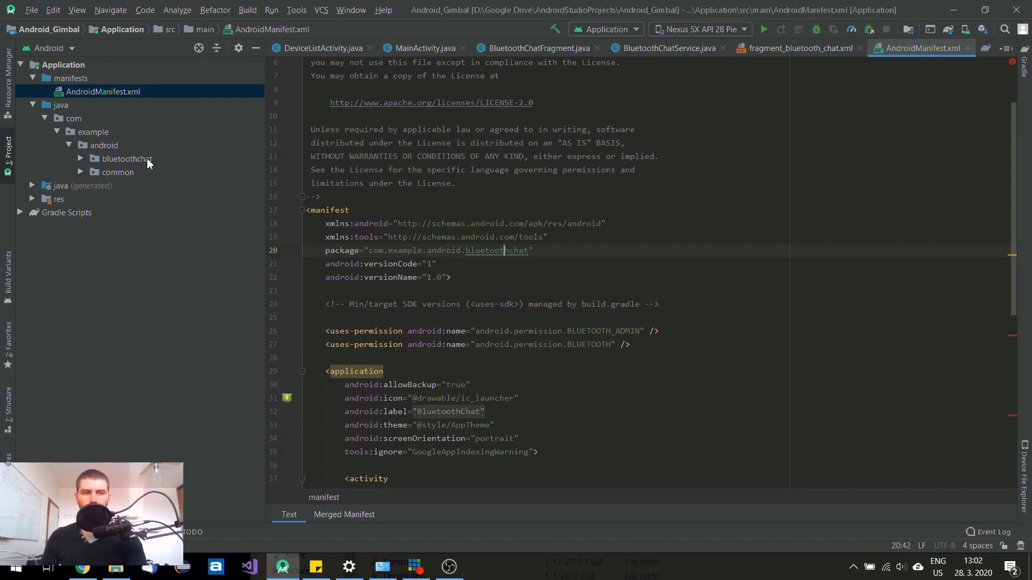
{"action": "mouse_move", "coordinate": [113, 158]}
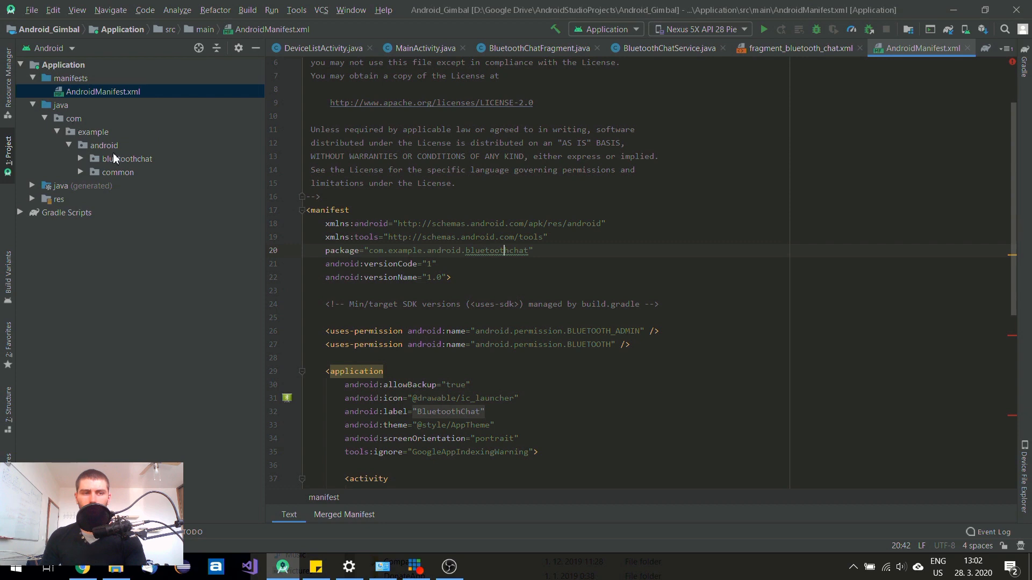
{"action": "left_click", "coordinate": [74, 118]}
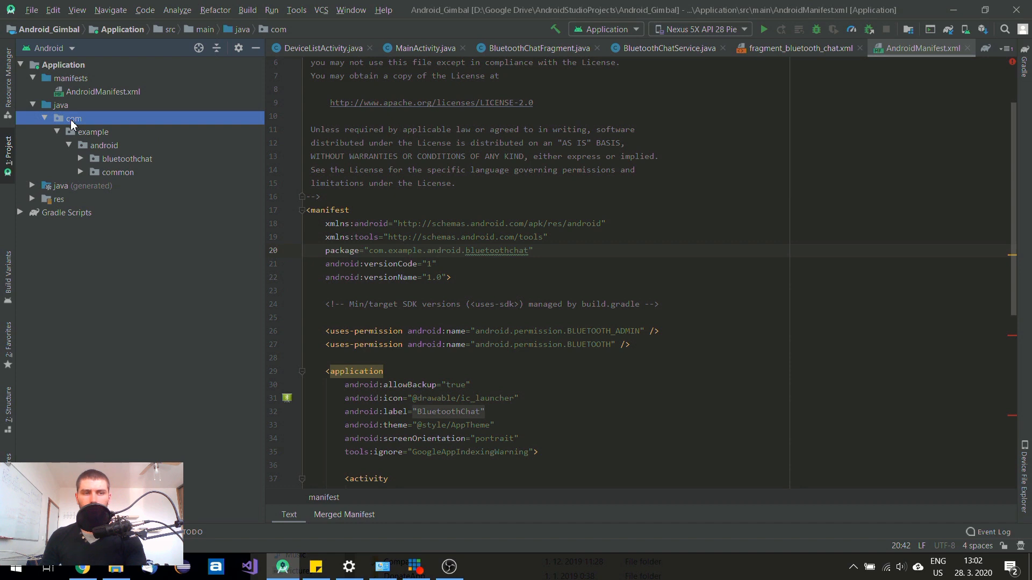
Step: Rename the com package directory to eu via the project tree context actions
{"action": "right_click", "coordinate": [72, 118]}
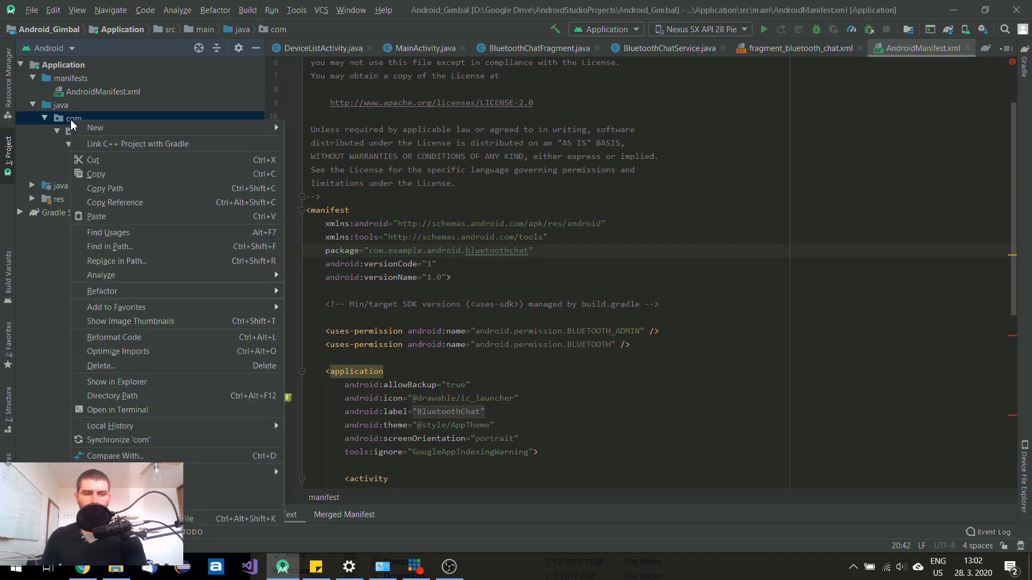
{"action": "mouse_move", "coordinate": [222, 291]}
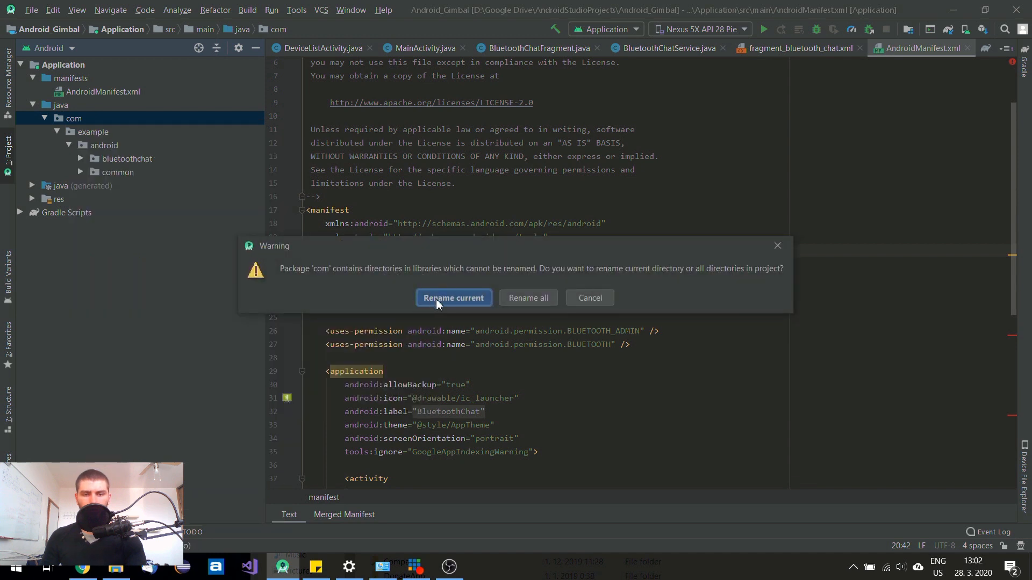
{"action": "mouse_move", "coordinate": [527, 297]}
{"action": "type", "text": "eu"}
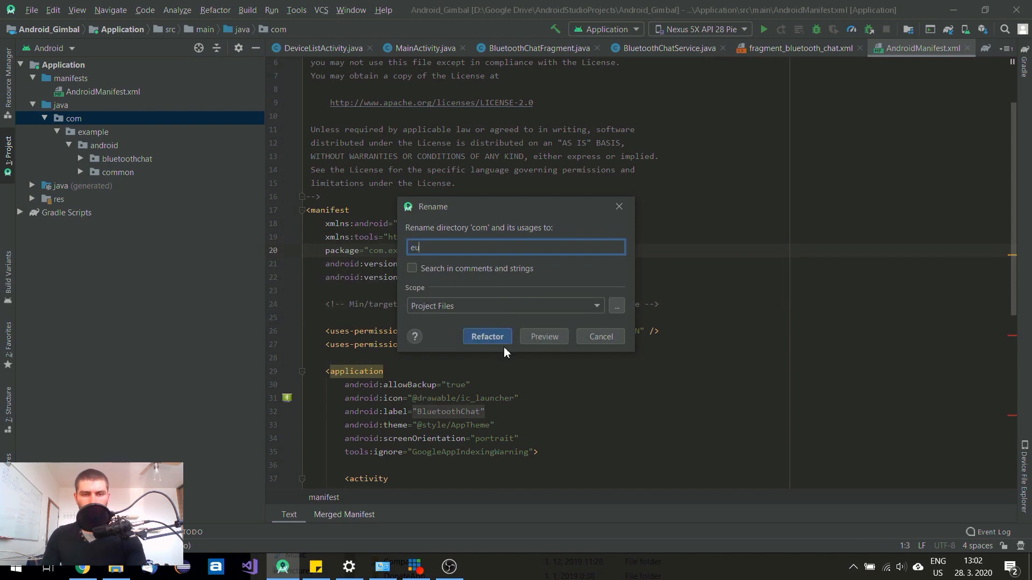
{"action": "left_click", "coordinate": [487, 336]}
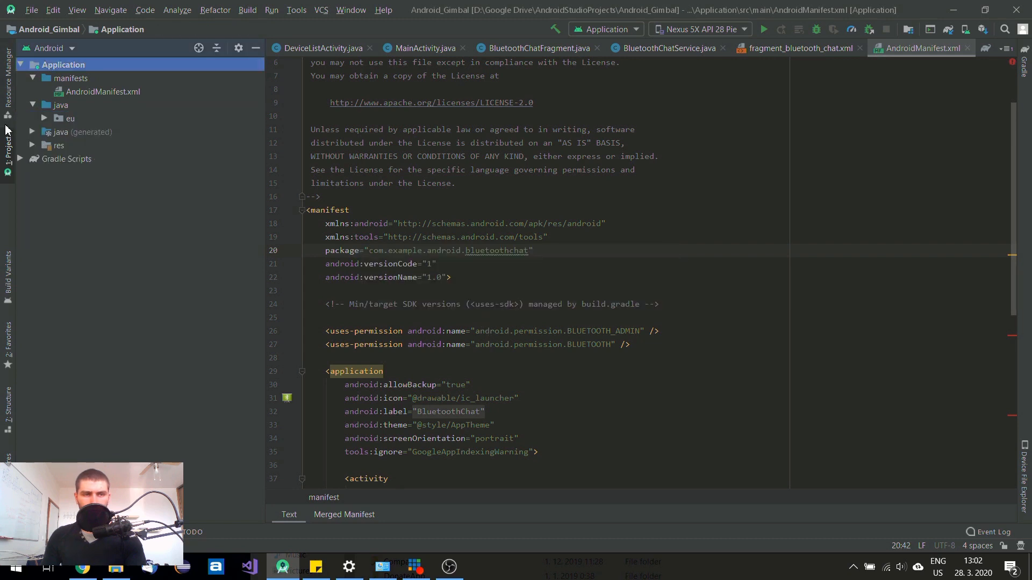
Step: Paste com.example.android.bluetoothchat into a new Notepad++ scratch note
{"action": "left_click", "coordinate": [44, 118]}
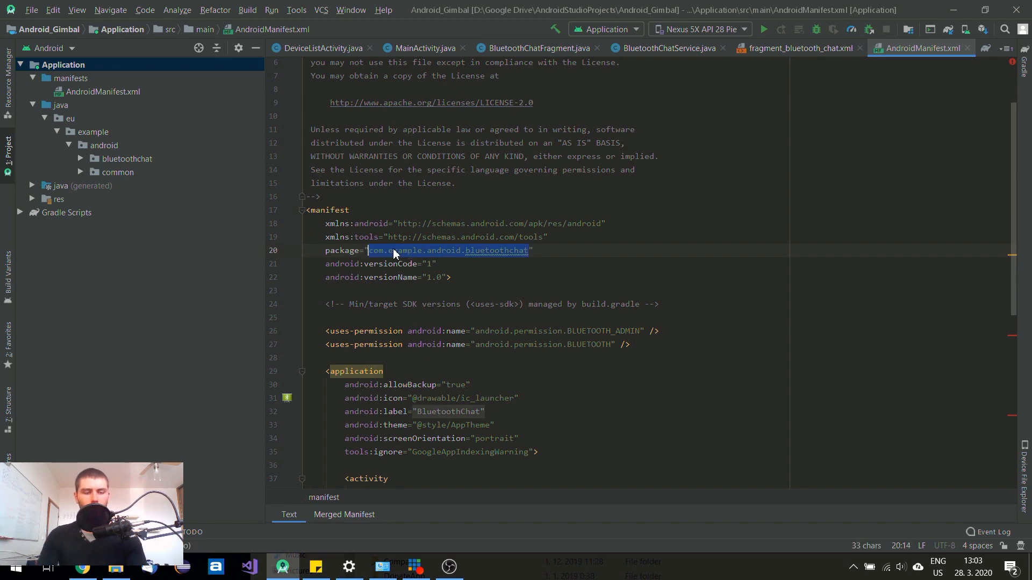
{"action": "left_click", "coordinate": [16, 567]}
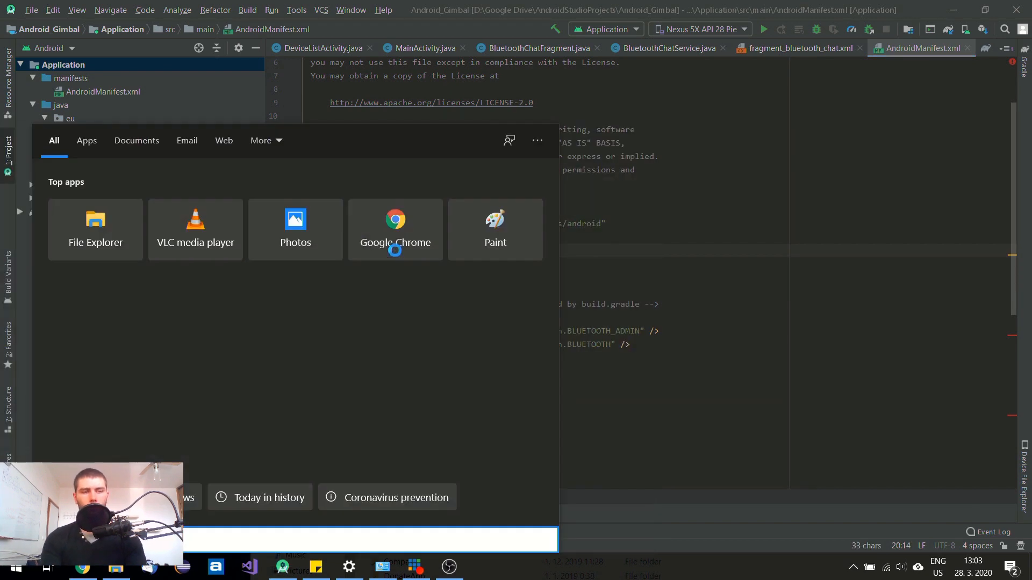
{"action": "left_click", "coordinate": [481, 567]}
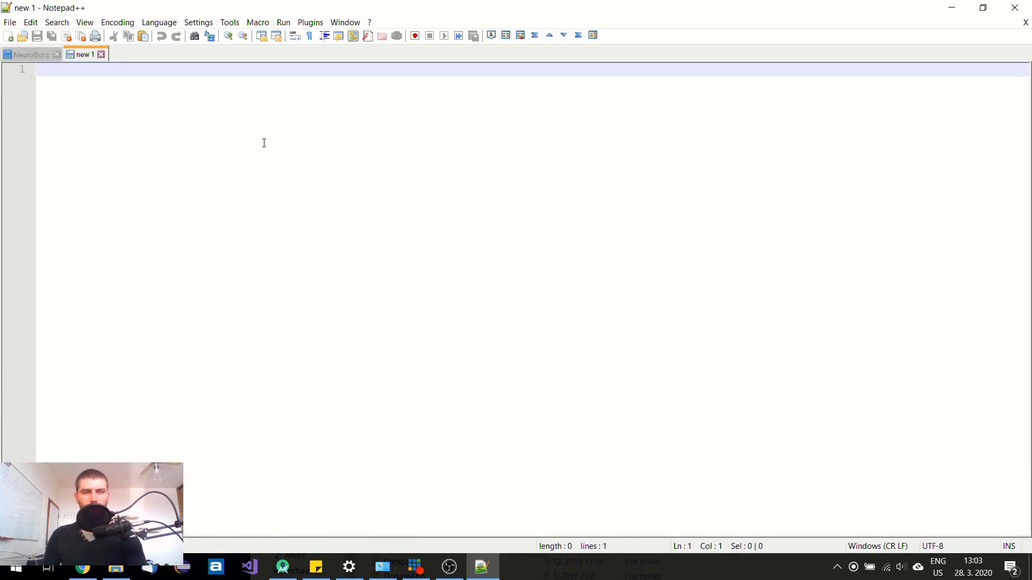
{"action": "type", "text": "com.example.android.bluetoothchat"}
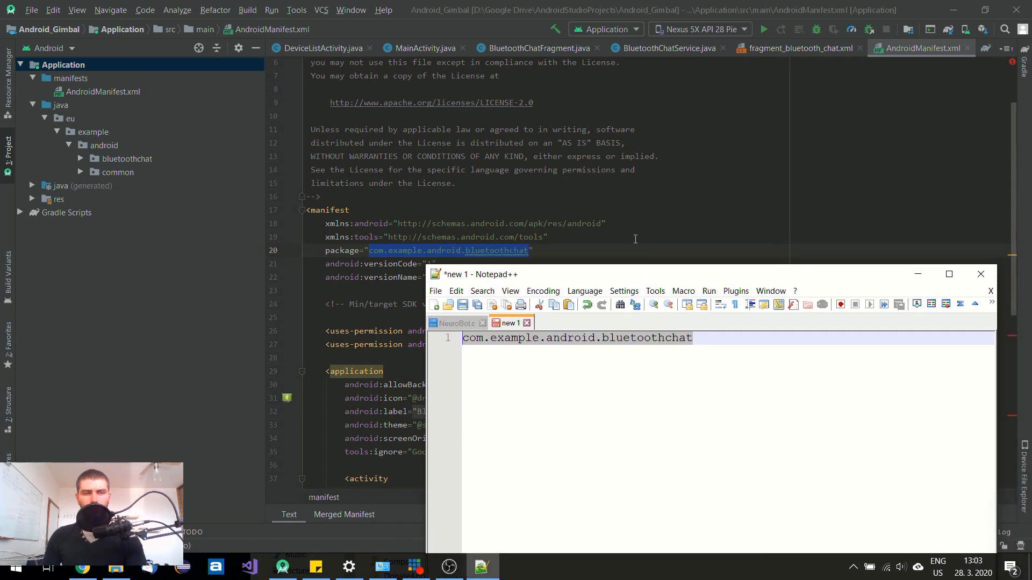
{"action": "mouse_move", "coordinate": [618, 213]}
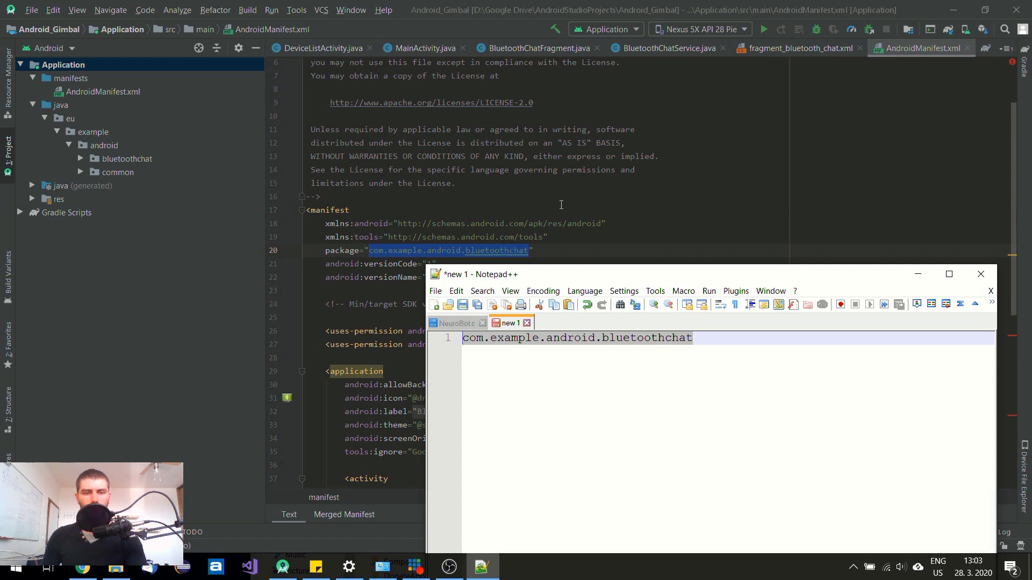
{"action": "mouse_move", "coordinate": [83, 141]}
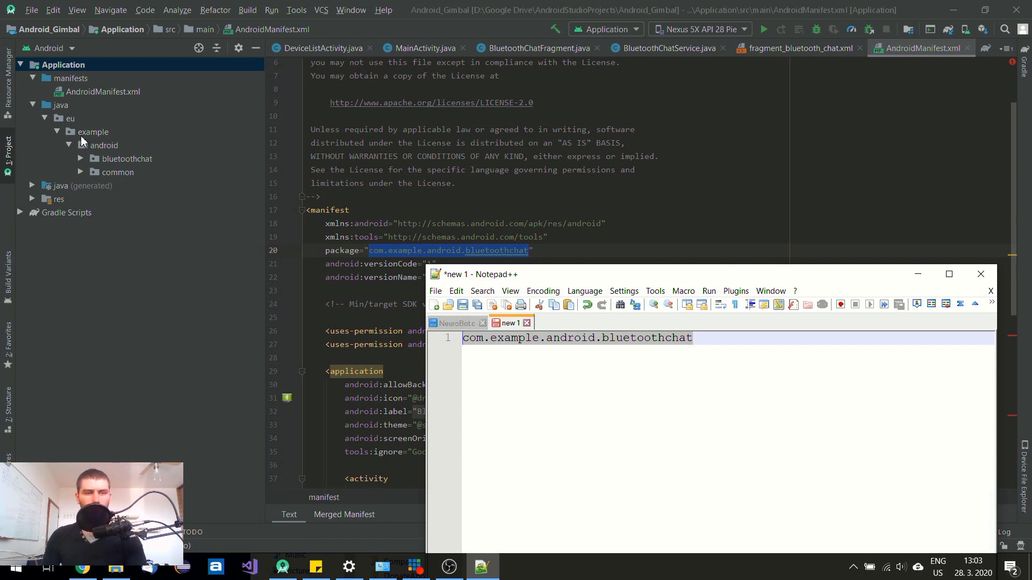
Step: Refactor-rename the example package to cyberpunktech, giving eu.cyberpunktech
{"action": "right_click", "coordinate": [92, 131]}
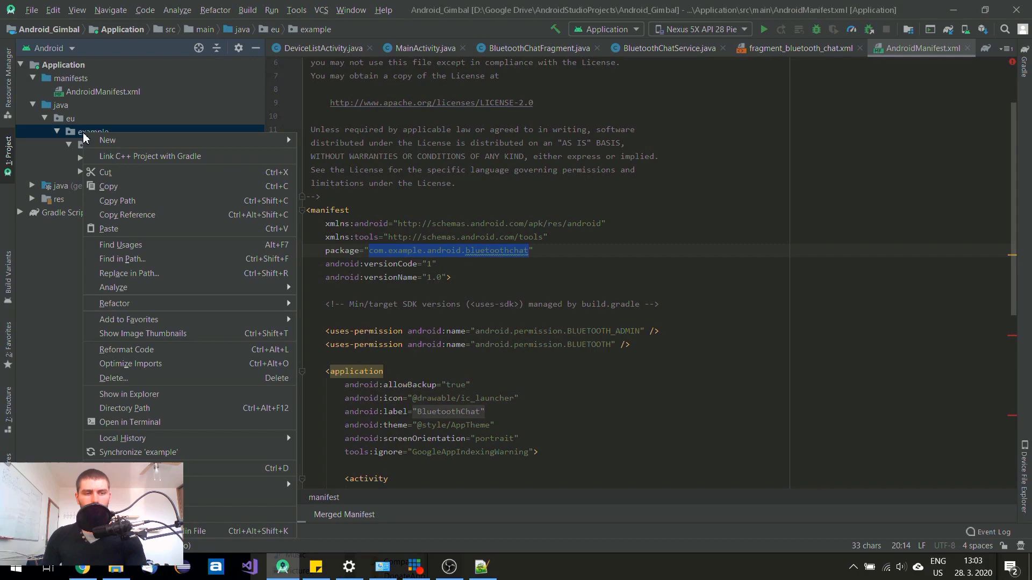
{"action": "mouse_move", "coordinate": [115, 303]}
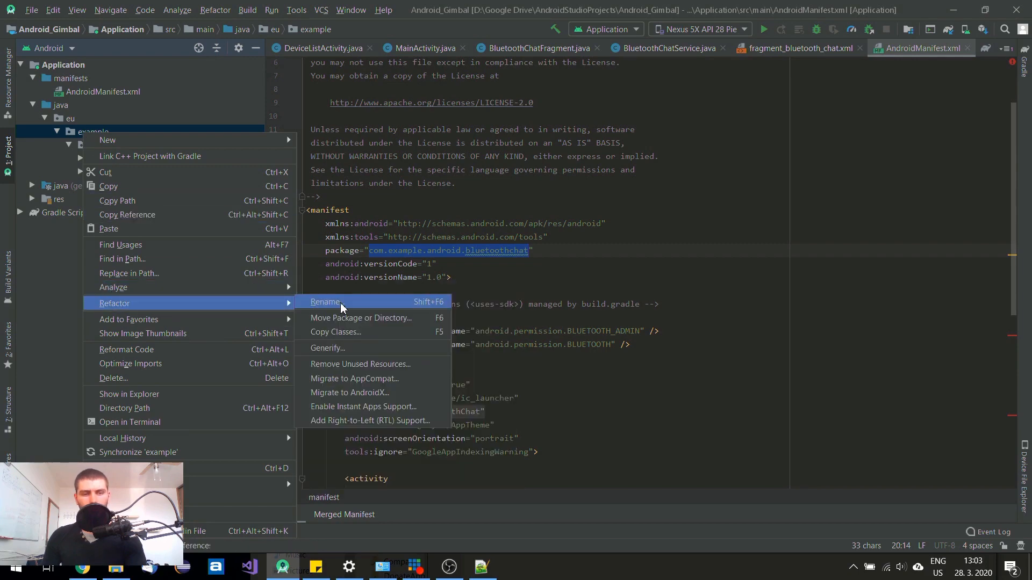
{"action": "left_click", "coordinate": [327, 302]}
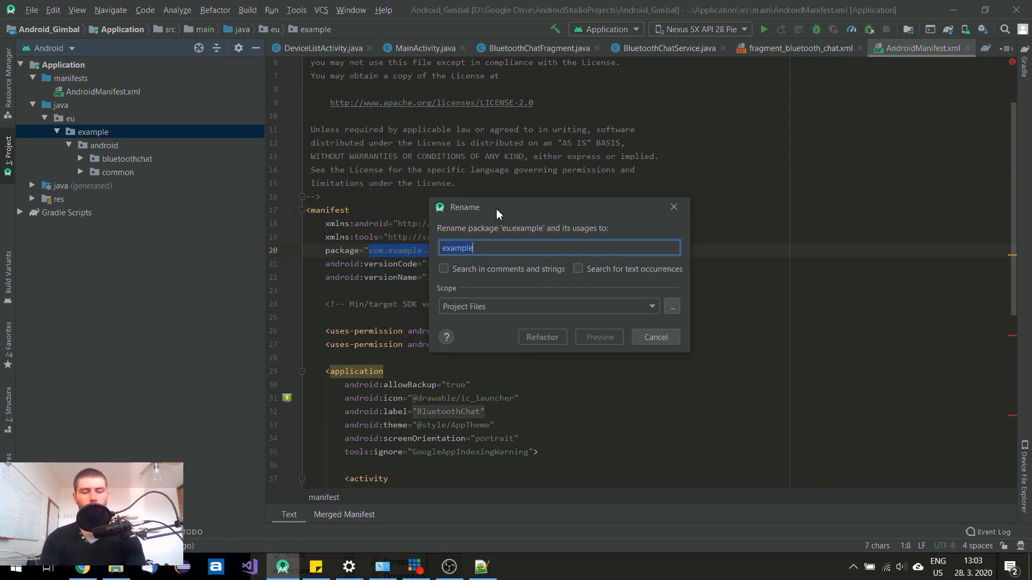
{"action": "type", "text": "cybe"}
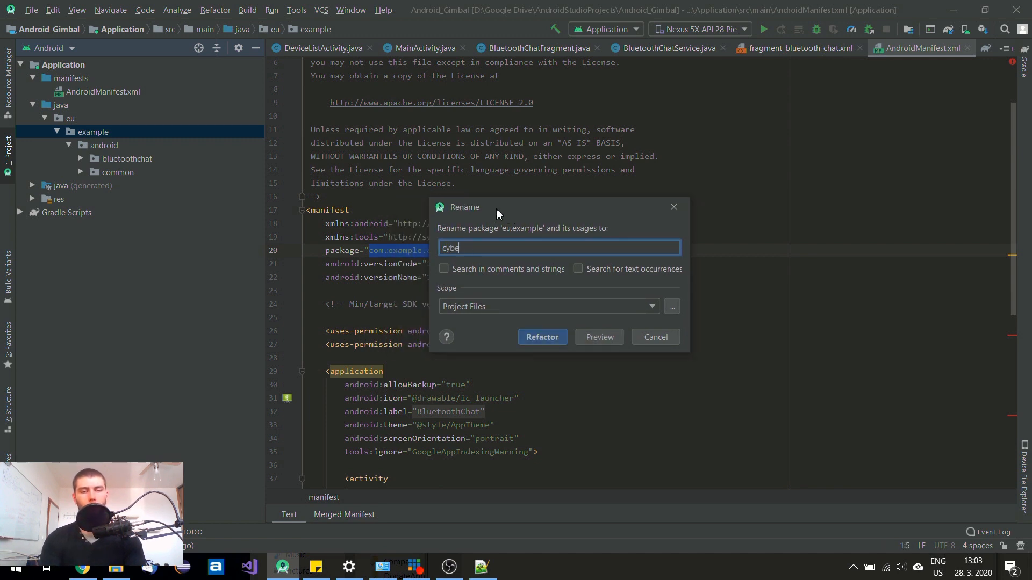
{"action": "type", "text": "rp"}
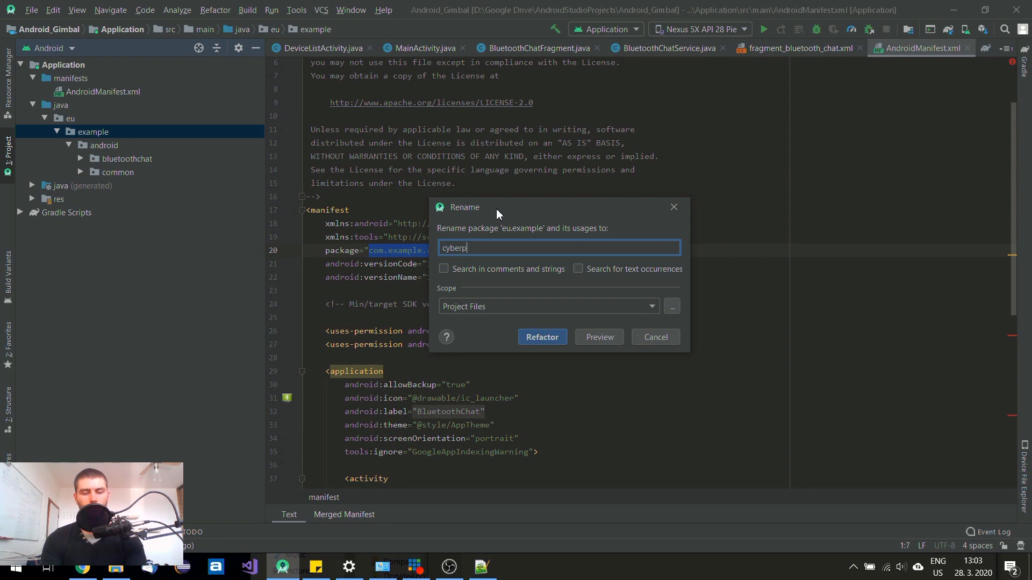
{"action": "type", "text": "unktech"}
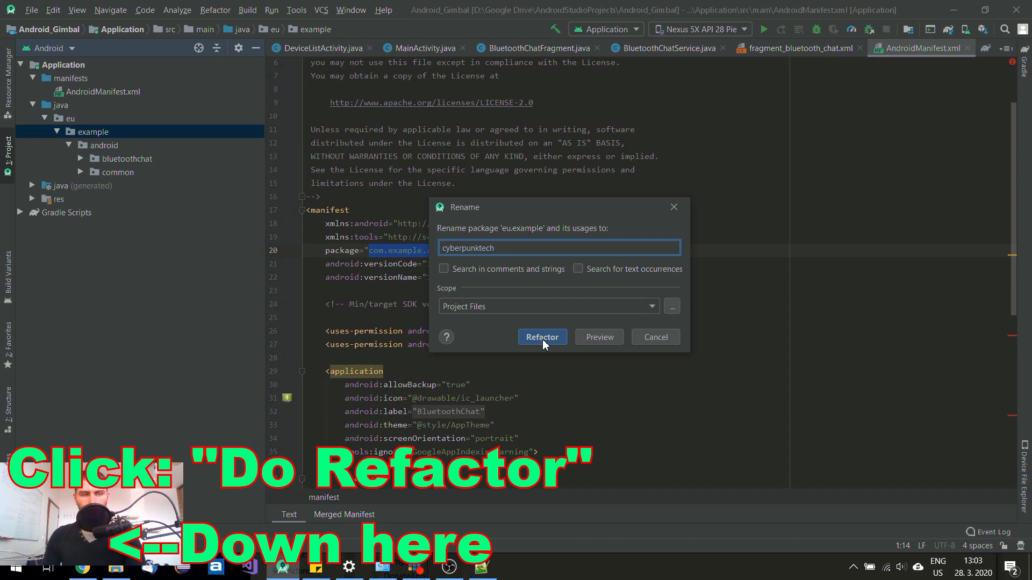
{"action": "left_click", "coordinate": [541, 336]}
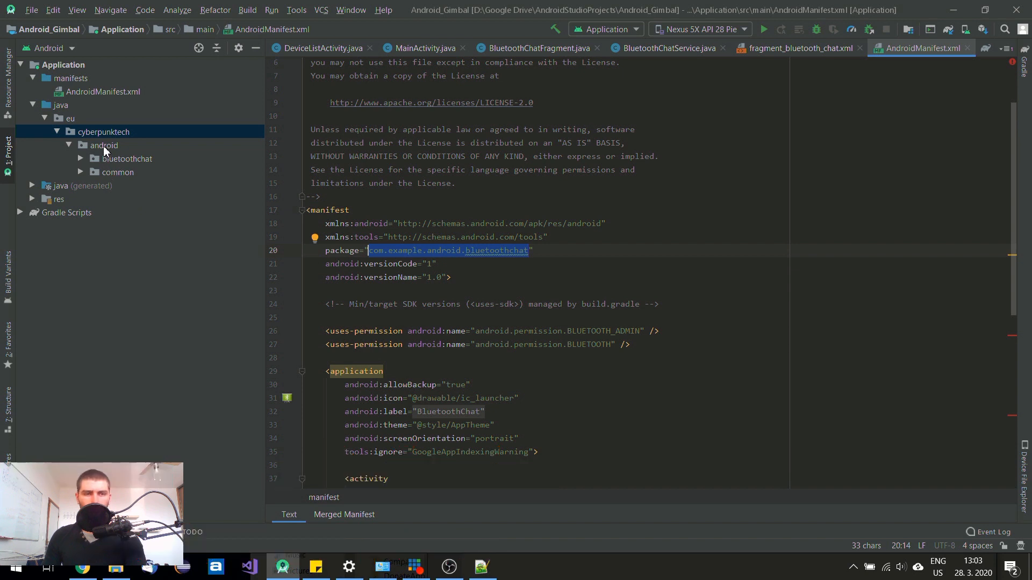
Step: Refactor-rename the android package to gimbal and confirm the rename across found usages
{"action": "right_click", "coordinate": [103, 145]}
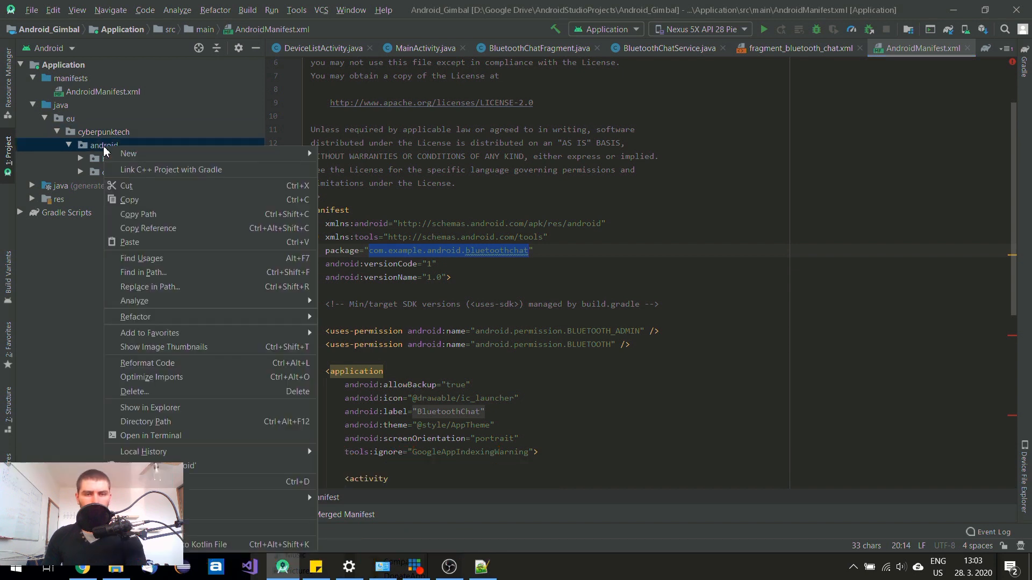
{"action": "mouse_move", "coordinate": [182, 398]}
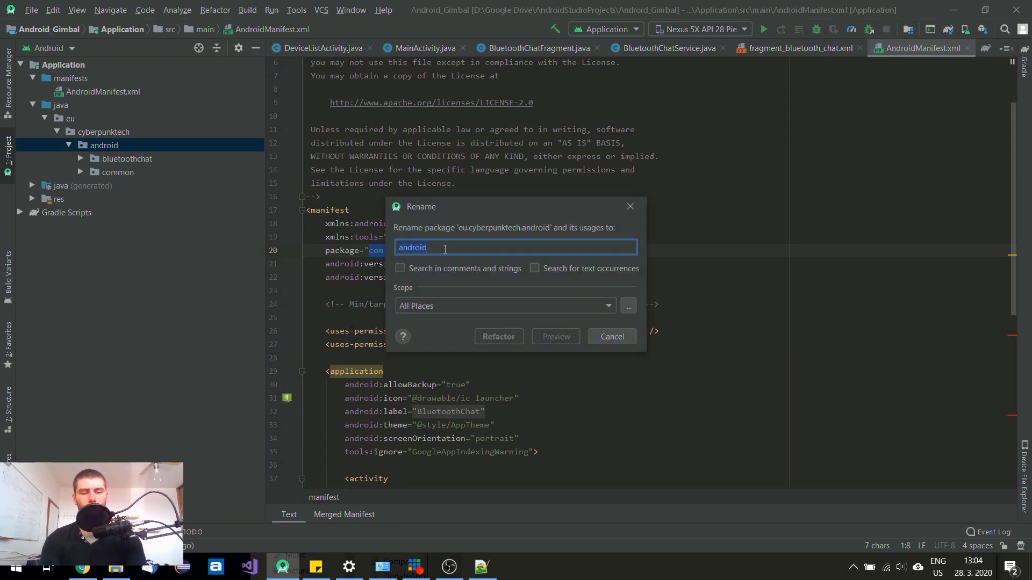
{"action": "type", "text": "gimbal"}
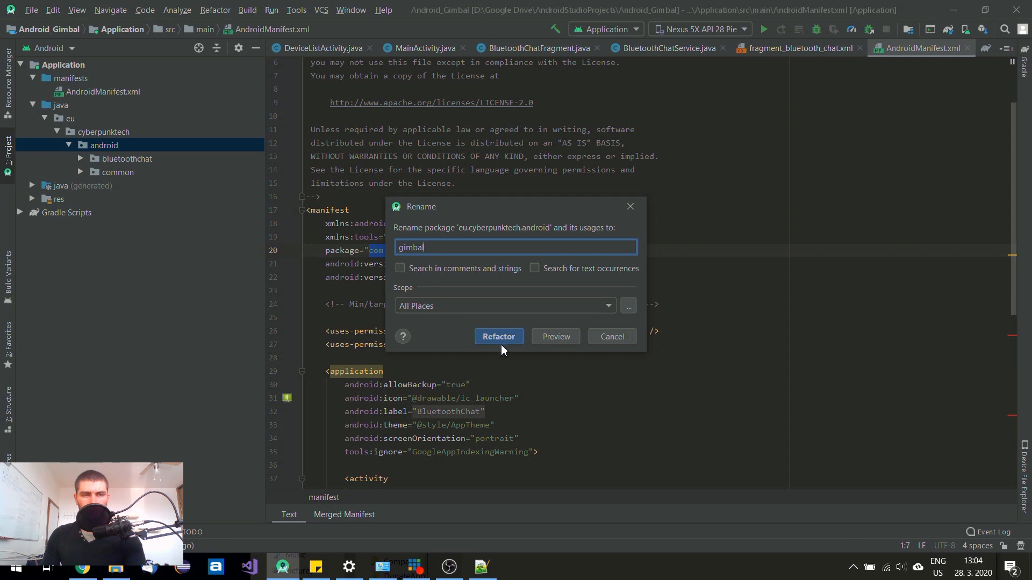
{"action": "left_click", "coordinate": [497, 337]}
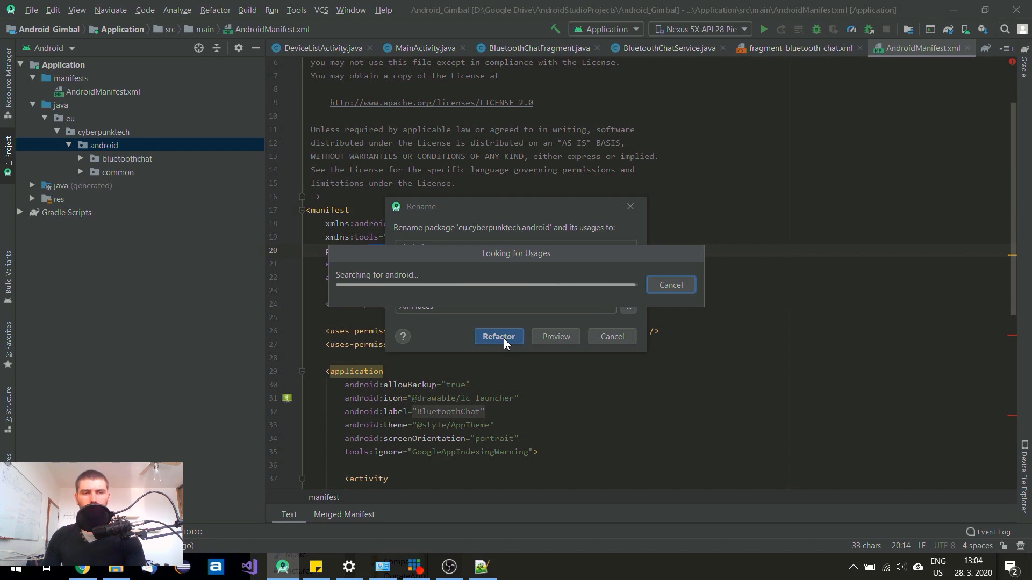
{"action": "left_click", "coordinate": [498, 337]}
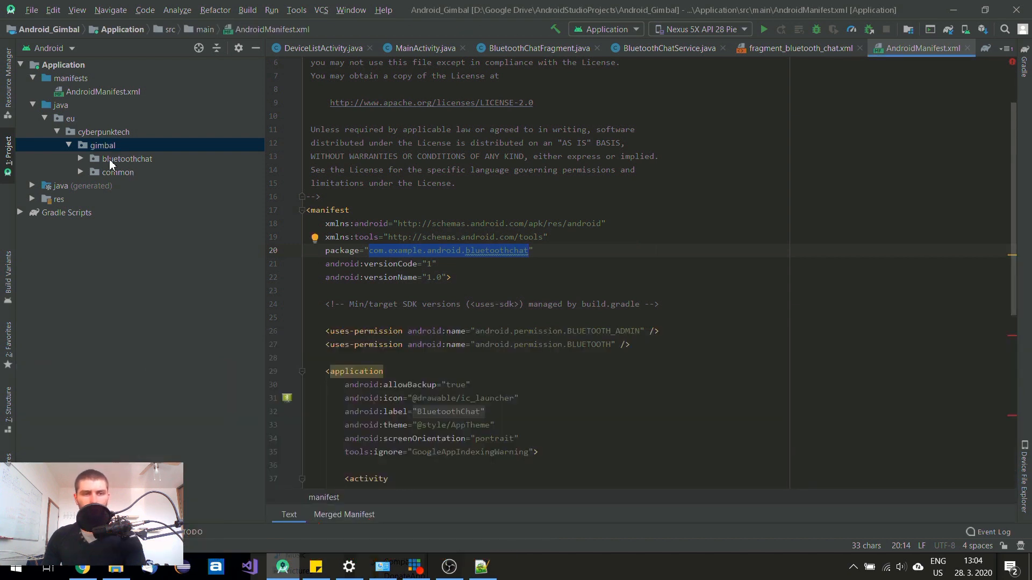
Step: Refactor-rename the bluetoothchat package to bluetooth under eu.cyberpunktech.gimbal
{"action": "right_click", "coordinate": [126, 159]}
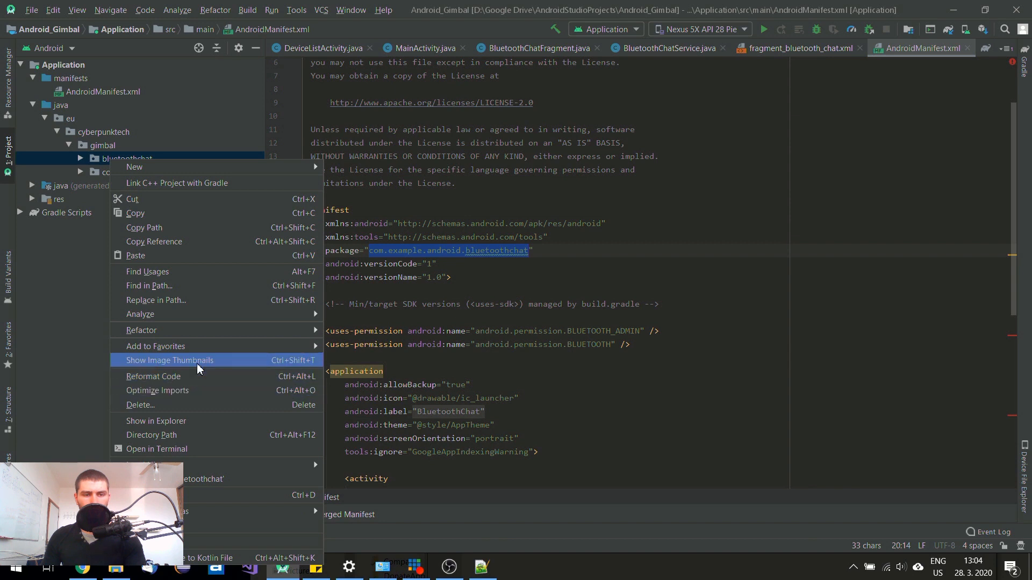
{"action": "left_click", "coordinate": [141, 330]}
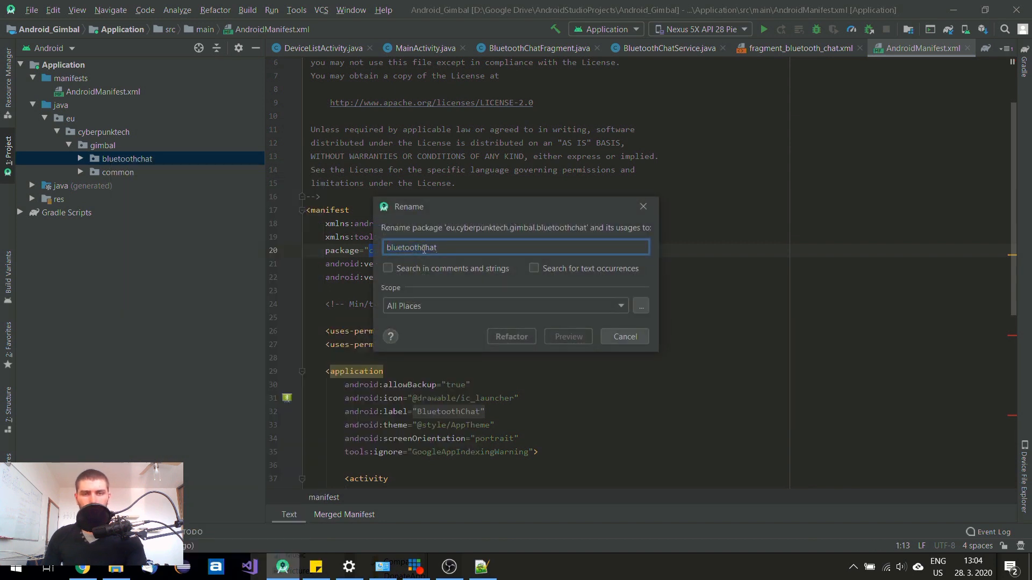
{"action": "key", "text": "BackSpace"}
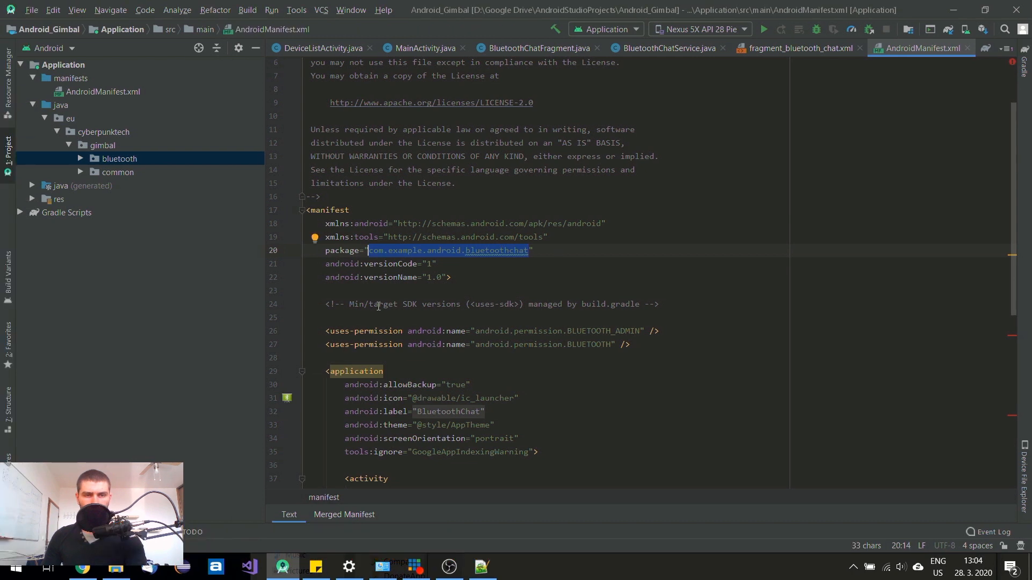
Step: Rewrite the AndroidManifest package attribute to eu.cyberpunktech.gimbal.bluetooth
{"action": "left_click", "coordinate": [380, 250]}
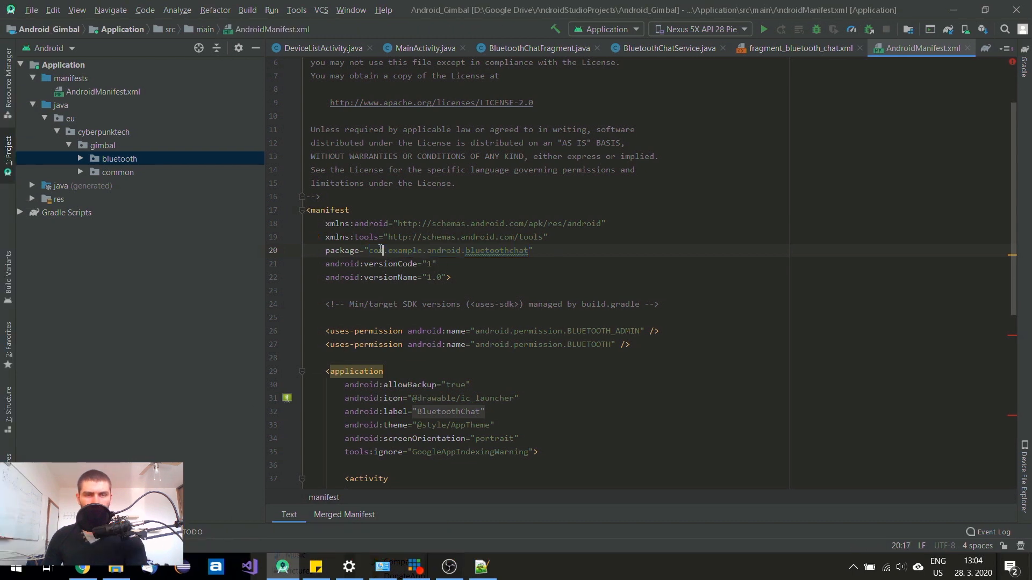
{"action": "type", "text": "eu"}
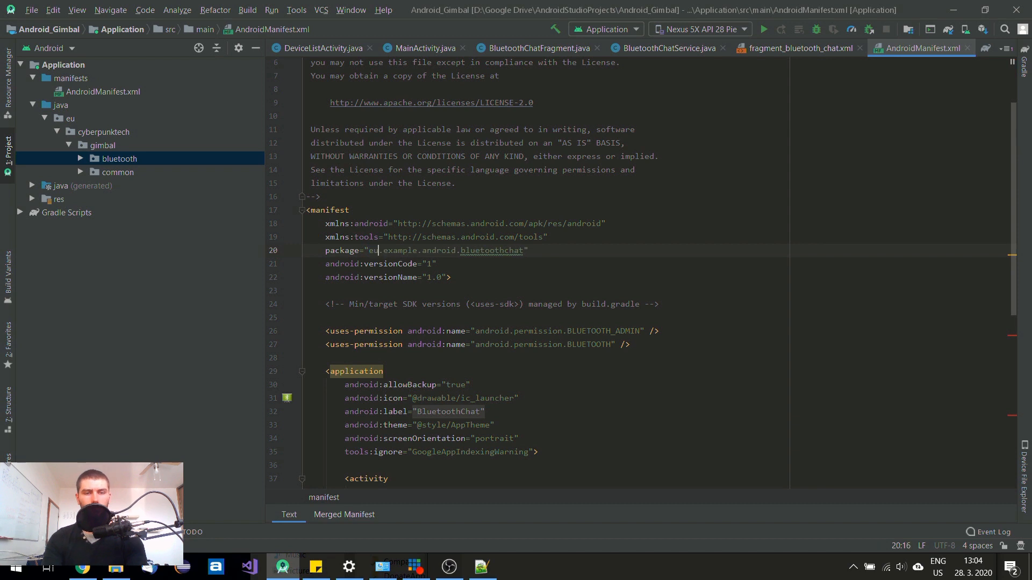
{"action": "double_click", "coordinate": [399, 250]}
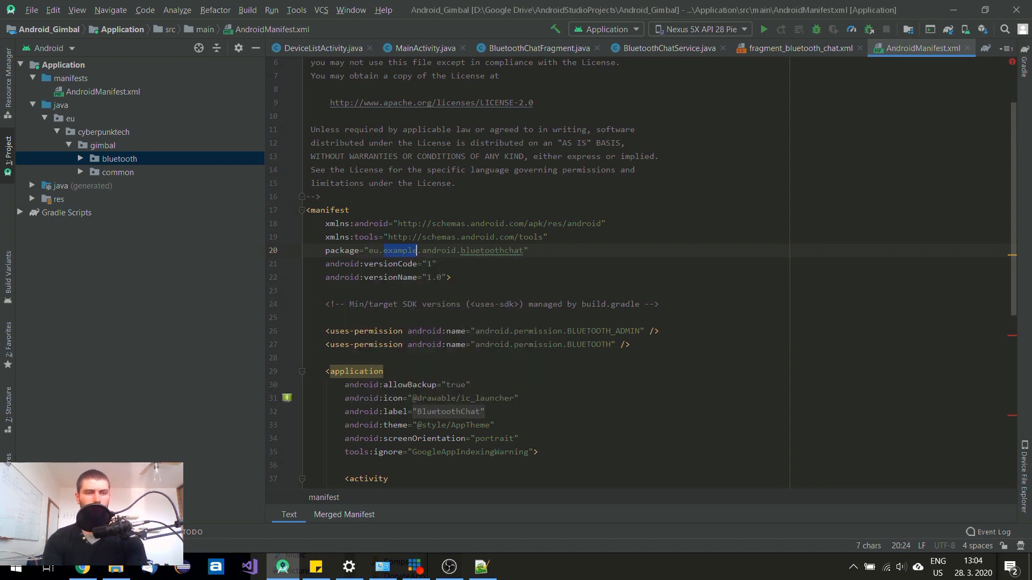
{"action": "type", "text": "cyberpunktech"}
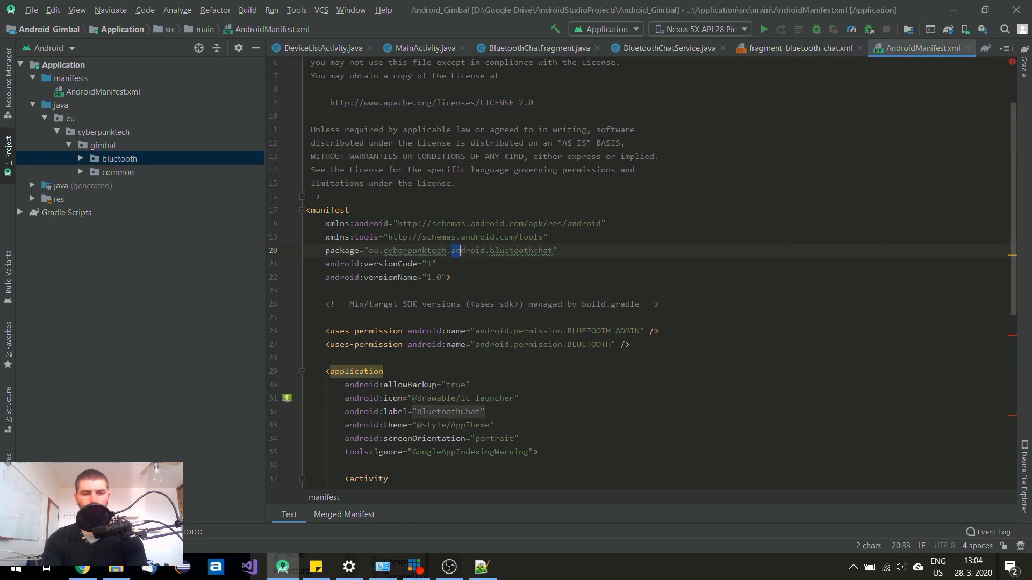
{"action": "type", "text": "gimbal"}
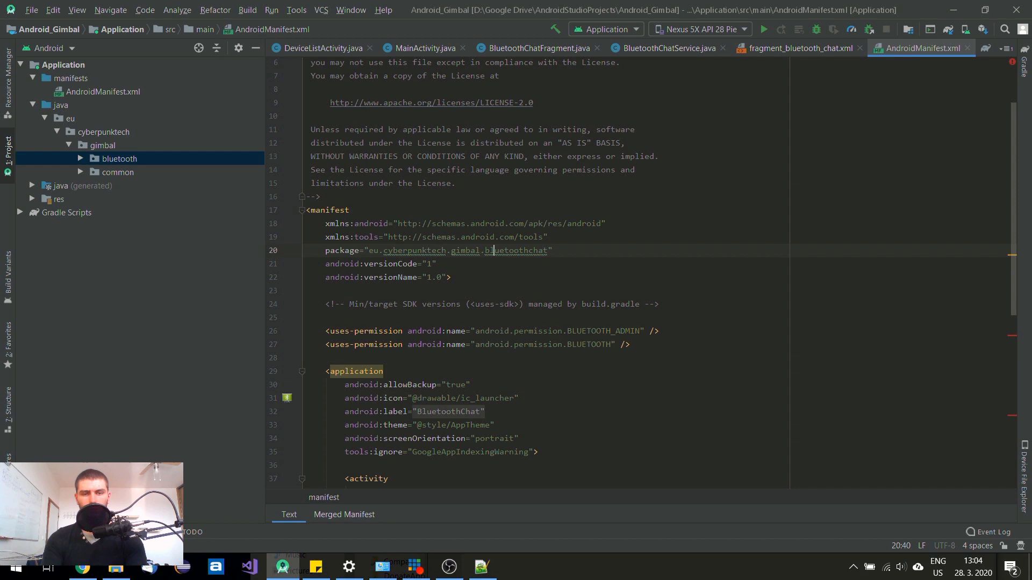
{"action": "double_click", "coordinate": [538, 251]}
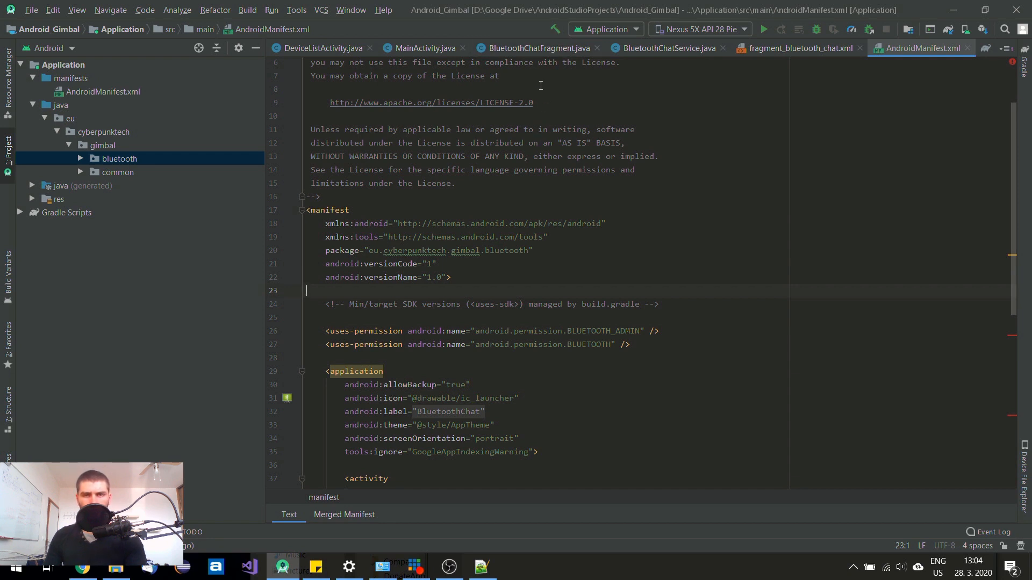
{"action": "mouse_move", "coordinate": [408, 110]}
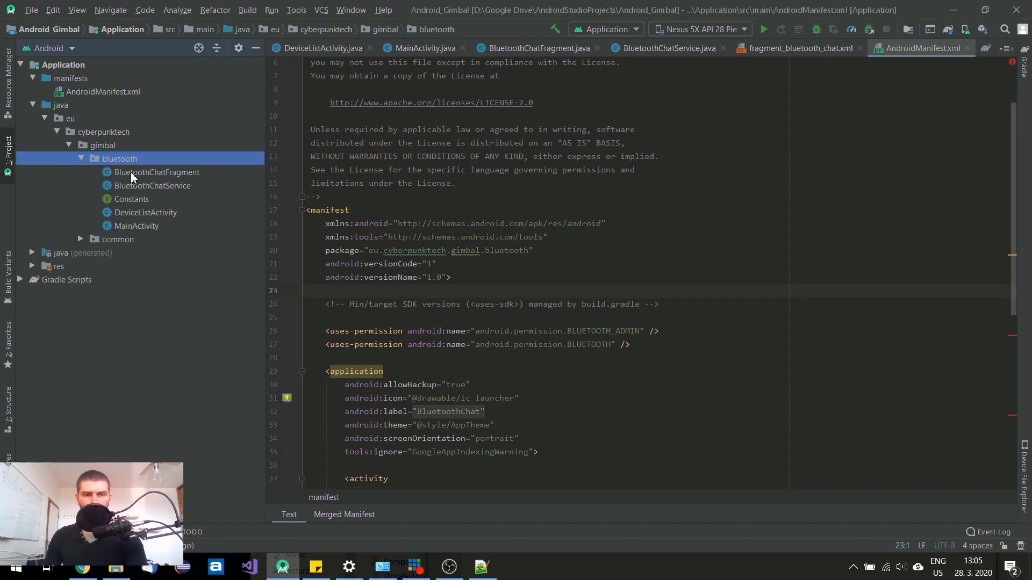
Step: In BluetoothChatFragment.java, rename the class to BluetoothFragment via Refactor > Rename
{"action": "left_click", "coordinate": [157, 172]}
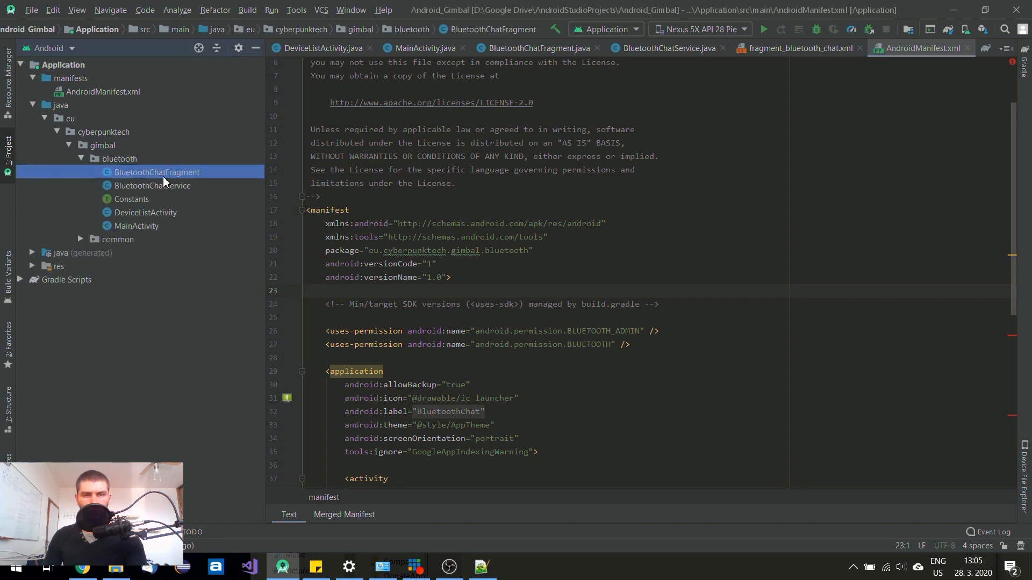
{"action": "left_click", "coordinate": [535, 49]}
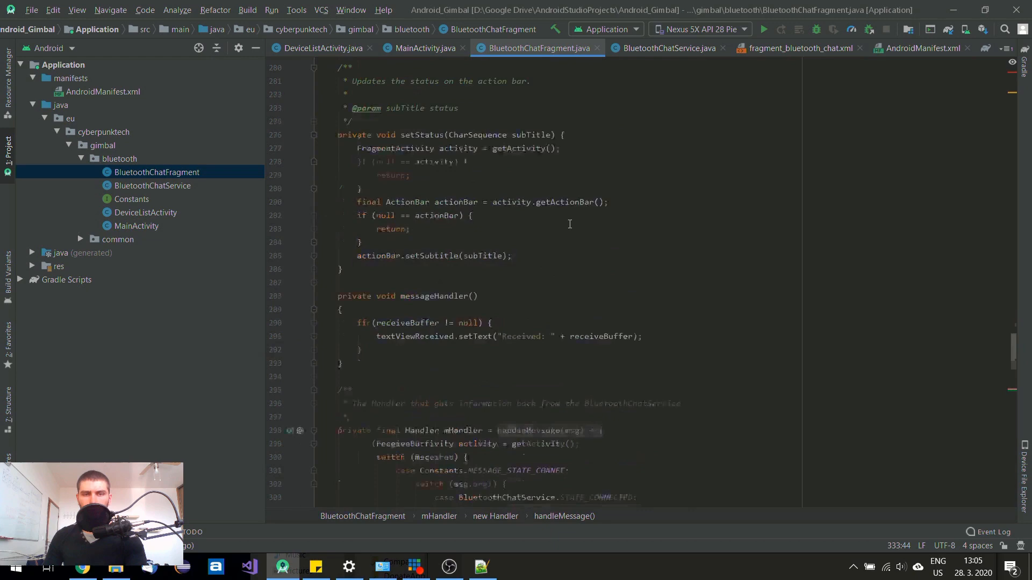
{"action": "scroll", "scroll_direction": "up", "scroll_amount": 3}
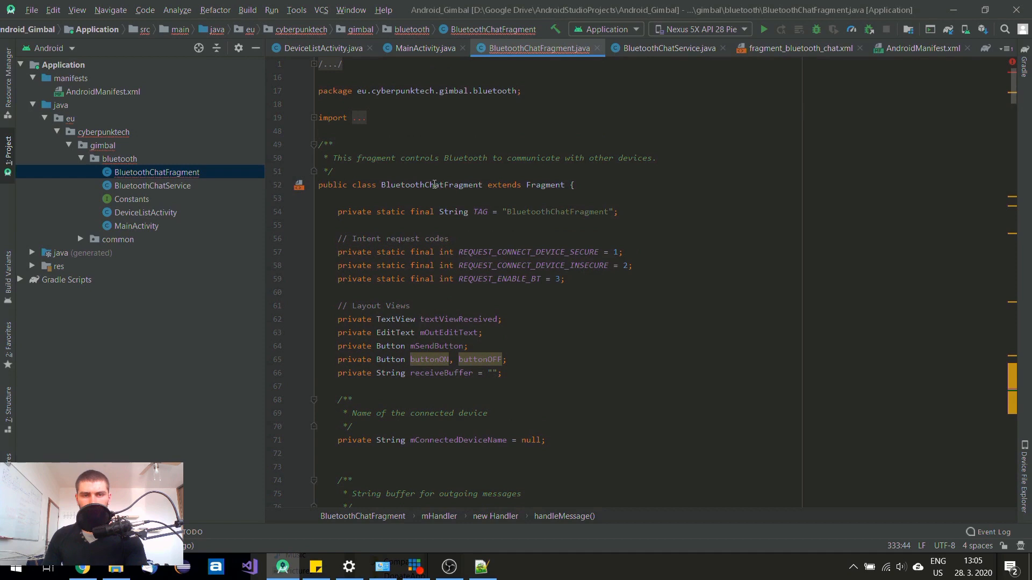
{"action": "right_click", "coordinate": [434, 185]}
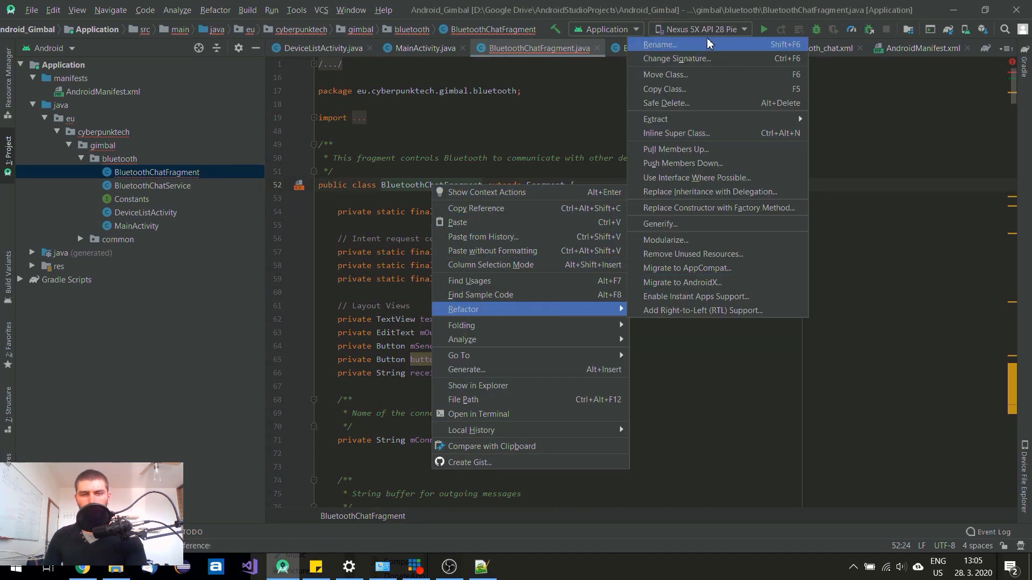
{"action": "left_click", "coordinate": [658, 44]}
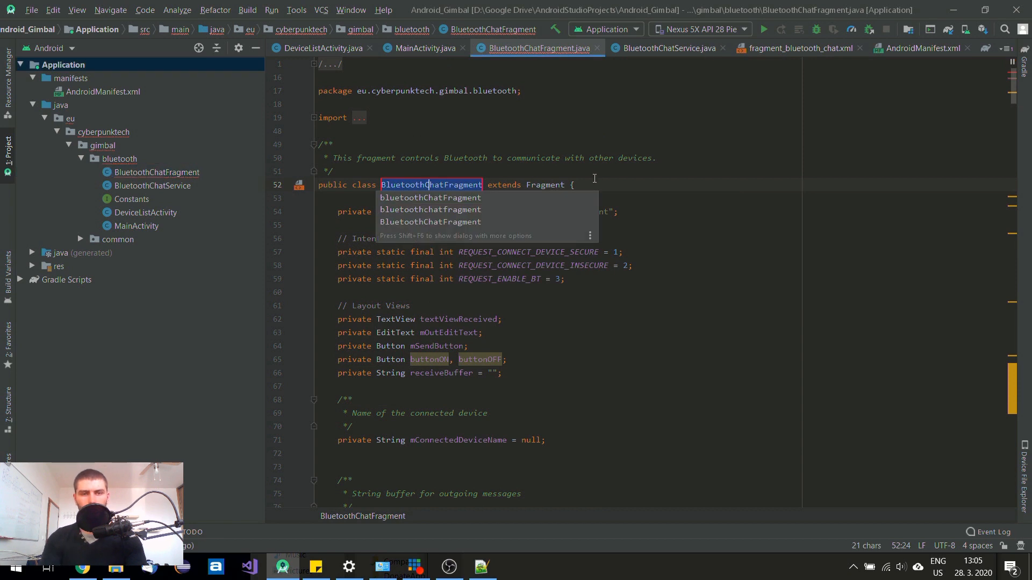
{"action": "key", "text": "Escape"}
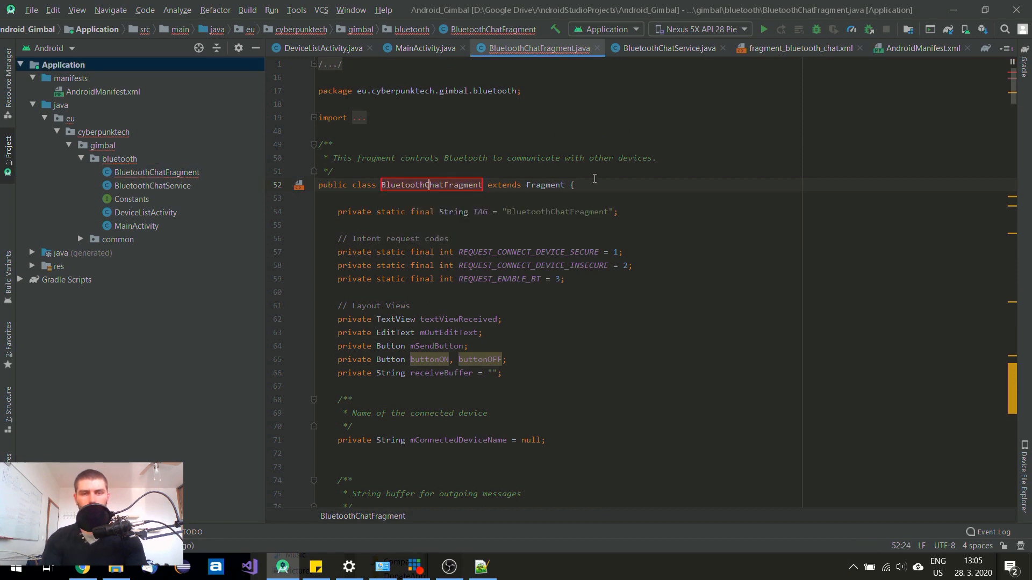
{"action": "key", "text": "BackSpace"}
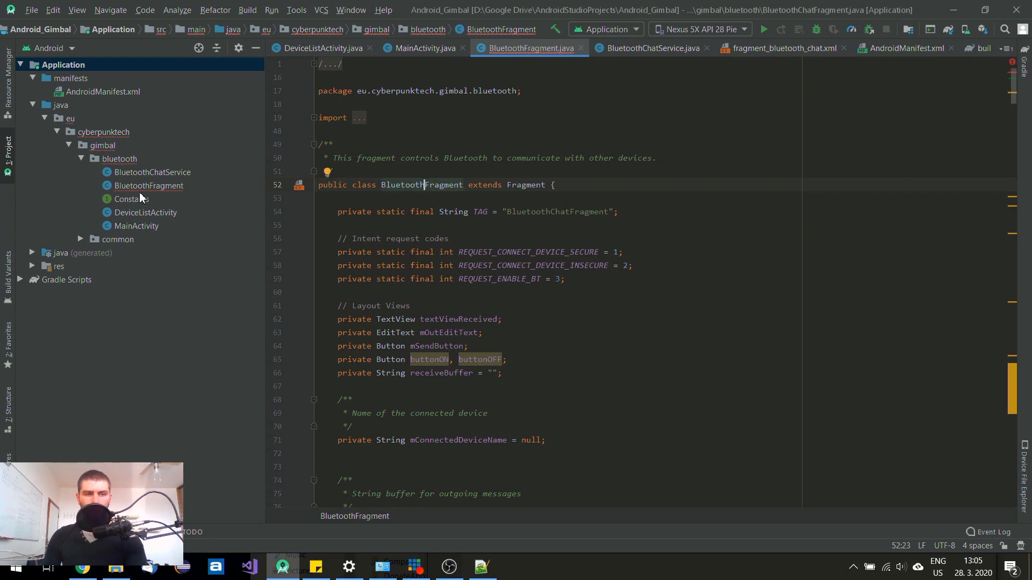
{"action": "left_click", "coordinate": [647, 47]}
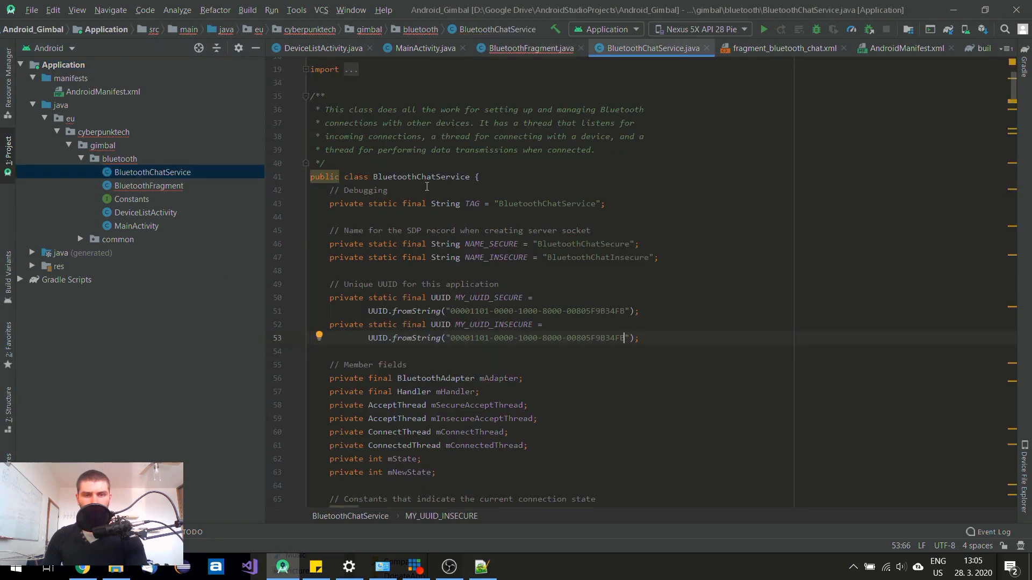
Step: In BluetoothChatService.java, rename the class to BluetoothService via Refactor > Rename
{"action": "right_click", "coordinate": [427, 176]}
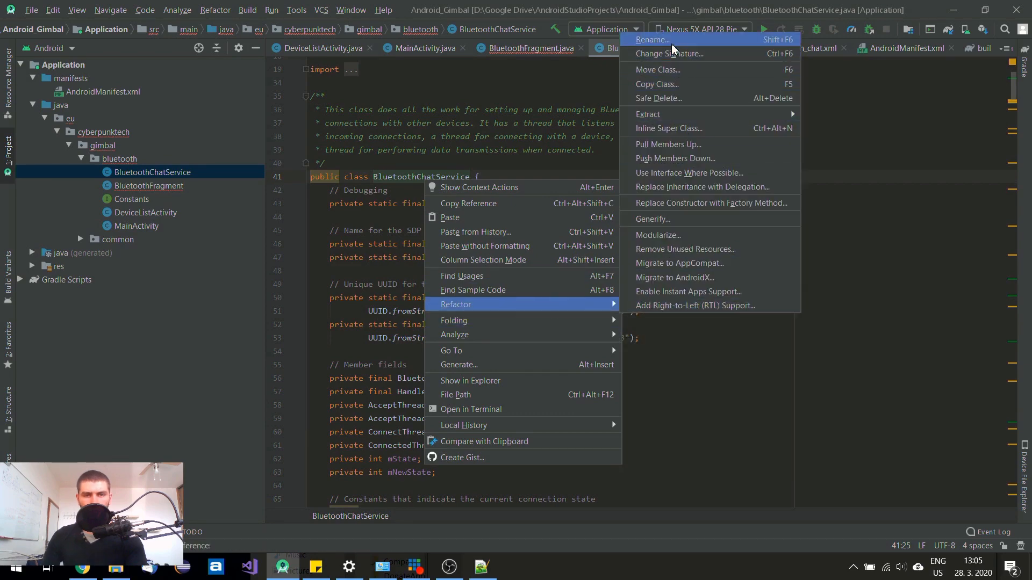
{"action": "left_click", "coordinate": [652, 40]}
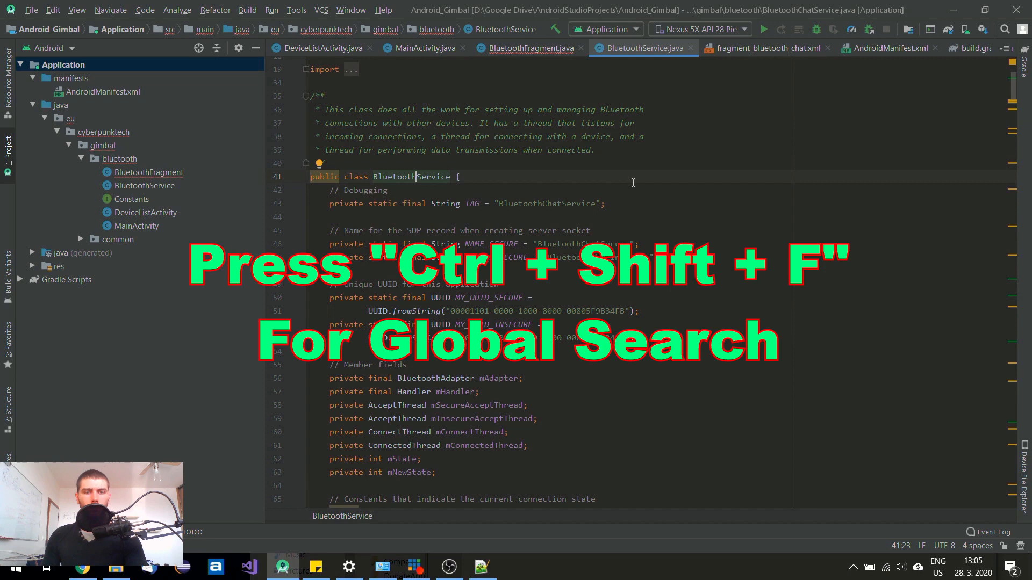
Step: Search the whole project for com.example.android.bluetoothchat with Ctrl+Shift+F
{"action": "key", "text": "ctrl+shift+f"}
{"action": "type", "text": "com.example.android.bluetoothchat"}
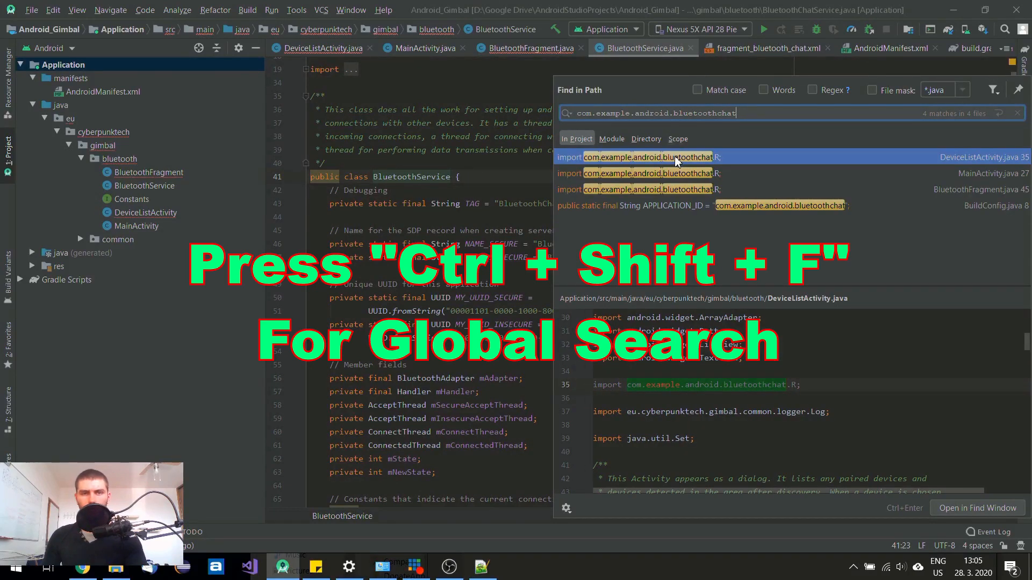
{"action": "mouse_move", "coordinate": [555, 33]}
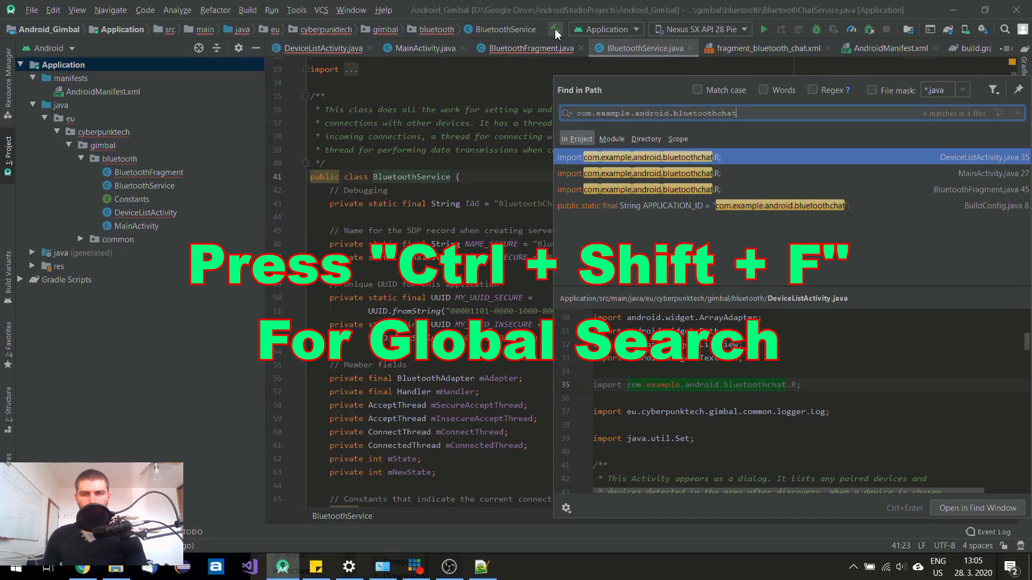
{"action": "mouse_move", "coordinate": [555, 34]}
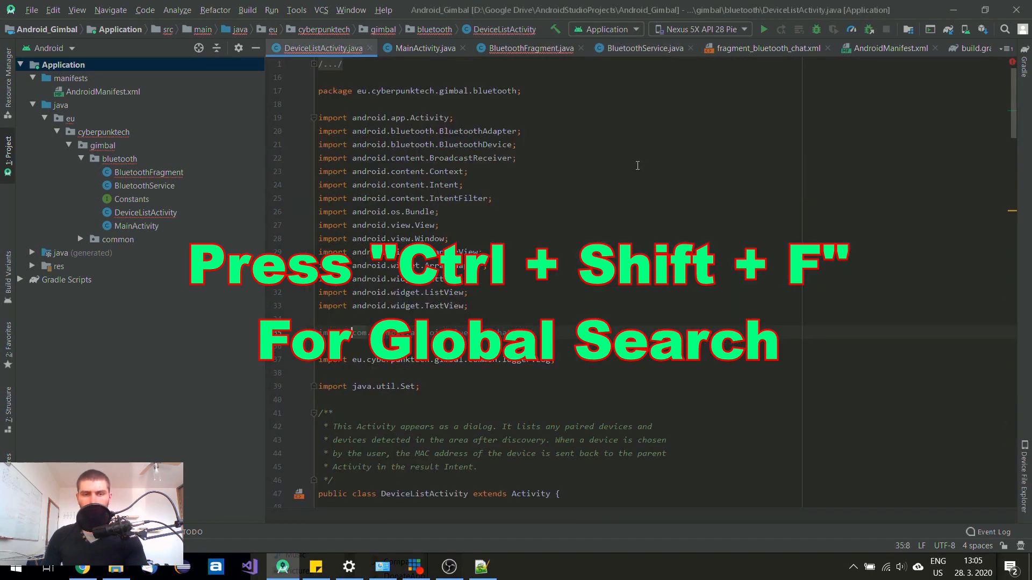
Step: Edit DeviceListActivity's R import toward eu.cyberpunktech.gimbal.bluetooth.R, replacing com and example
{"action": "double_click", "coordinate": [358, 332]}
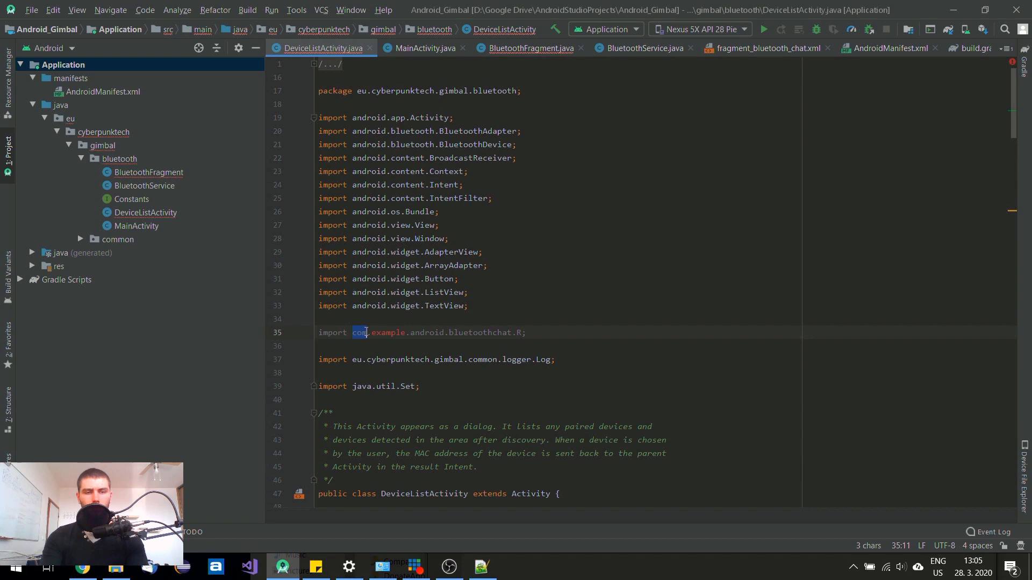
{"action": "key", "text": "Backspace"}
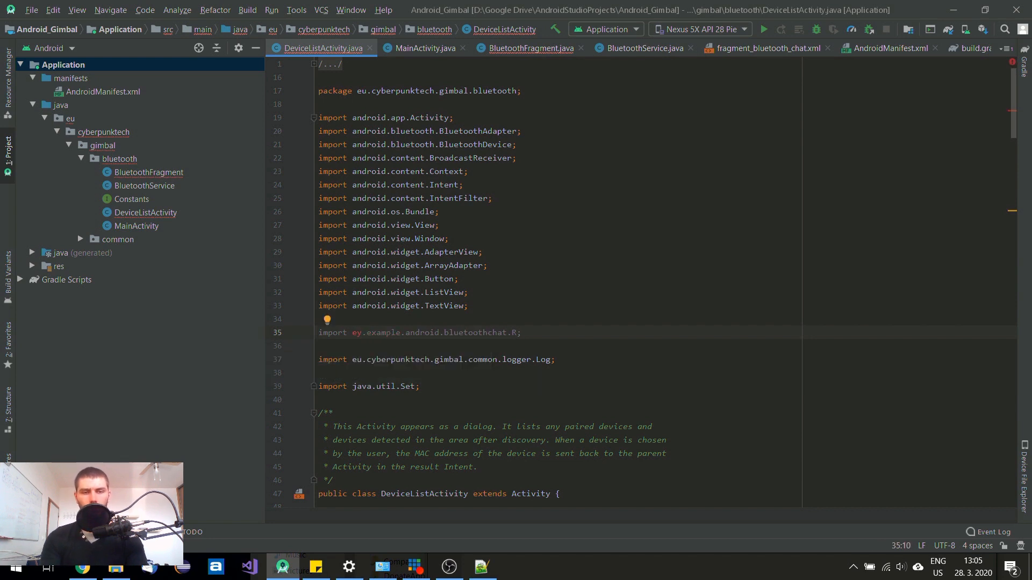
{"action": "double_click", "coordinate": [375, 332]}
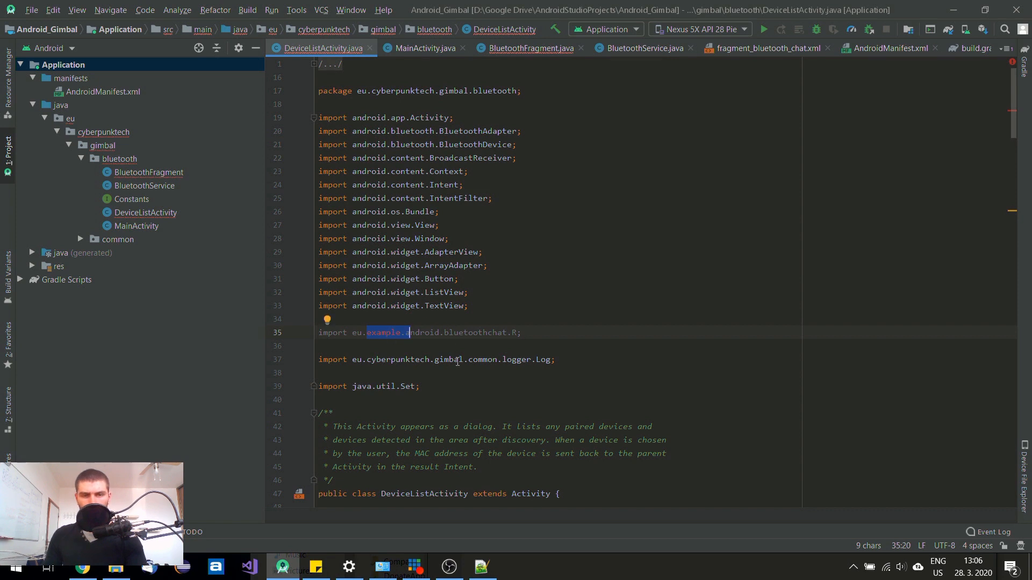
{"action": "left_click", "coordinate": [389, 332]}
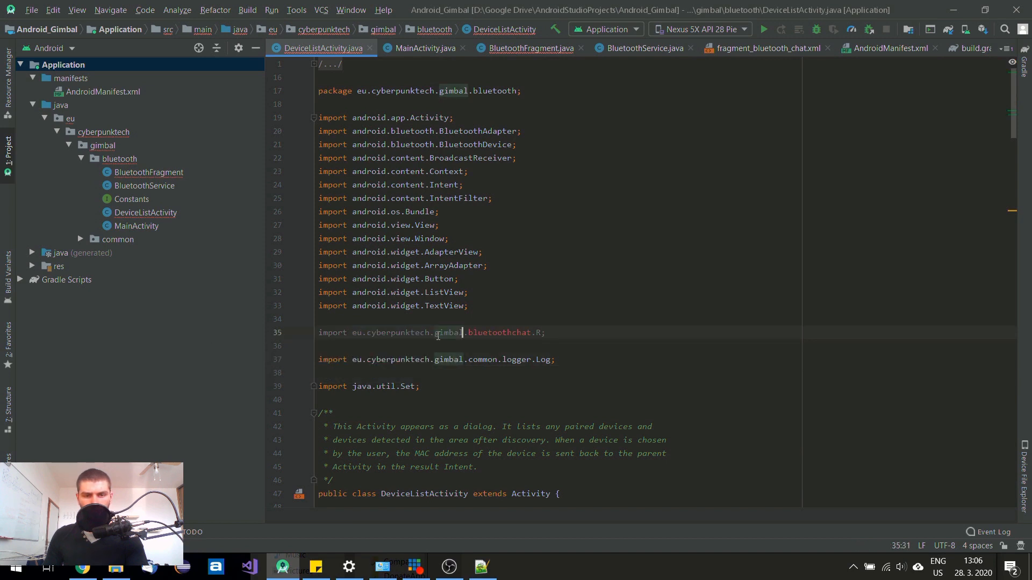
{"action": "mouse_move", "coordinate": [513, 332]}
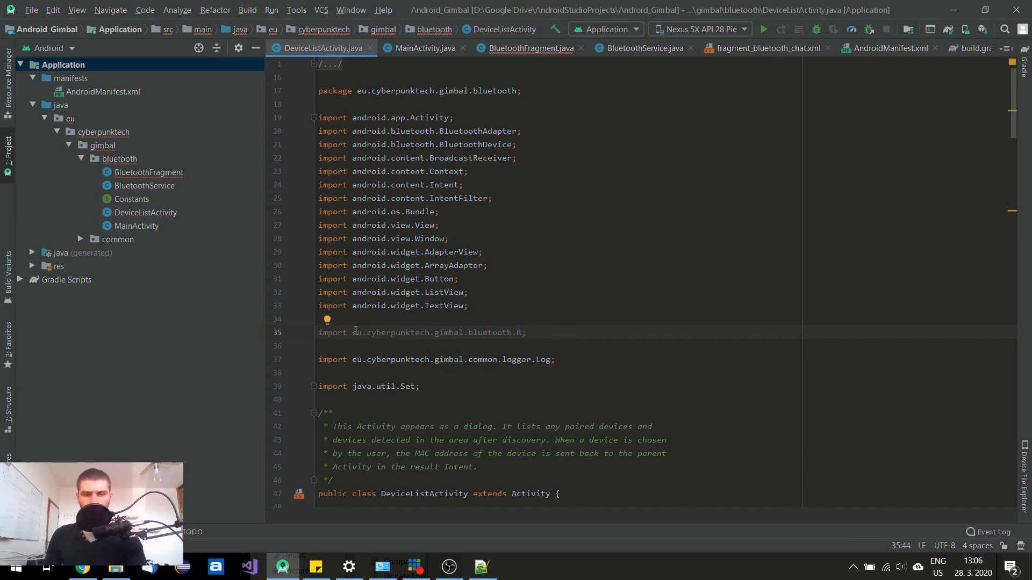
{"action": "mouse_move", "coordinate": [484, 393]}
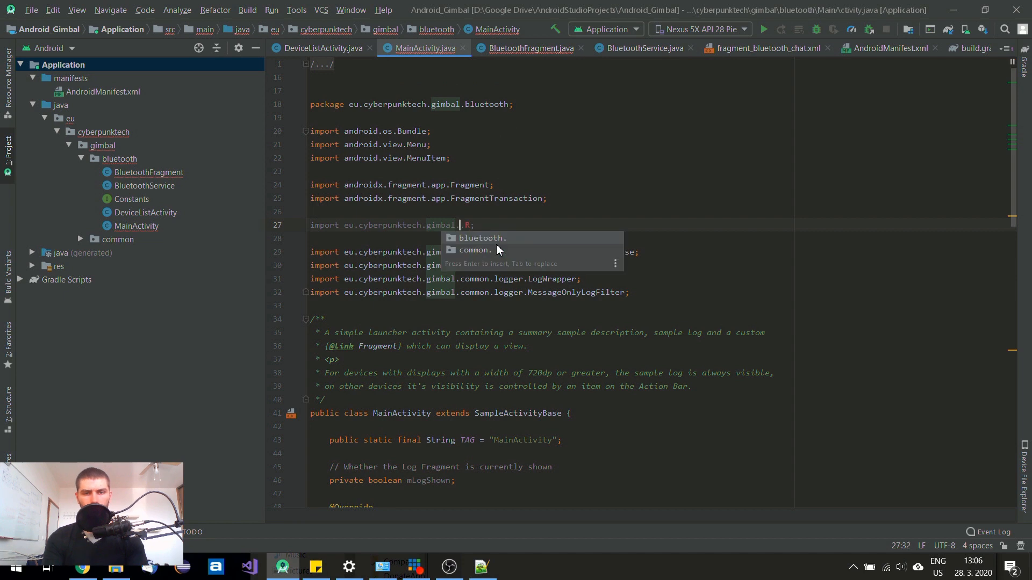
Step: Set the R imports in MainActivity and BluetoothFragment to eu.cyberpunktech.gimbal.bluetooth.R
{"action": "left_click", "coordinate": [480, 238]}
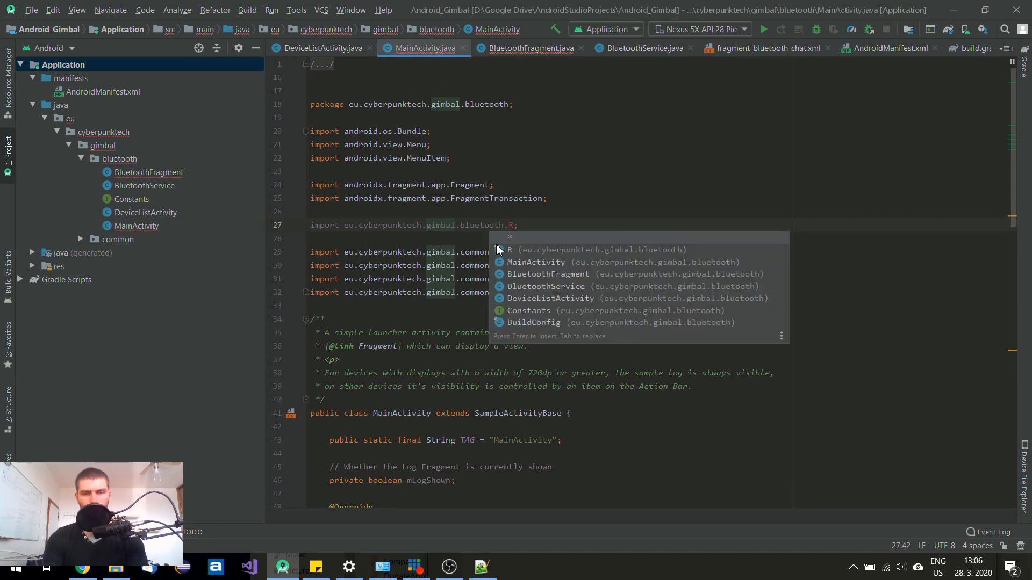
{"action": "mouse_move", "coordinate": [539, 222]}
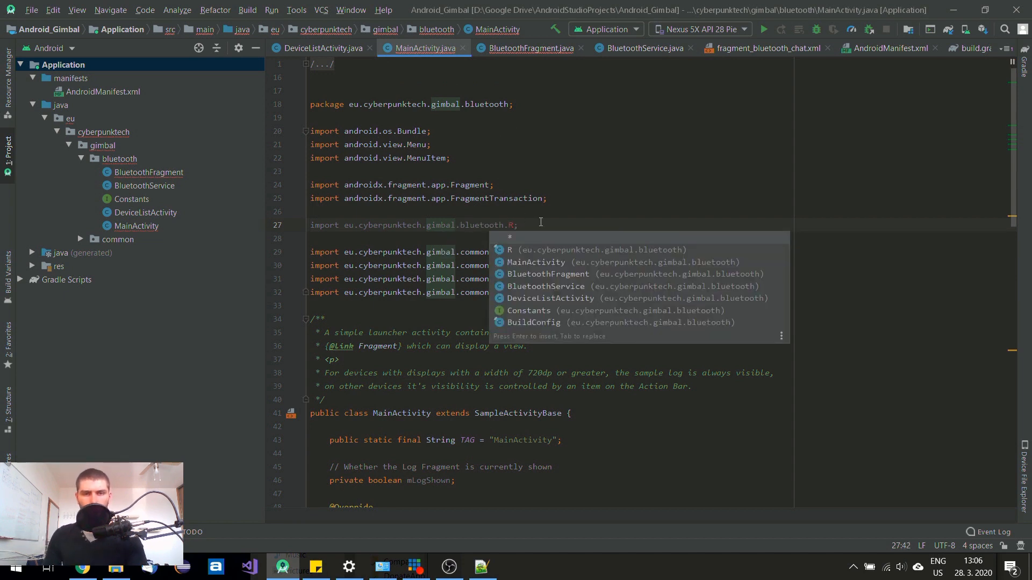
{"action": "key", "text": "ctrl+shift+f"}
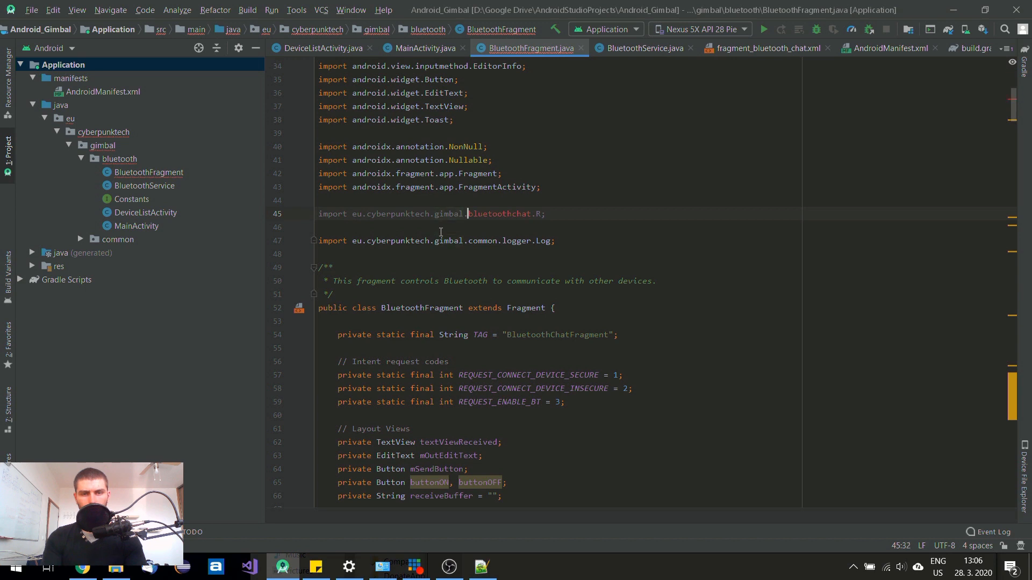
{"action": "double_click", "coordinate": [519, 213]}
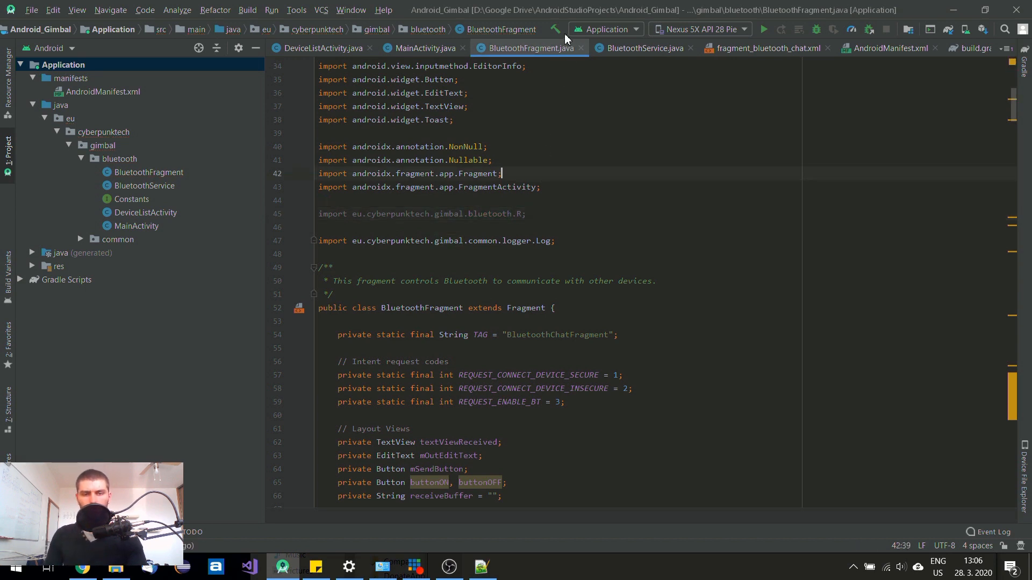
{"action": "key", "text": "ctrl+shift+f"}
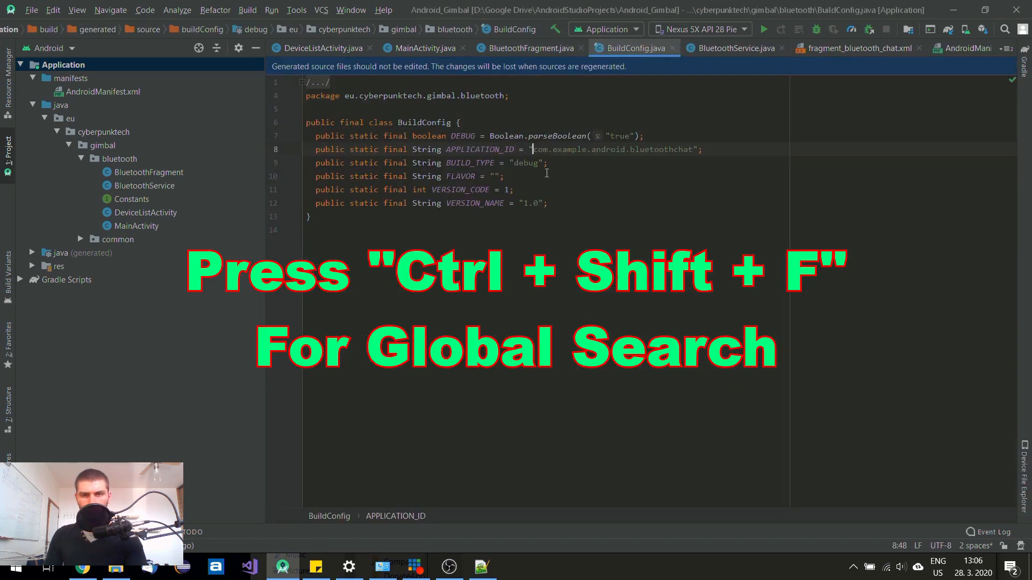
Step: Replace the old package in APPLICATION_ID with eu.cyberpunktech.gimbal in BuildConfig and run a Gradle build
{"action": "double_click", "coordinate": [542, 149]}
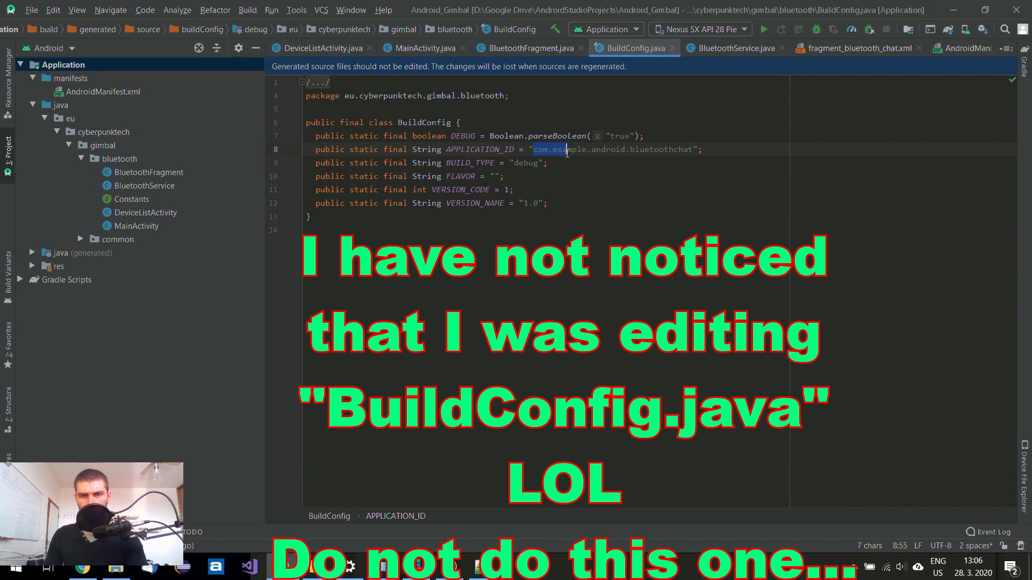
{"action": "type", "text": "eu.cyberpunktech.gimbal"}
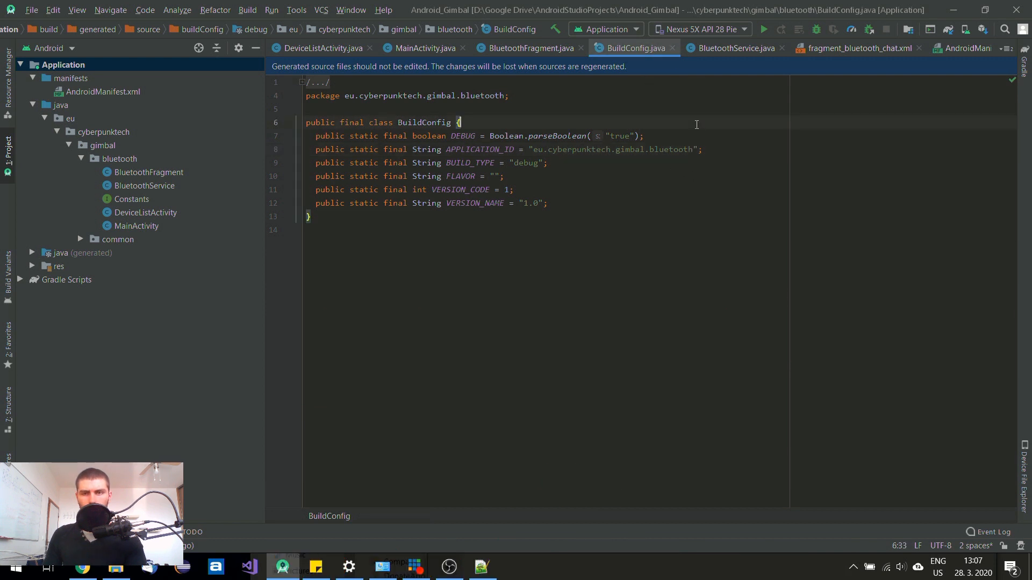
{"action": "mouse_move", "coordinate": [555, 31]}
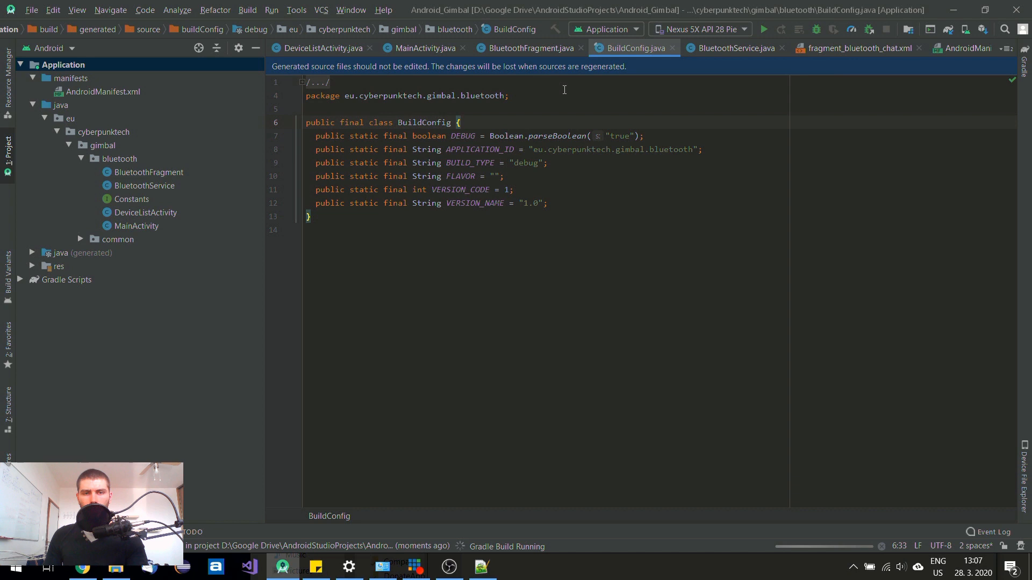
{"action": "left_click", "coordinate": [564, 209]}
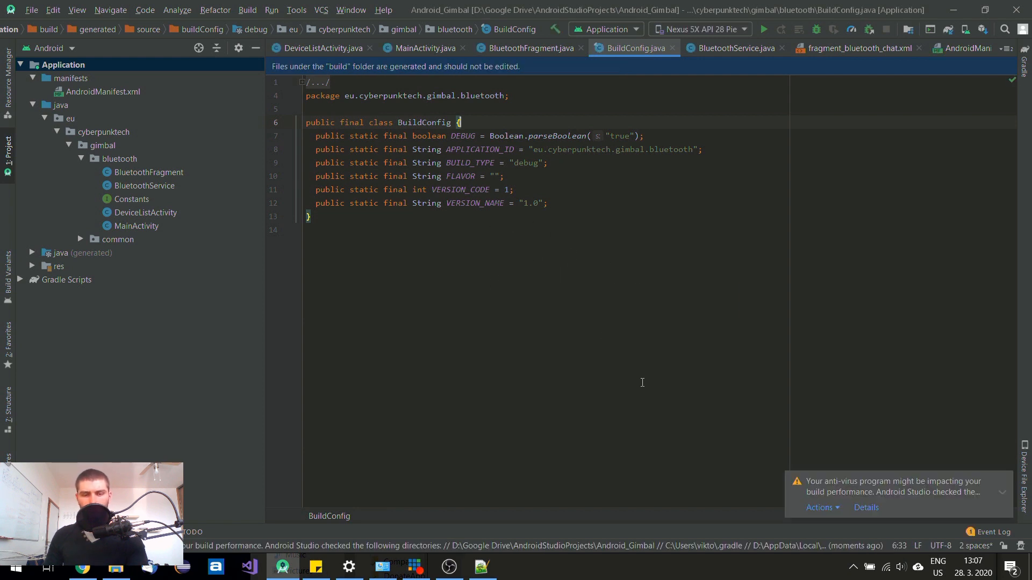
Step: Invalidate the IDE caches and restart so the renamed Android_Gimbal project gets re-indexed
{"action": "left_click", "coordinate": [321, 49]}
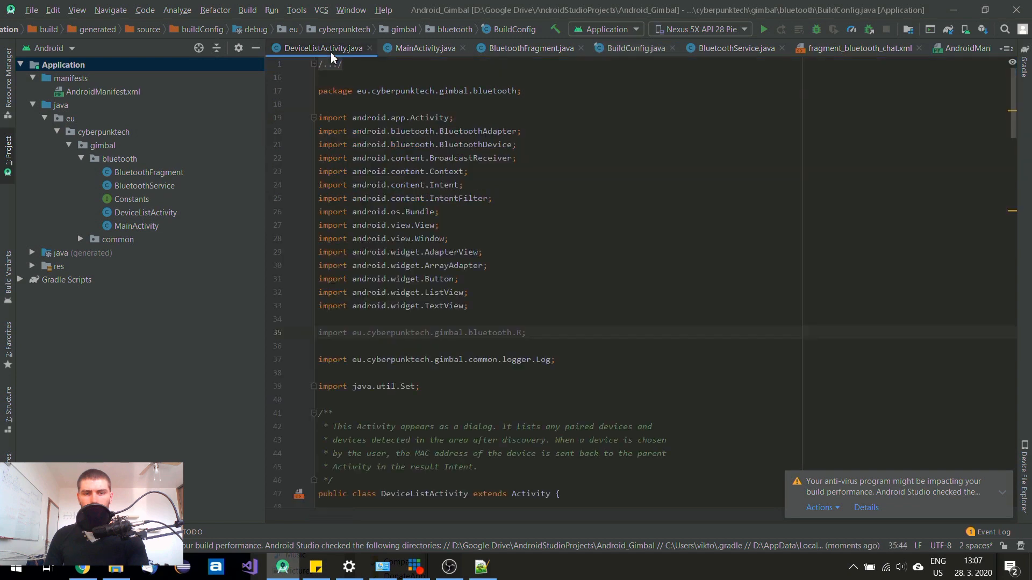
{"action": "left_click", "coordinate": [524, 332]}
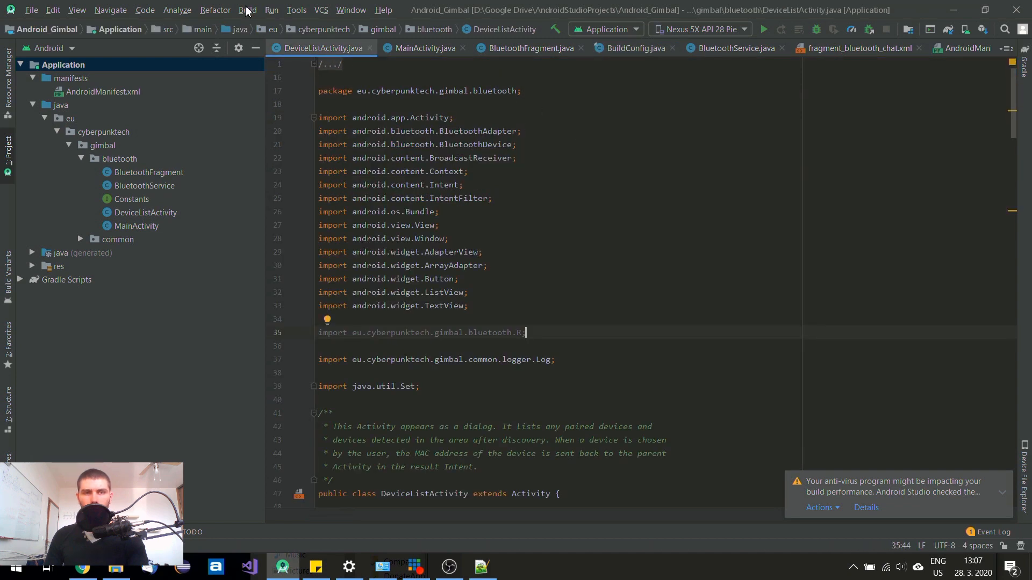
{"action": "left_click", "coordinate": [248, 10]}
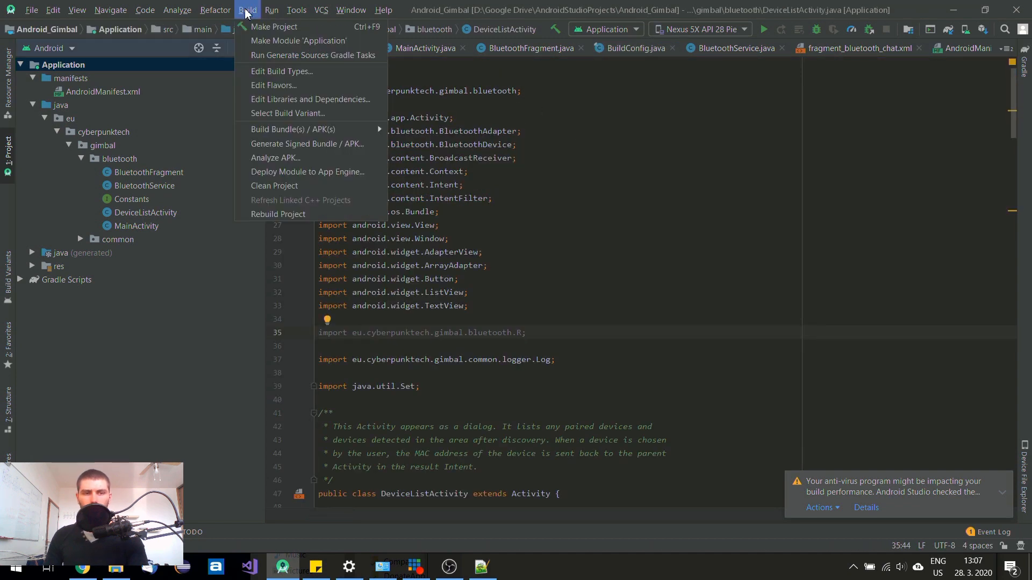
{"action": "mouse_move", "coordinate": [276, 158]}
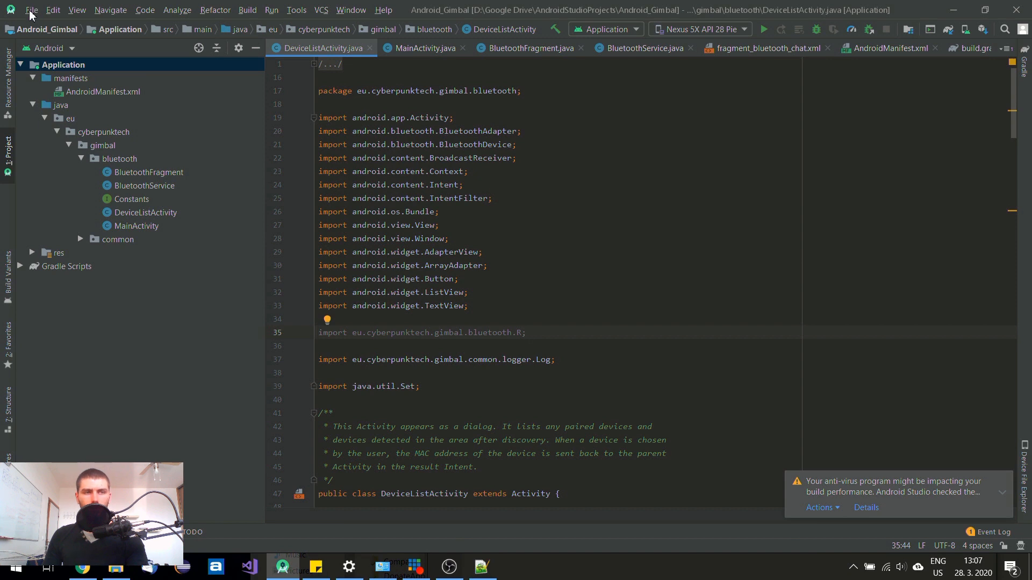
{"action": "left_click", "coordinate": [30, 10]}
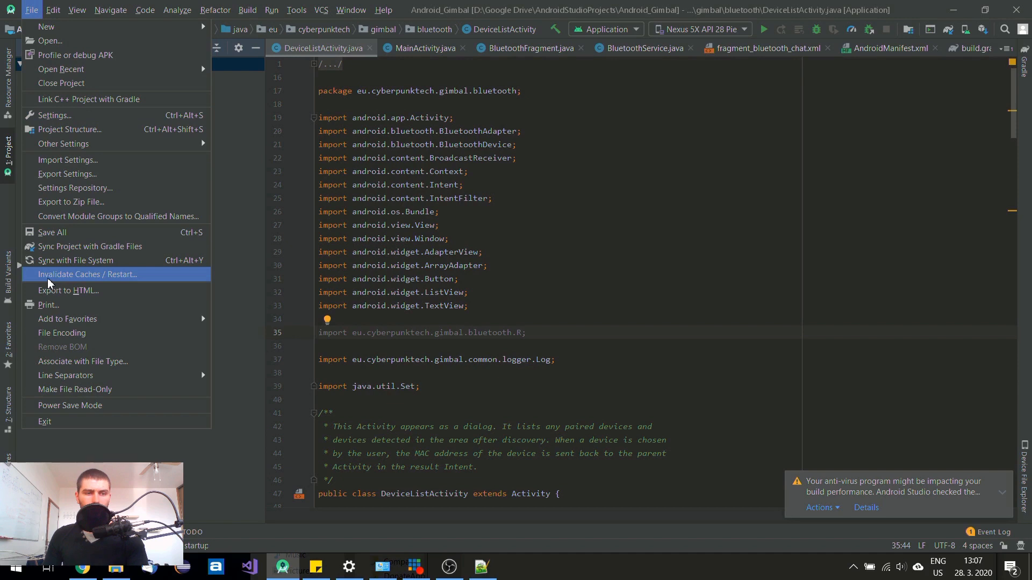
{"action": "mouse_move", "coordinate": [98, 283]}
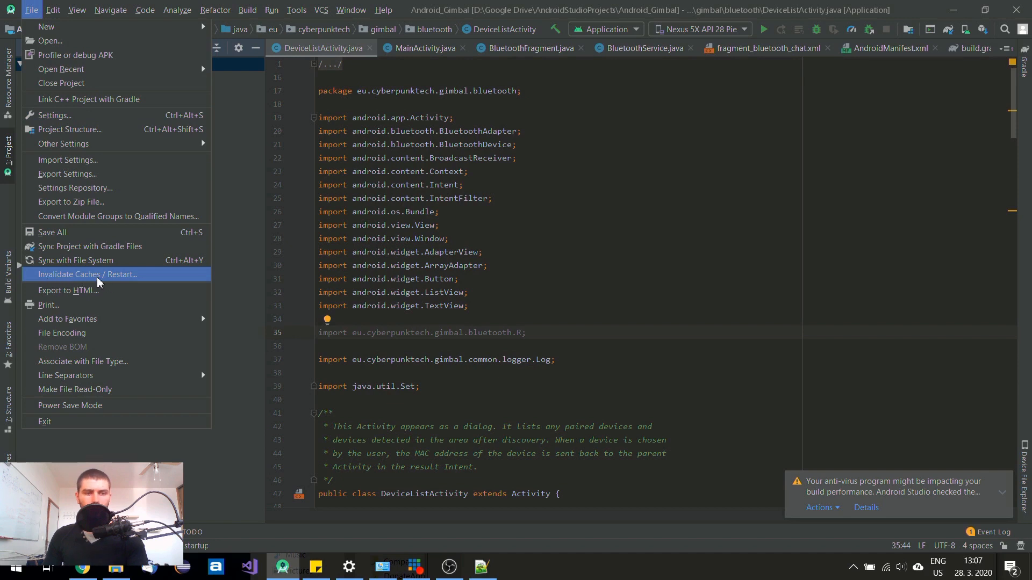
{"action": "mouse_move", "coordinate": [112, 279]}
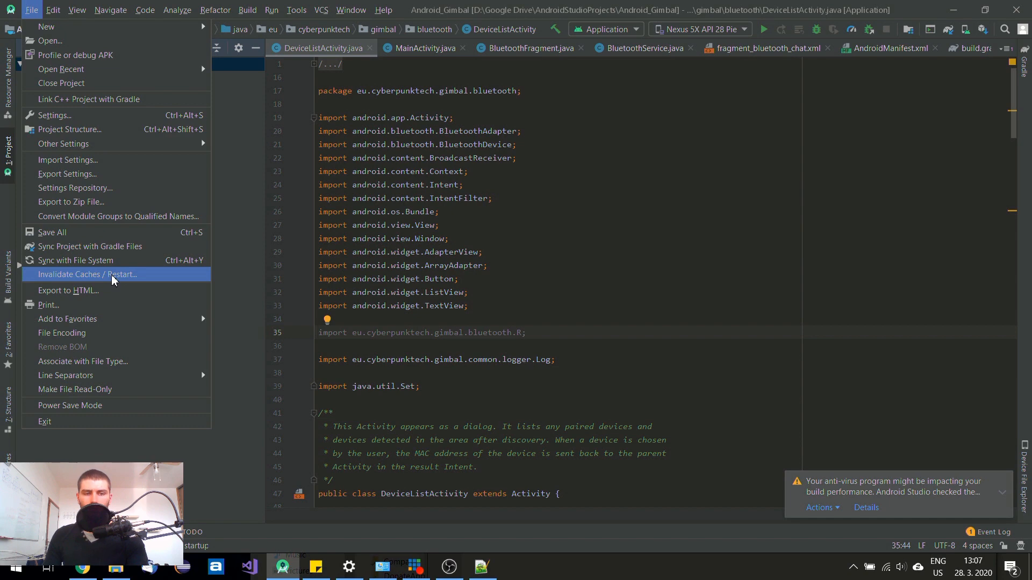
{"action": "left_click", "coordinate": [87, 274]}
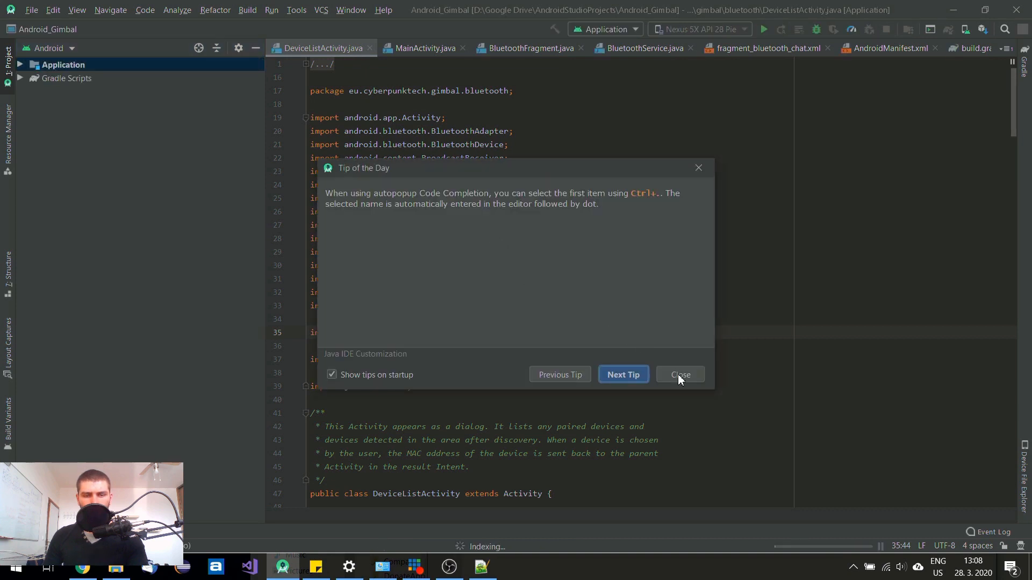
Step: Dismiss the Tip of the Day and let indexing and the Gradle build finish for the HUAWEI G620S-L01
{"action": "left_click", "coordinate": [679, 373]}
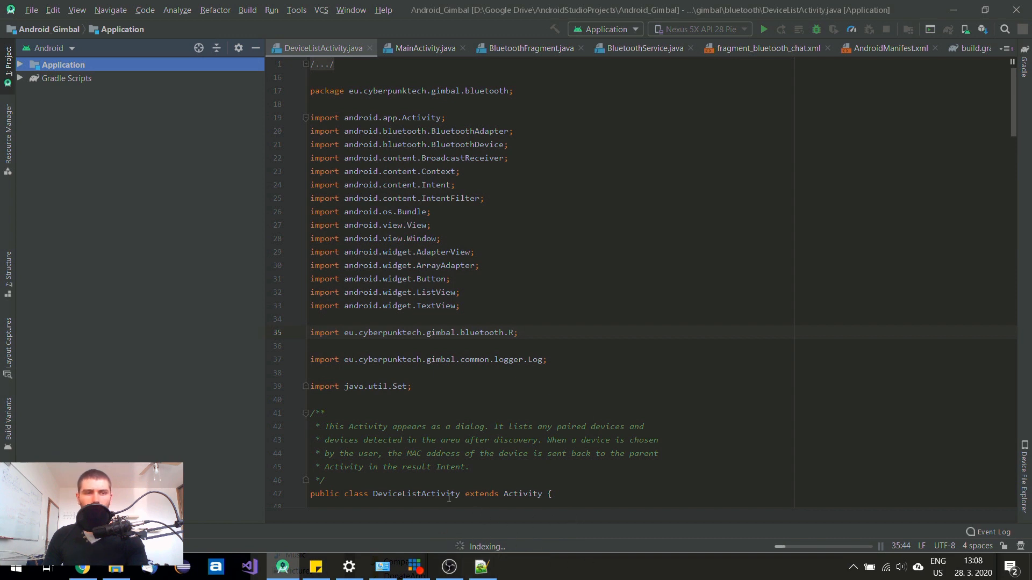
{"action": "mouse_move", "coordinate": [522, 208]}
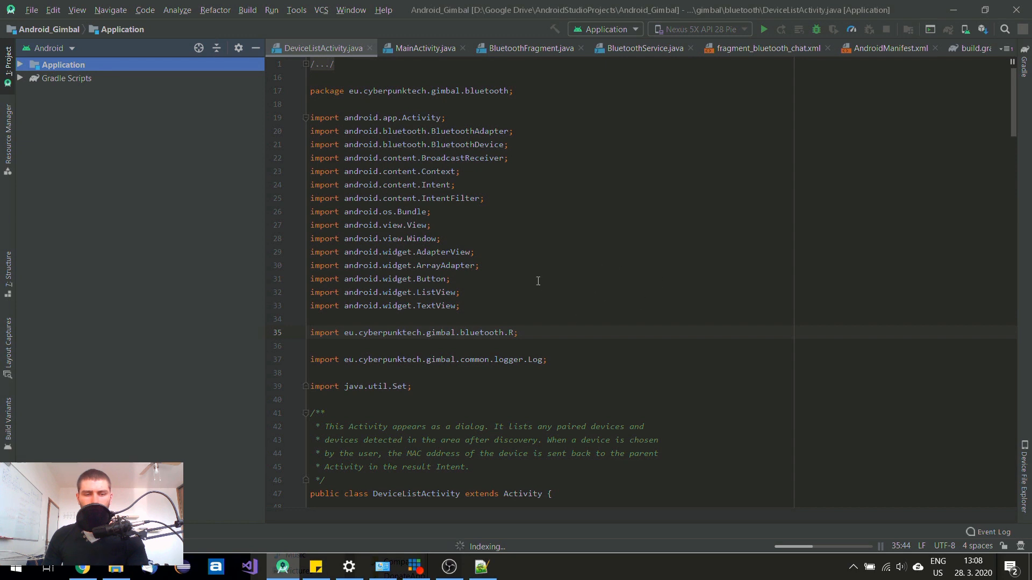
{"action": "mouse_move", "coordinate": [583, 246]}
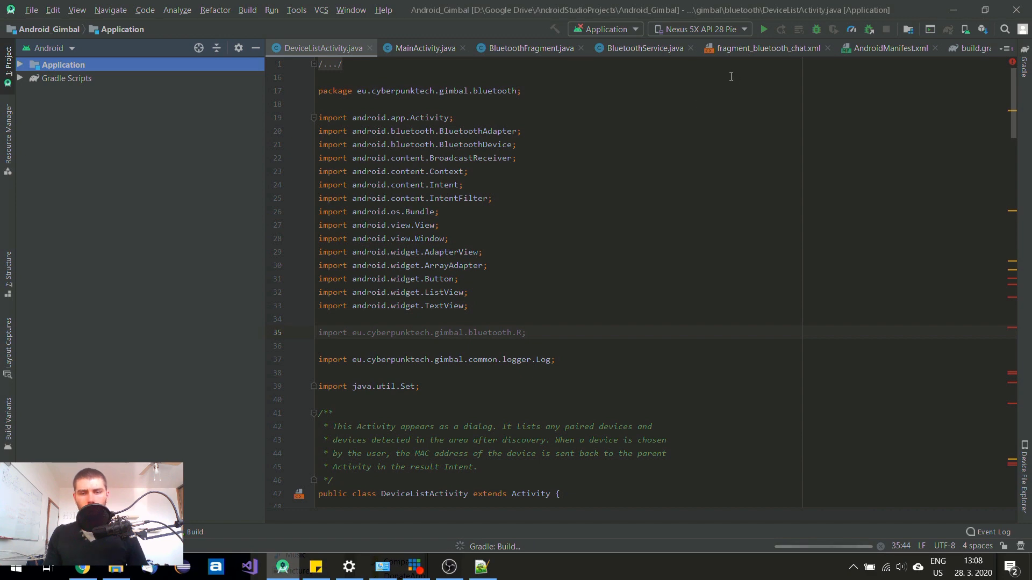
{"action": "left_click", "coordinate": [115, 567]}
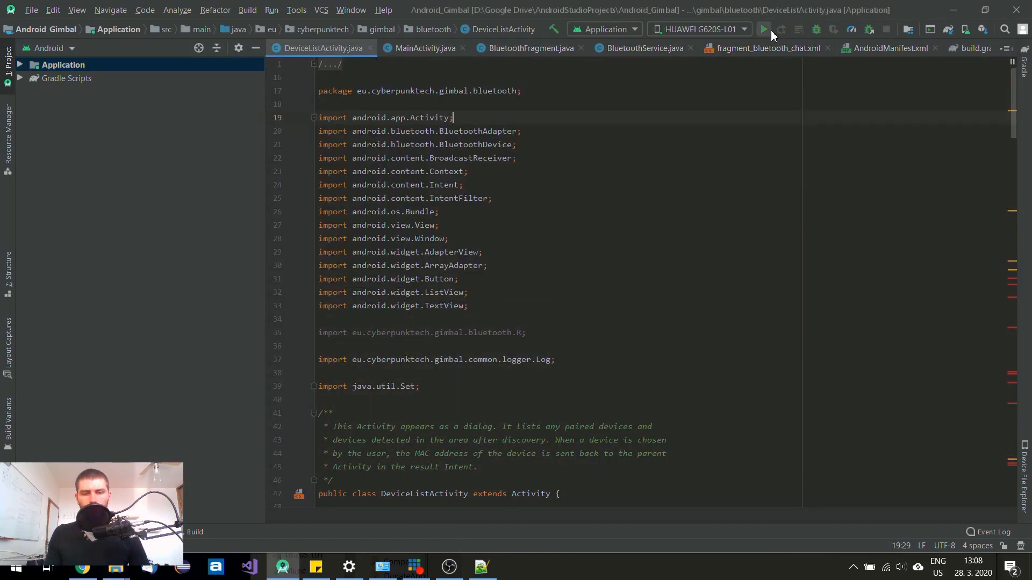
{"action": "mouse_move", "coordinate": [765, 30]}
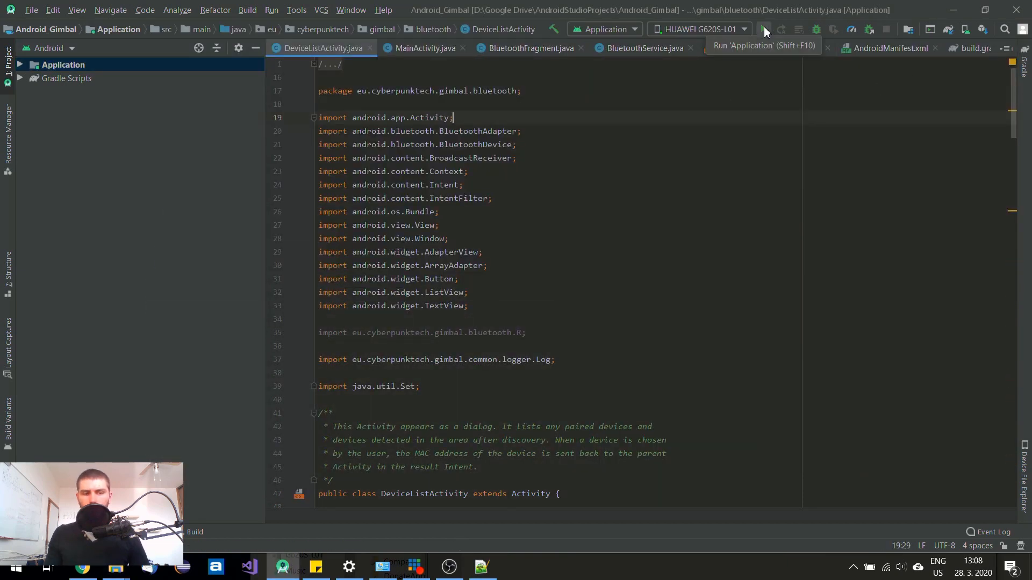
Step: Run 'Application' to install and launch the app on the HUAWEI G620S-L01 phone
{"action": "left_click", "coordinate": [763, 29]}
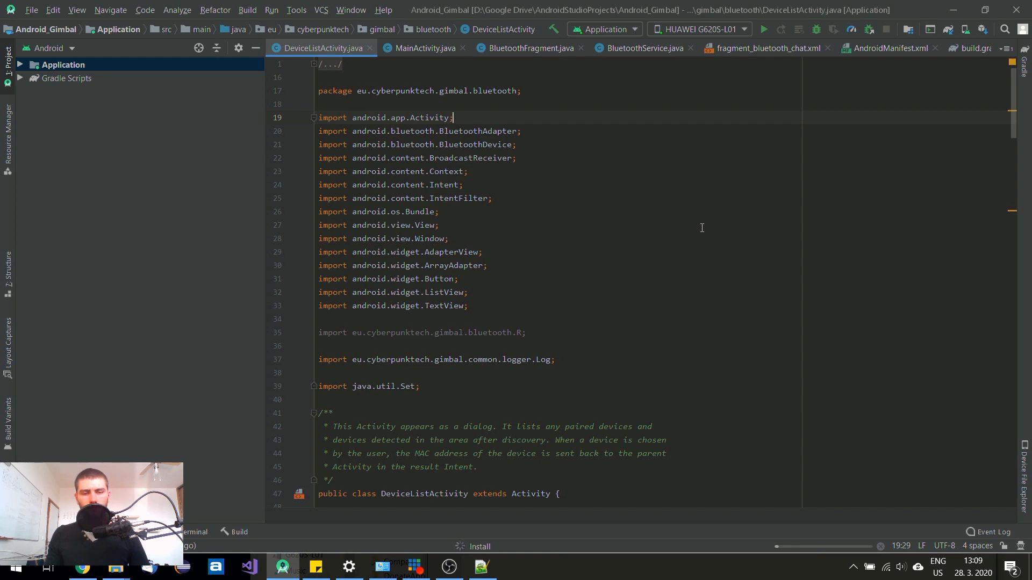
{"action": "mouse_move", "coordinate": [479, 551]}
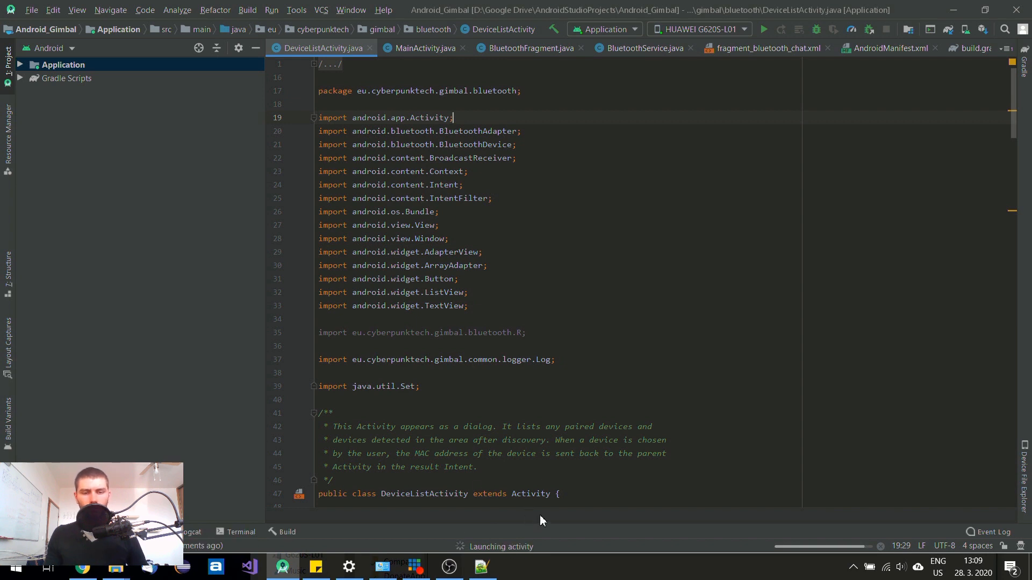
{"action": "mouse_move", "coordinate": [549, 491]}
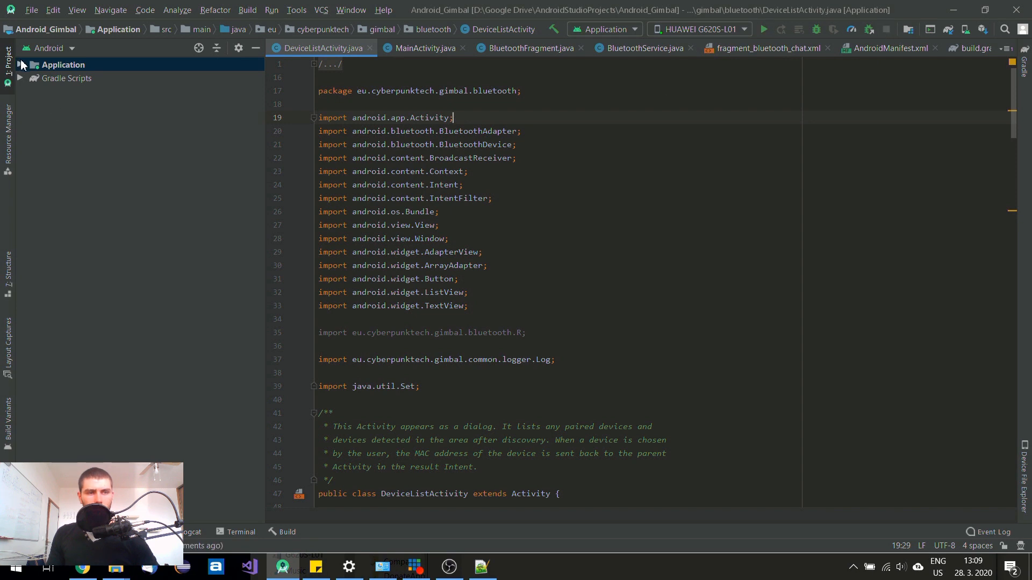
Step: Replace BluetoothChat with Gimbal in the app_name string of base-strings.xml
{"action": "left_click", "coordinate": [19, 64]}
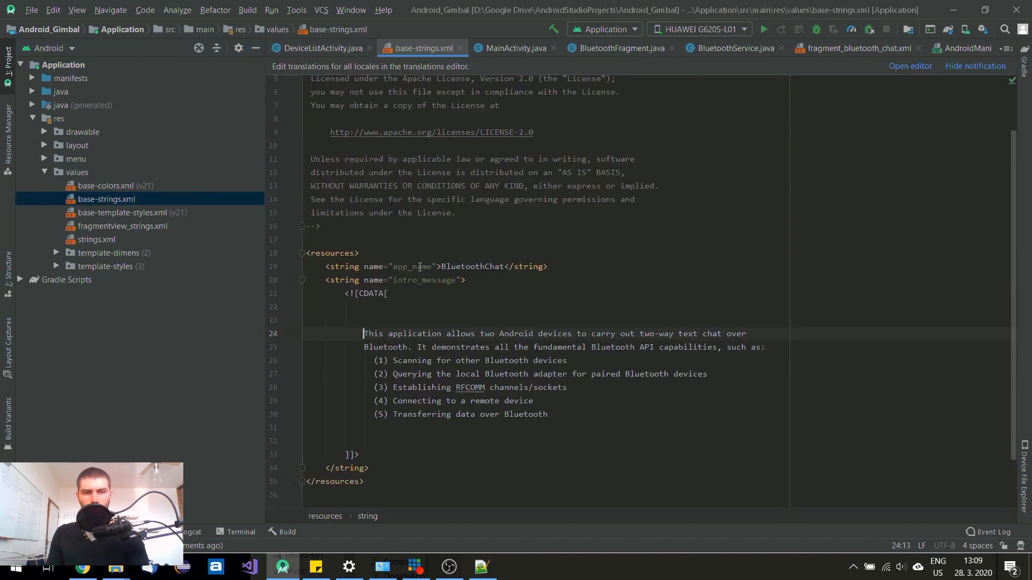
{"action": "double_click", "coordinate": [469, 267]}
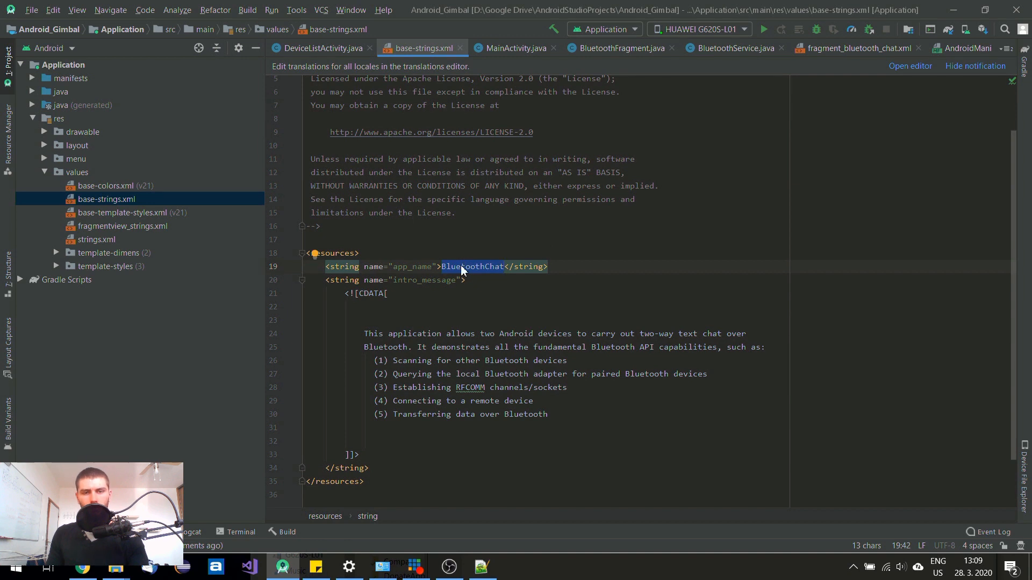
{"action": "mouse_move", "coordinate": [477, 272]}
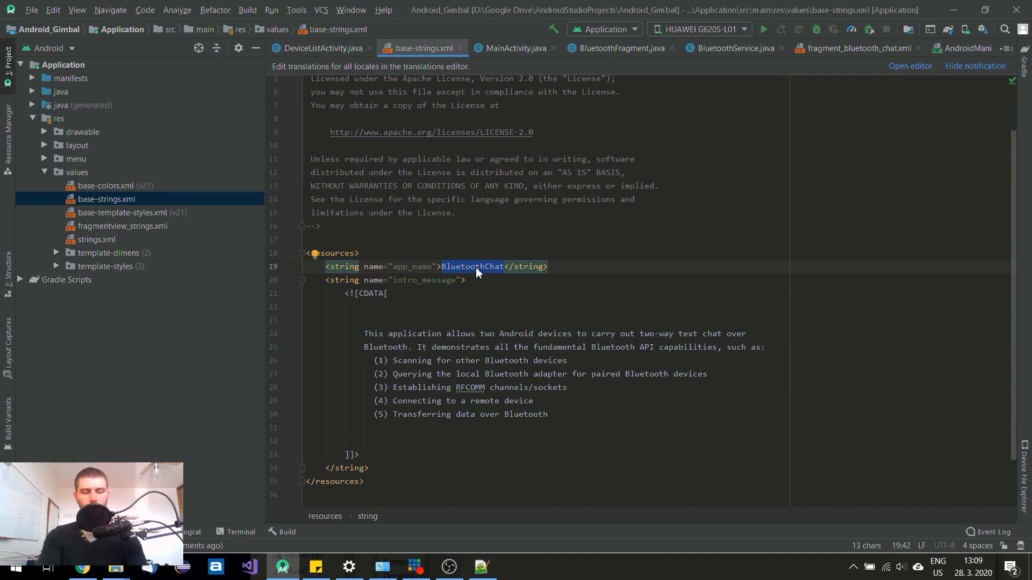
{"action": "type", "text": "Gi"}
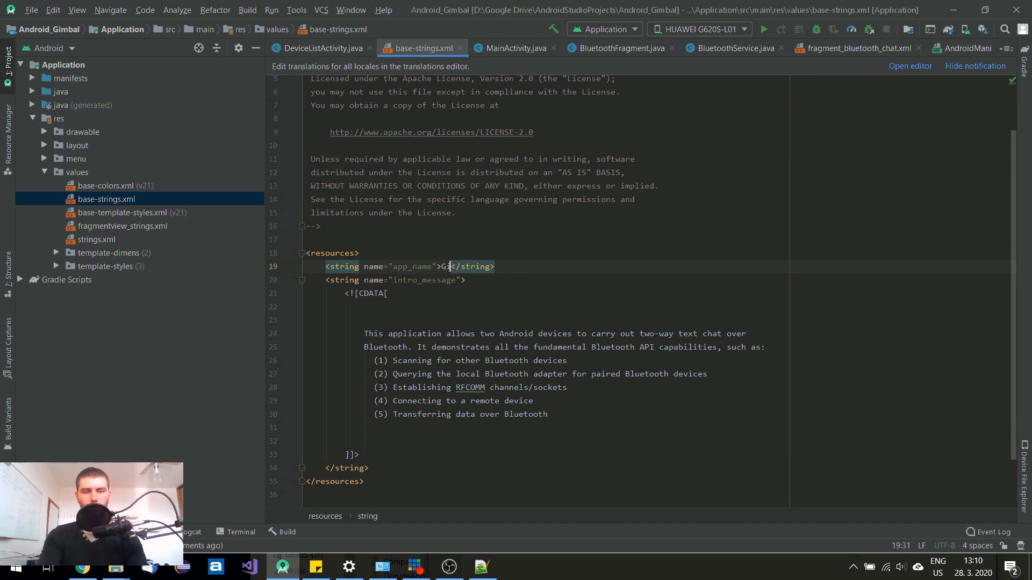
{"action": "type", "text": "mbal"}
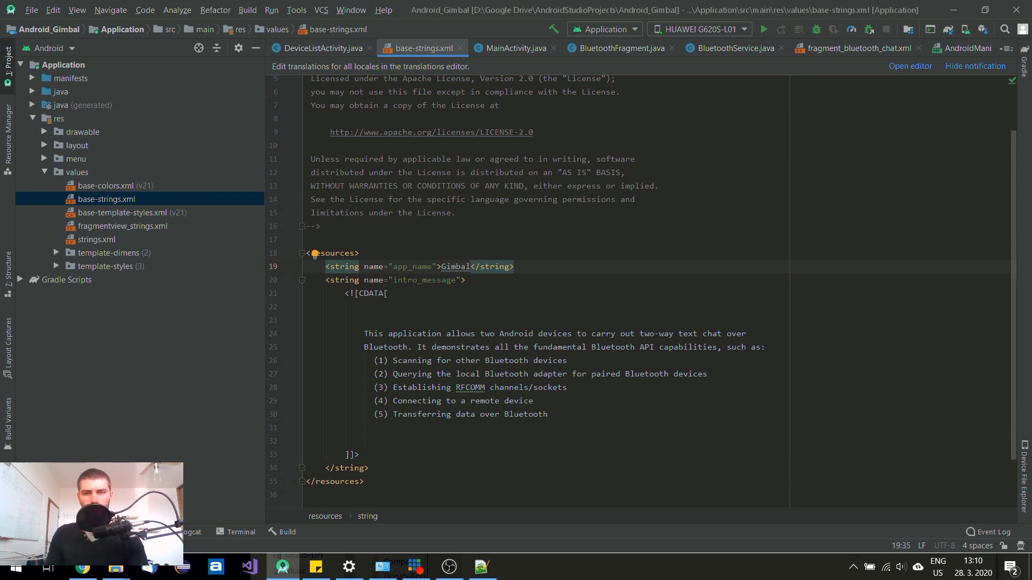
{"action": "left_click", "coordinate": [762, 29]}
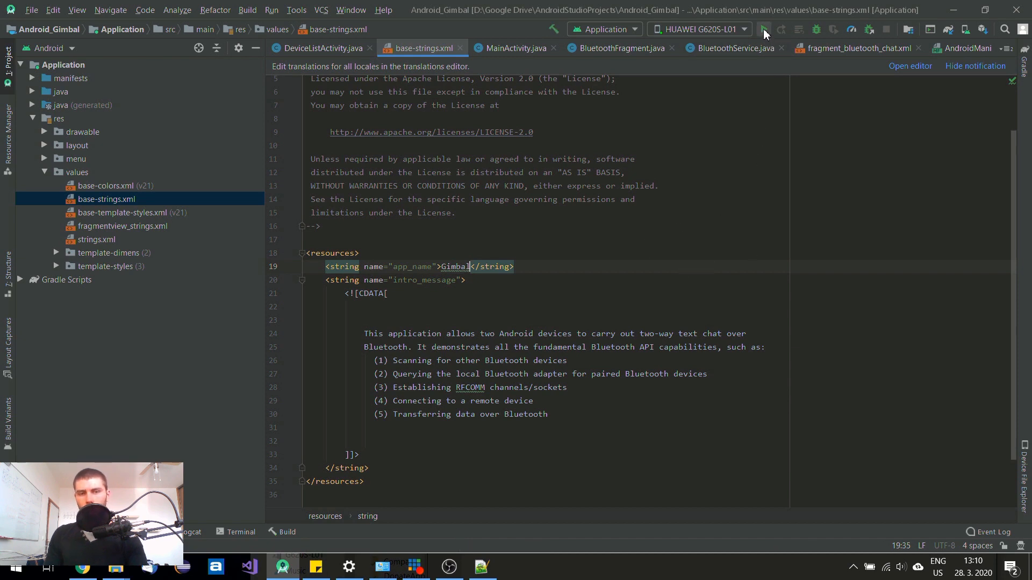
Step: Run the app again to reinstall and launch the renamed Gimbal app on the phone
{"action": "left_click", "coordinate": [763, 29]}
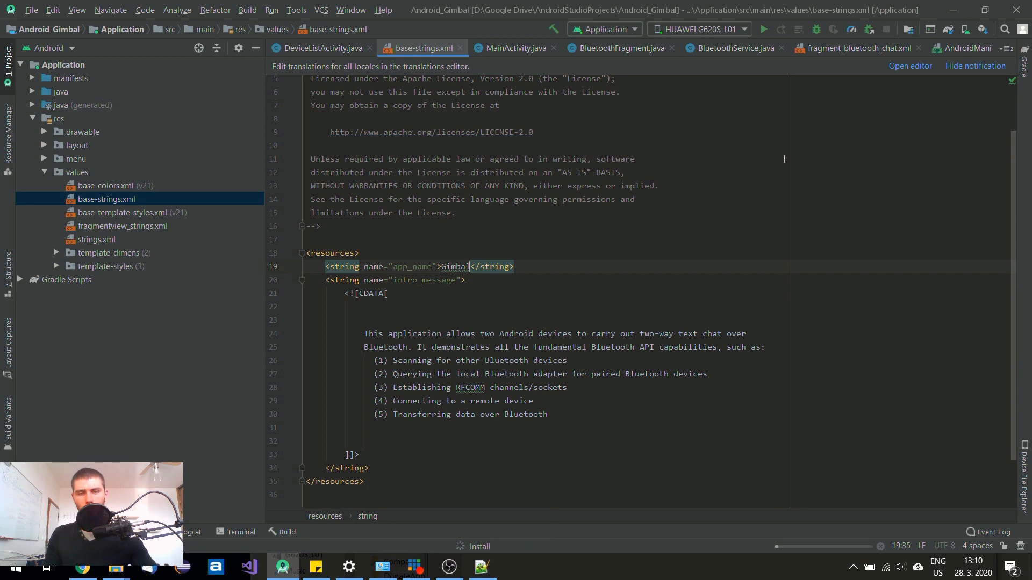
{"action": "left_click", "coordinate": [763, 29]}
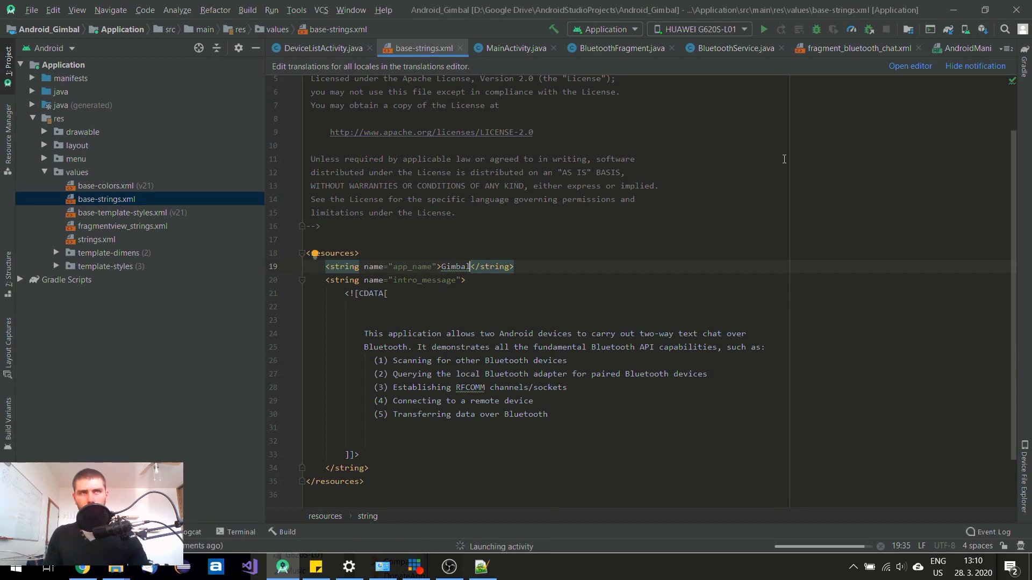